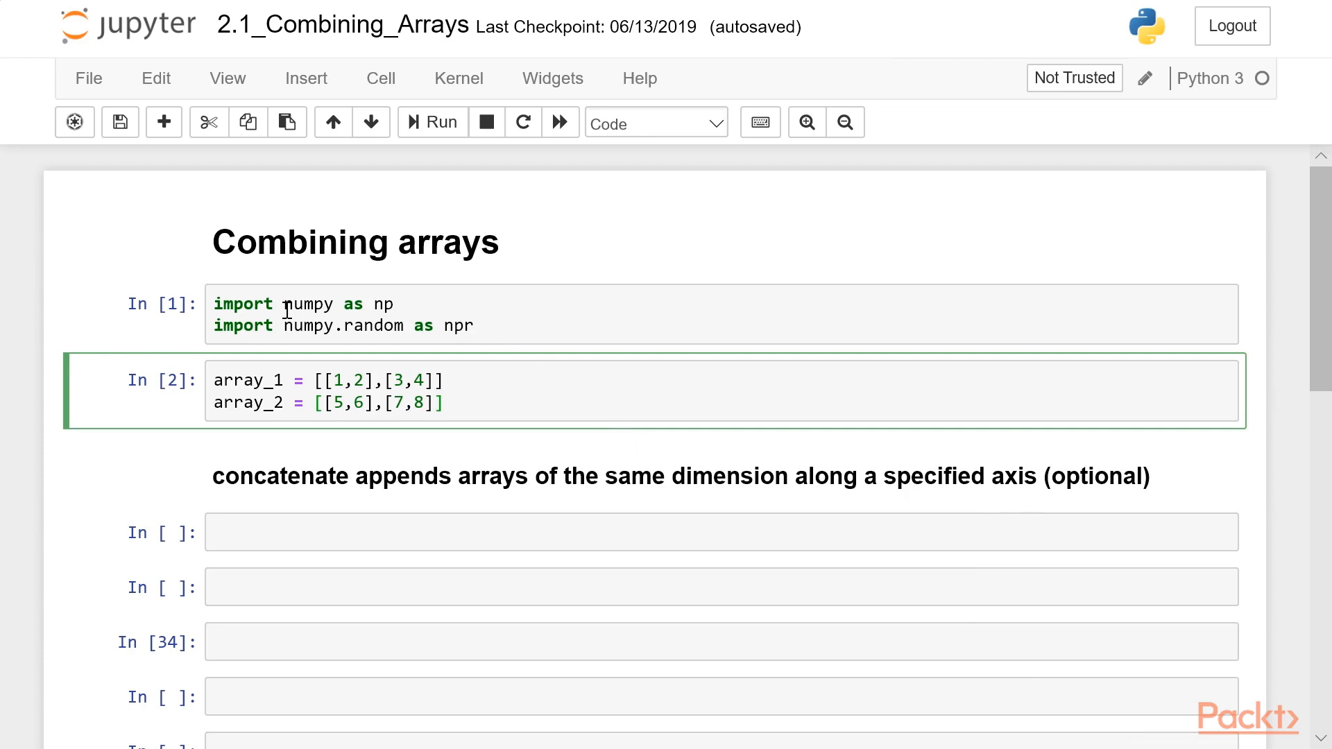
{"action": "mouse_move", "coordinate": [554, 361]}
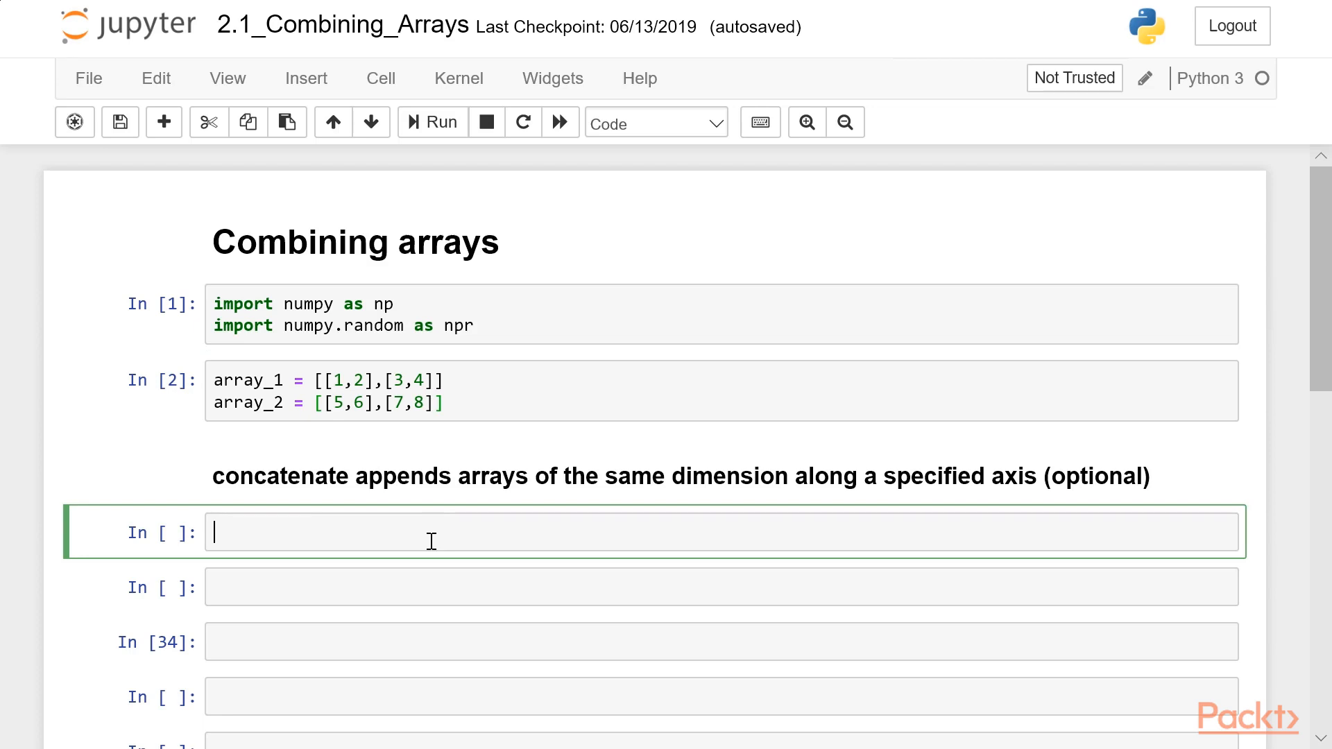
Run np.concatenate((array_1, array_2)) to stack both arrays into a 4x2 result
{"action": "type", "text": "np"}
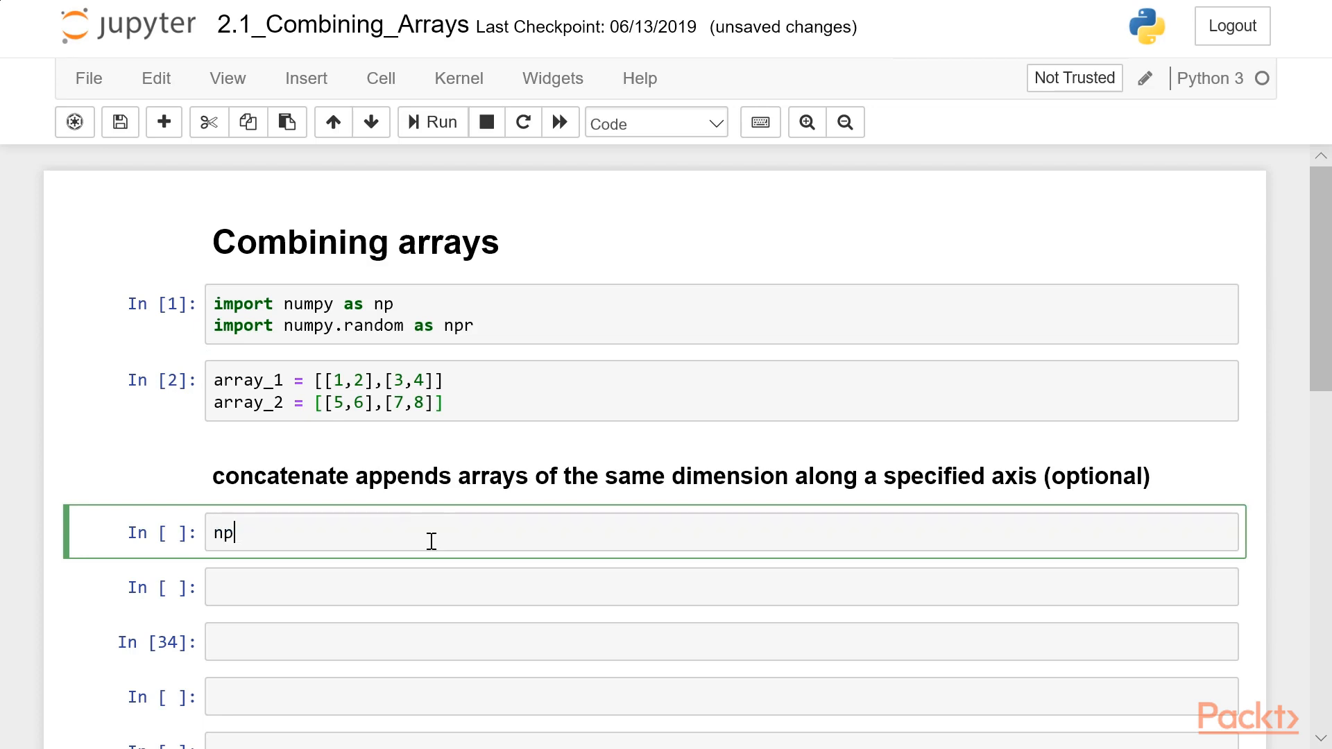
{"action": "type", "text": ".concaten"}
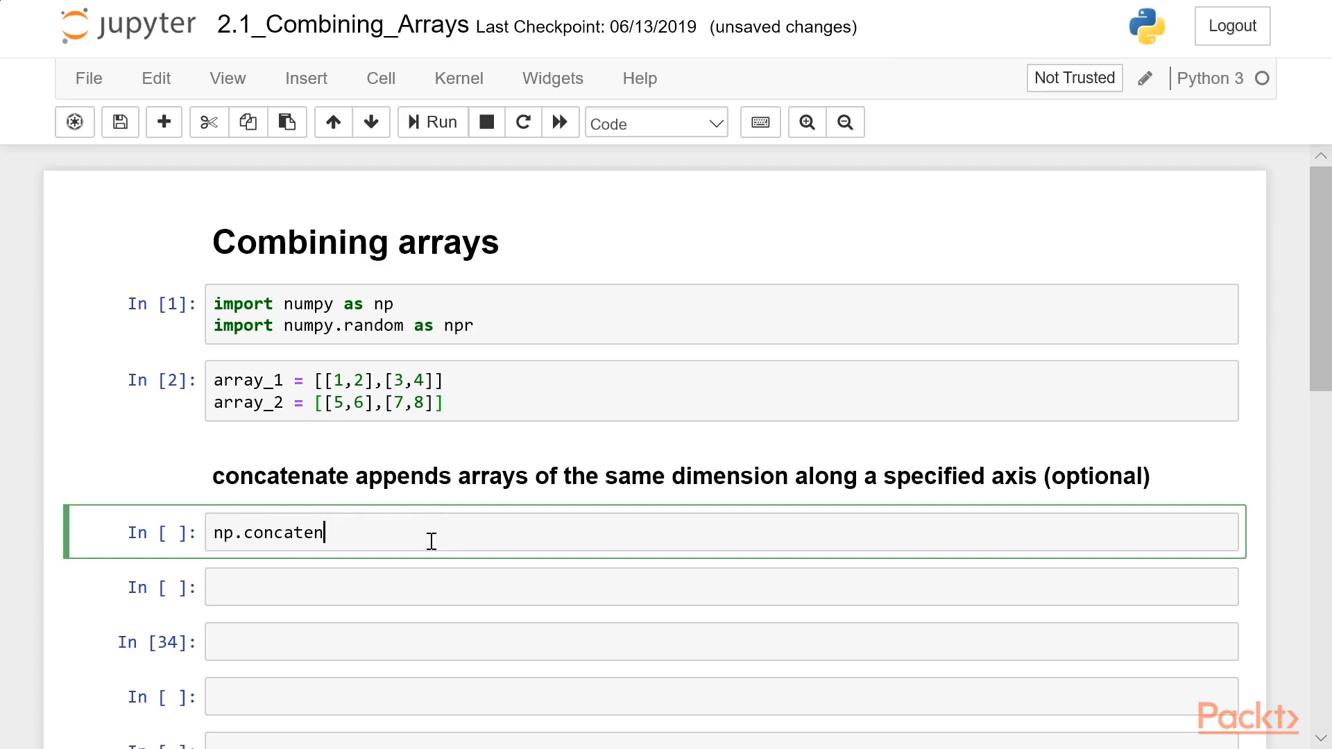
{"action": "type", "text": "ate()"}
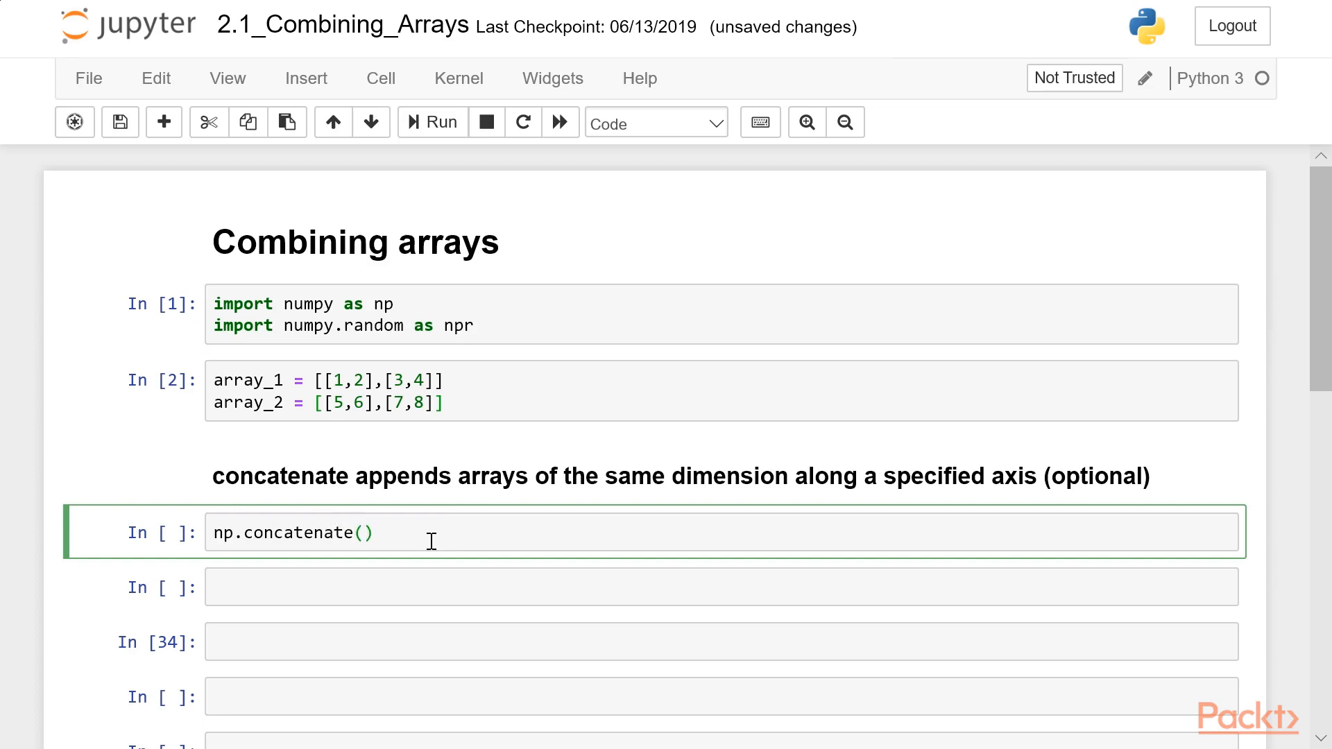
{"action": "type", "text": "("}
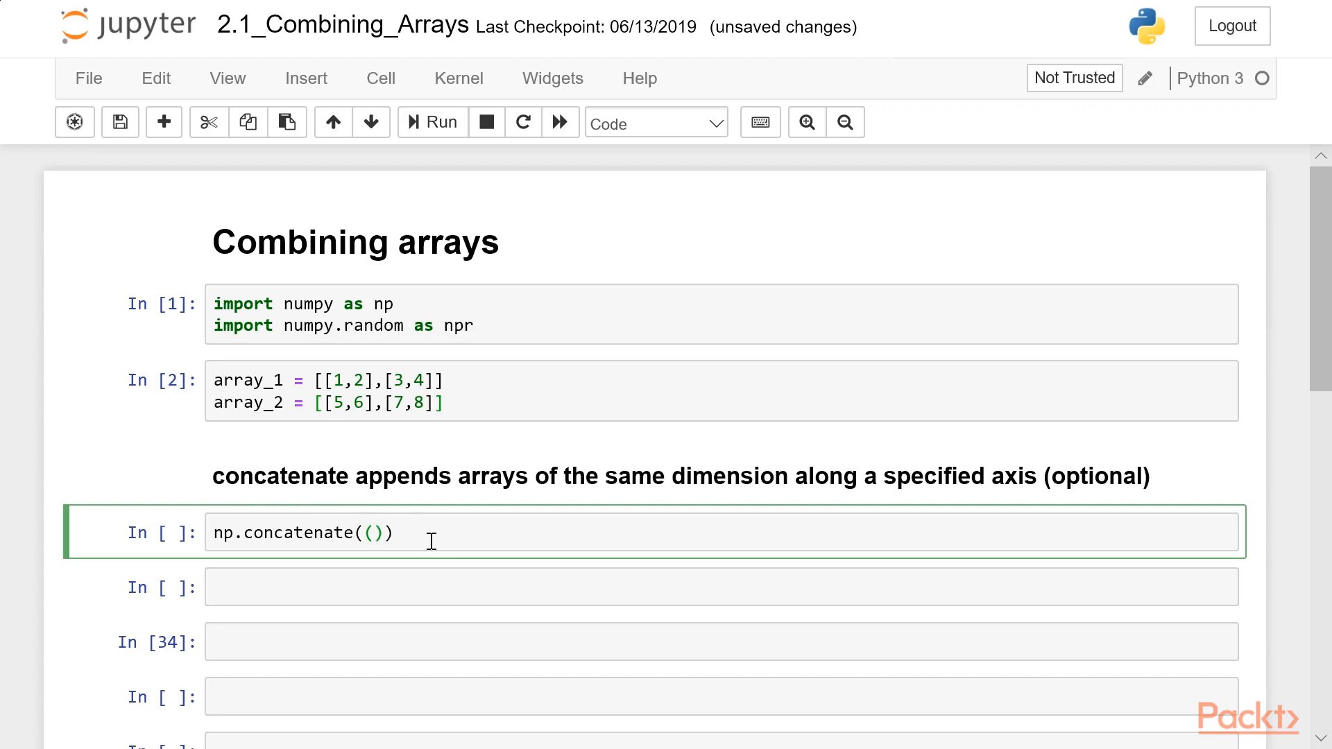
{"action": "type", "text": "arr"}
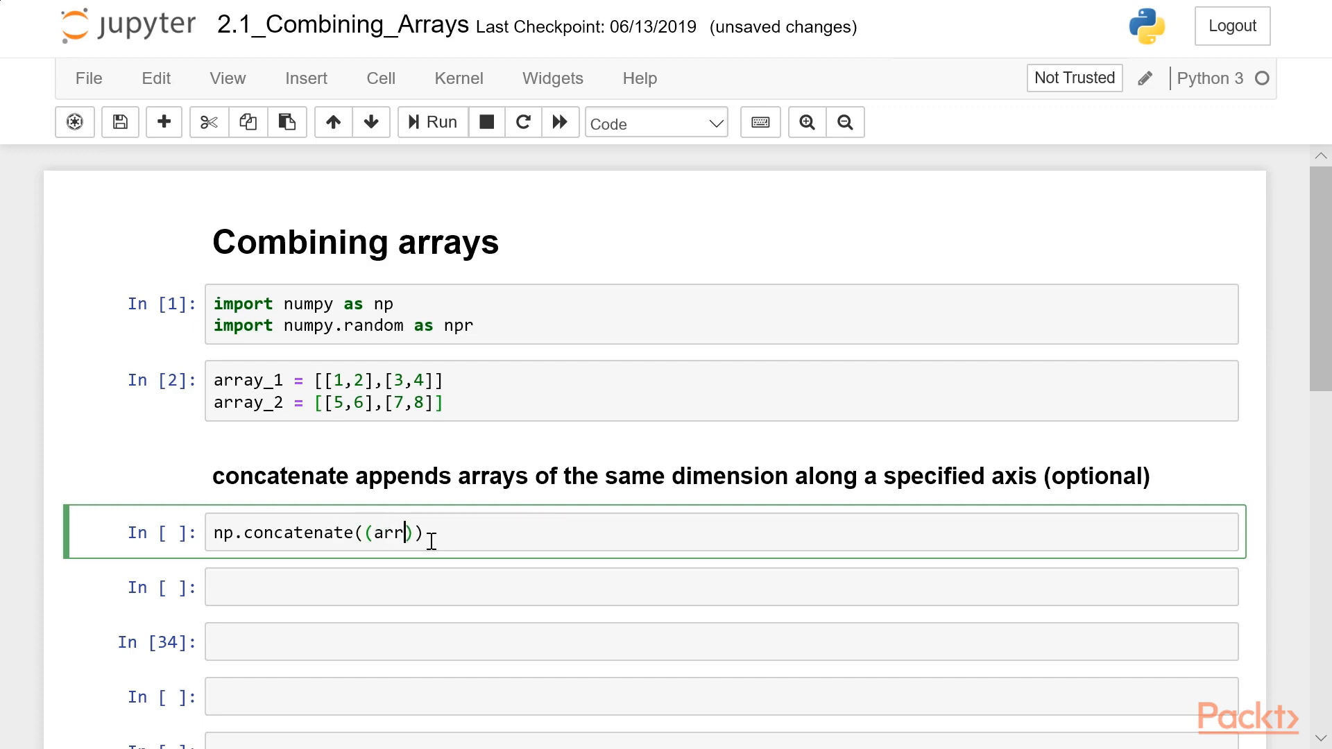
{"action": "type", "text": "ay_"}
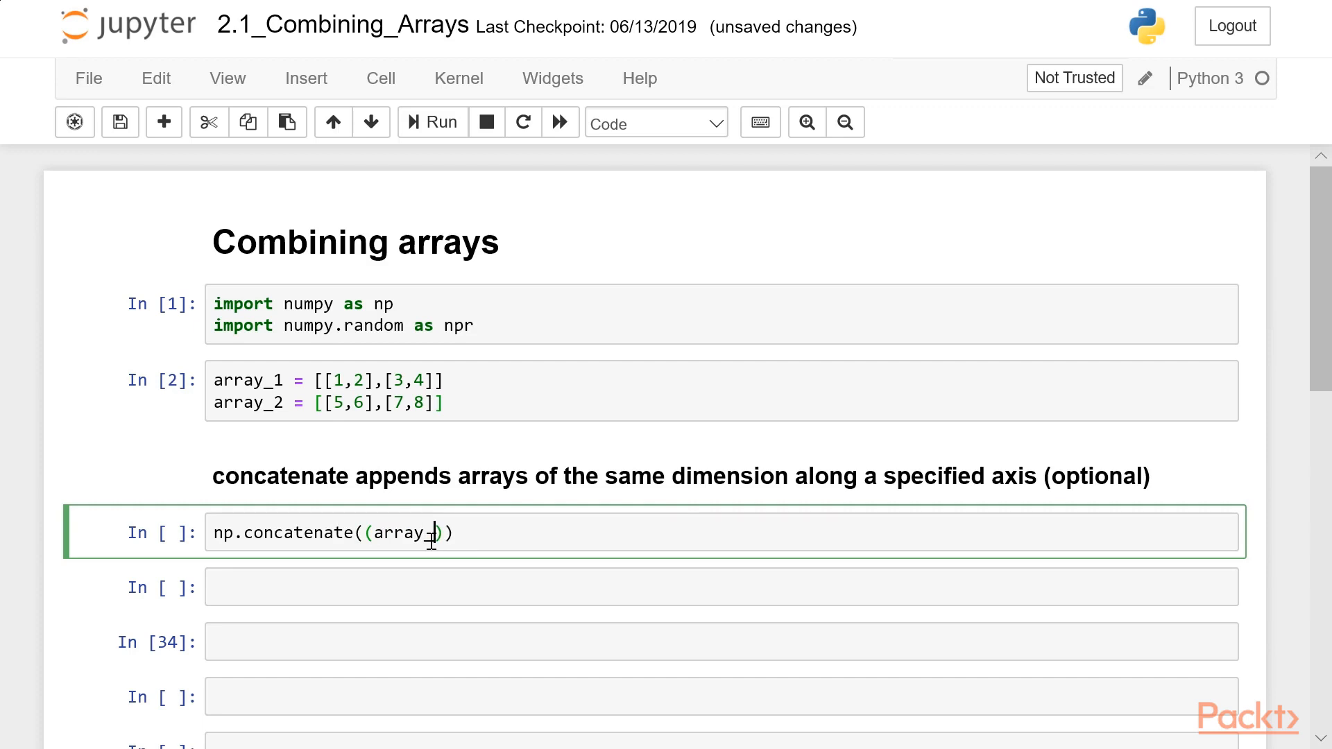
{"action": "type", "text": ","}
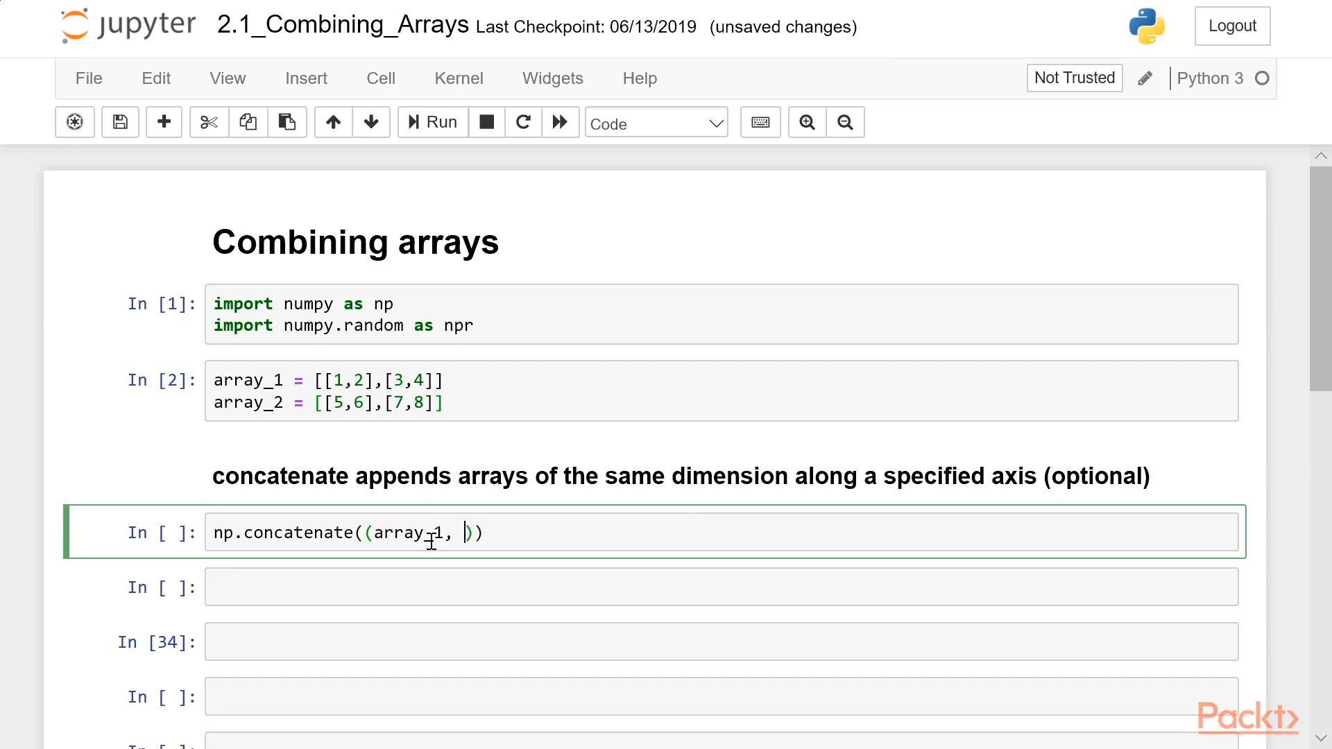
{"action": "type", "text": "arra"}
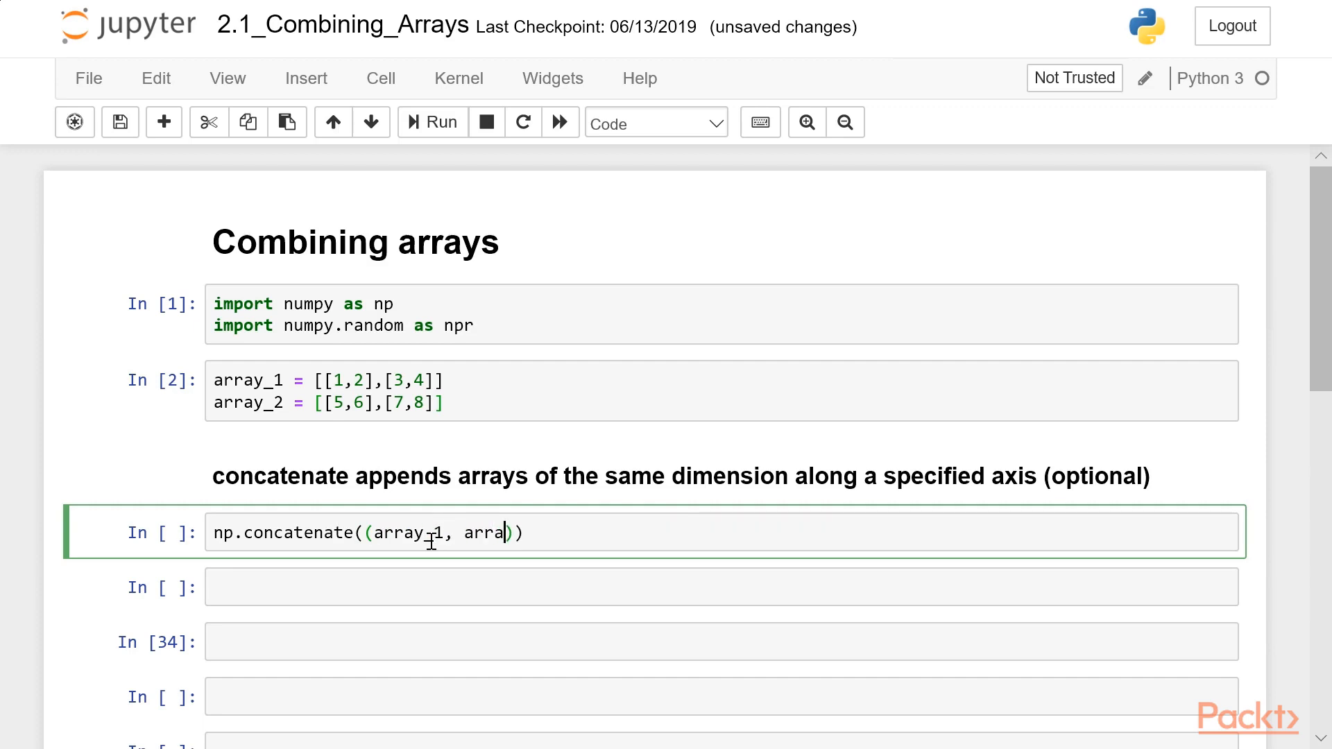
{"action": "type", "text": "_2"}
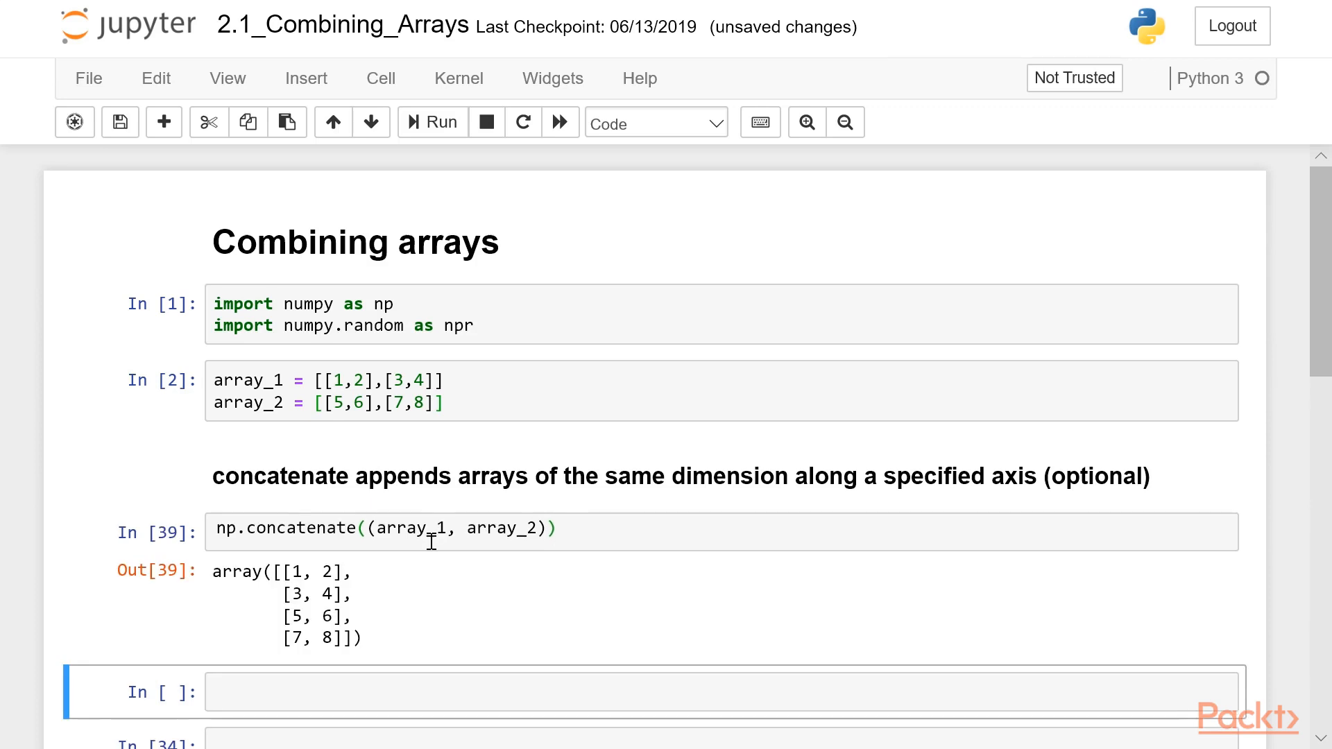
{"action": "scroll", "scroll_direction": "down", "scroll_amount": 3}
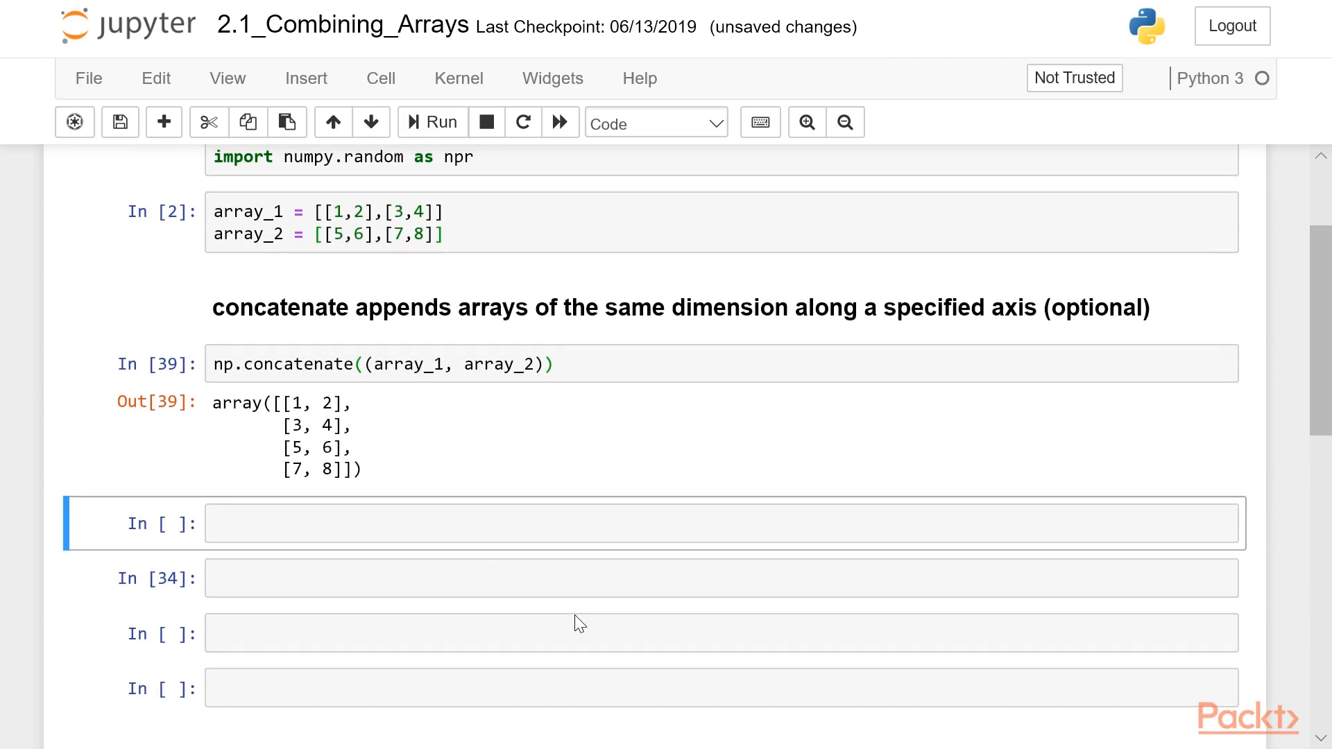
{"action": "mouse_move", "coordinate": [378, 279]}
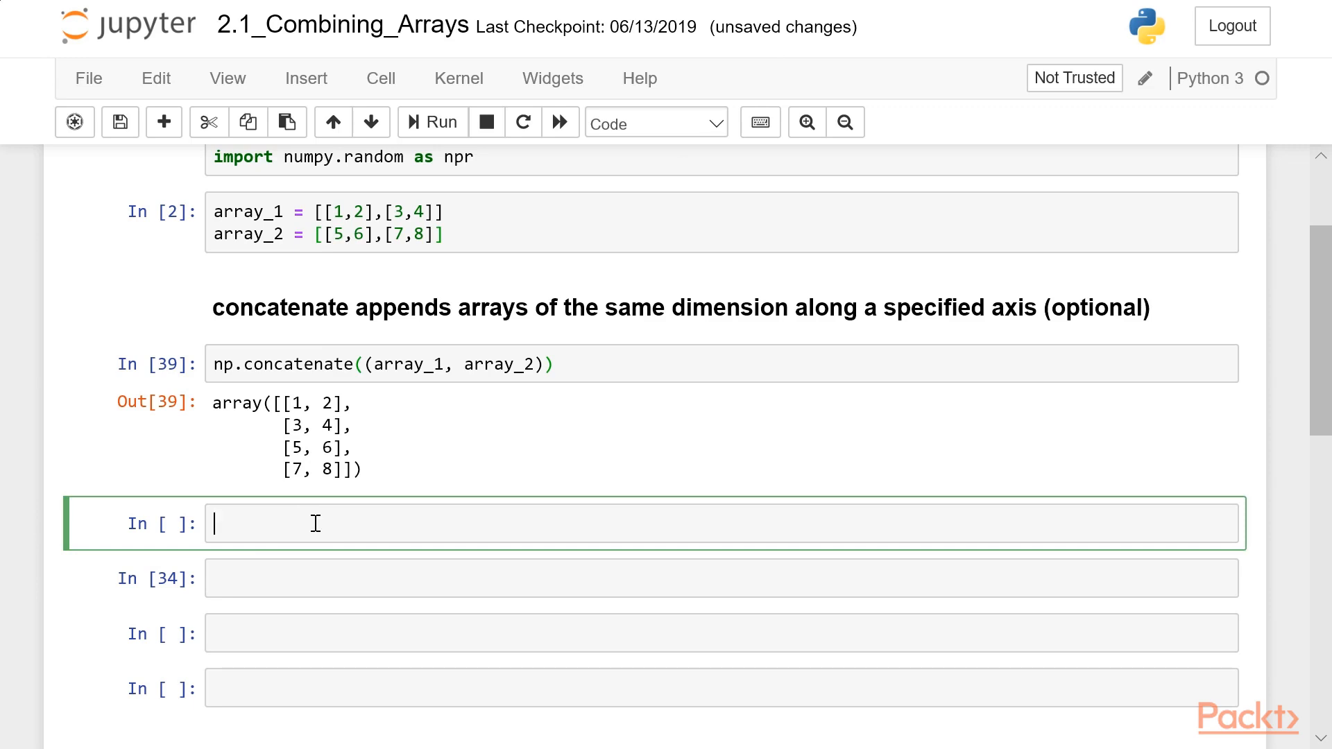
Run np.concatenate((array_1, array_2), axis=1) to get rows [1,2,5,6] and [3,4,7,8]
{"action": "type", "text": "np"}
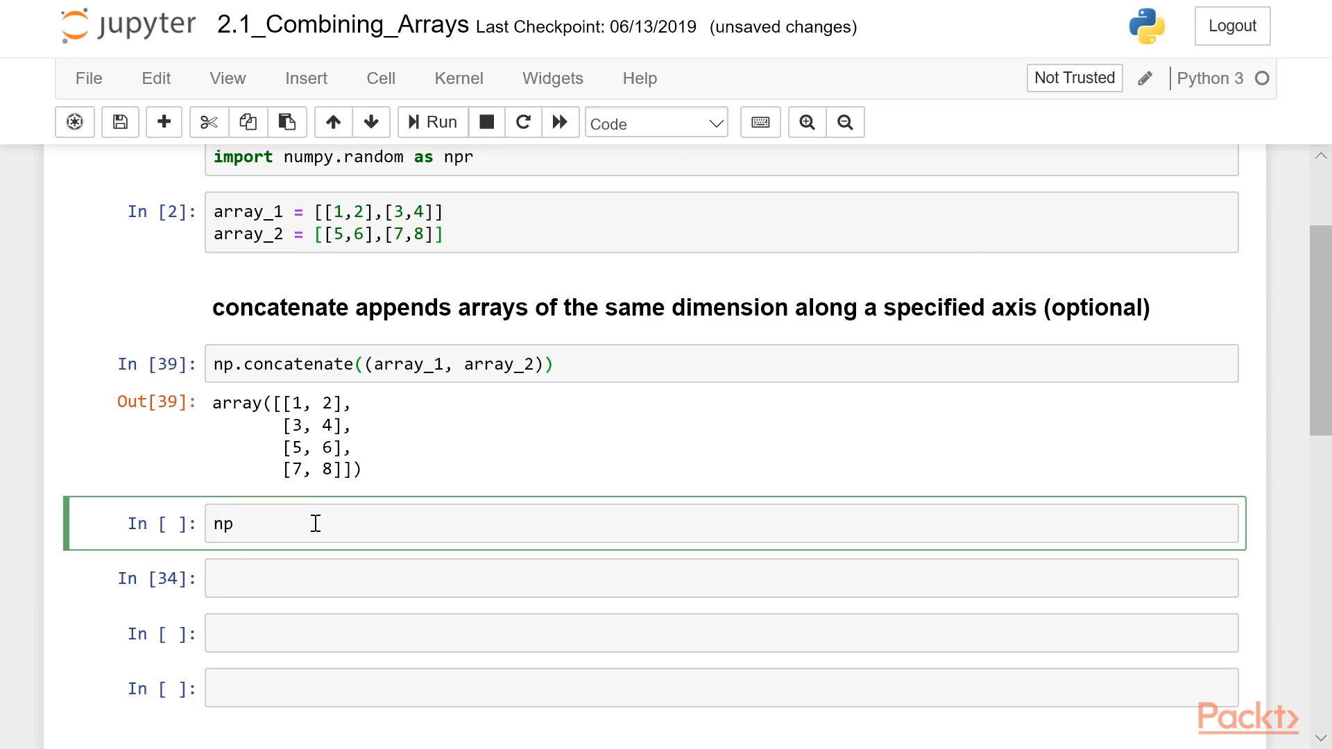
{"action": "type", "text": ".concatenate()"}
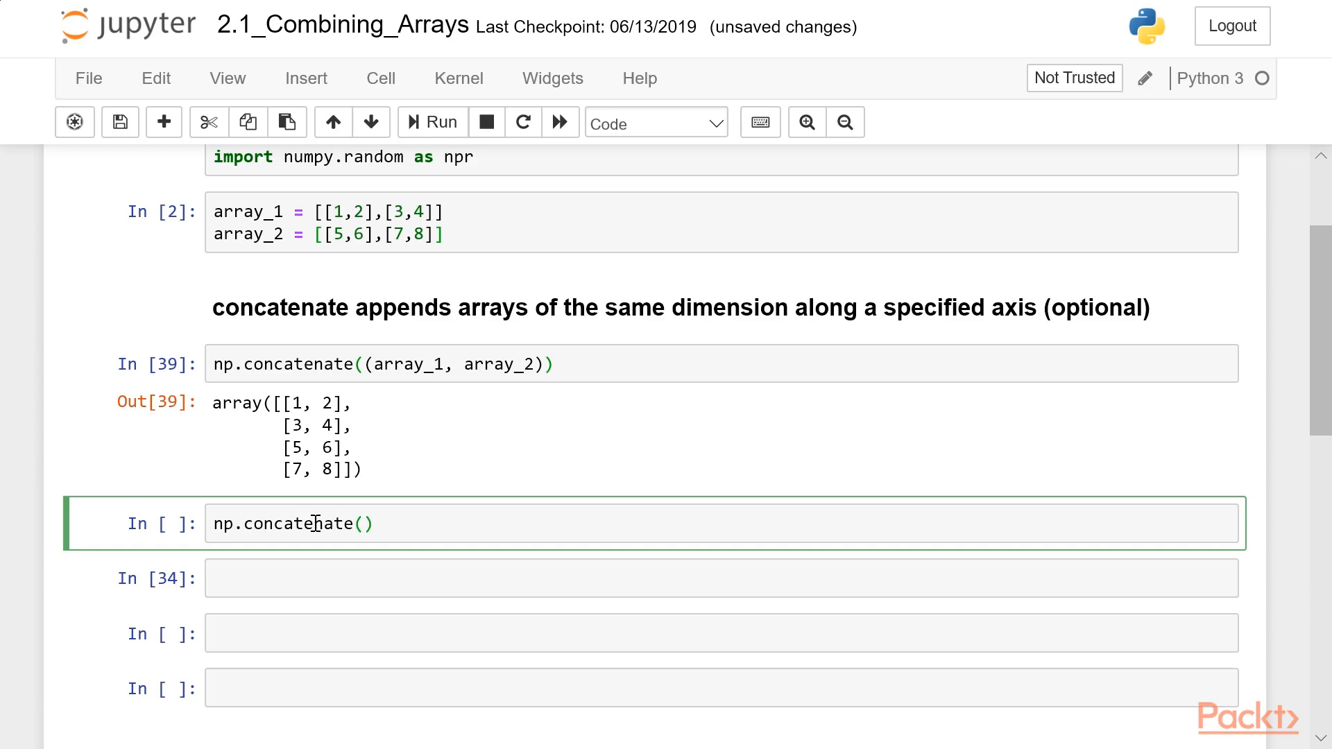
{"action": "type", "text": "(array_1,arr"}
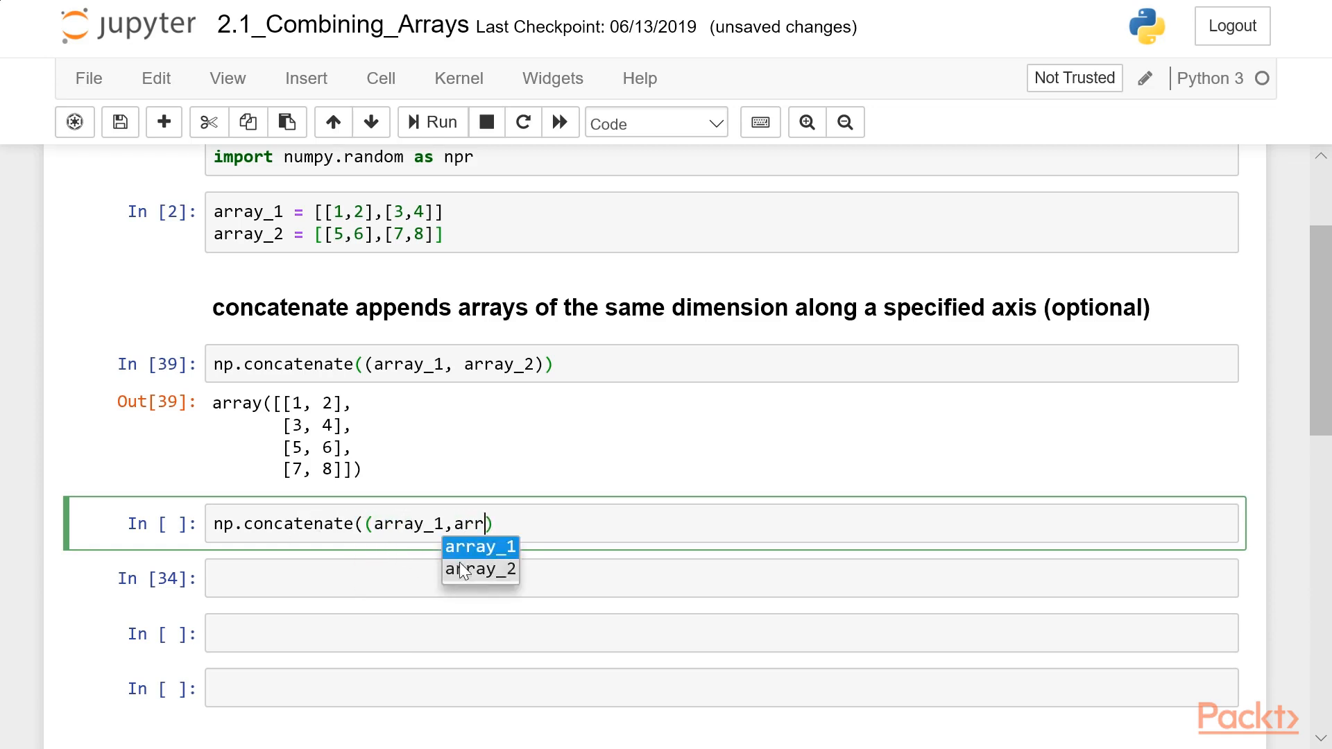
{"action": "left_click", "coordinate": [480, 569]}
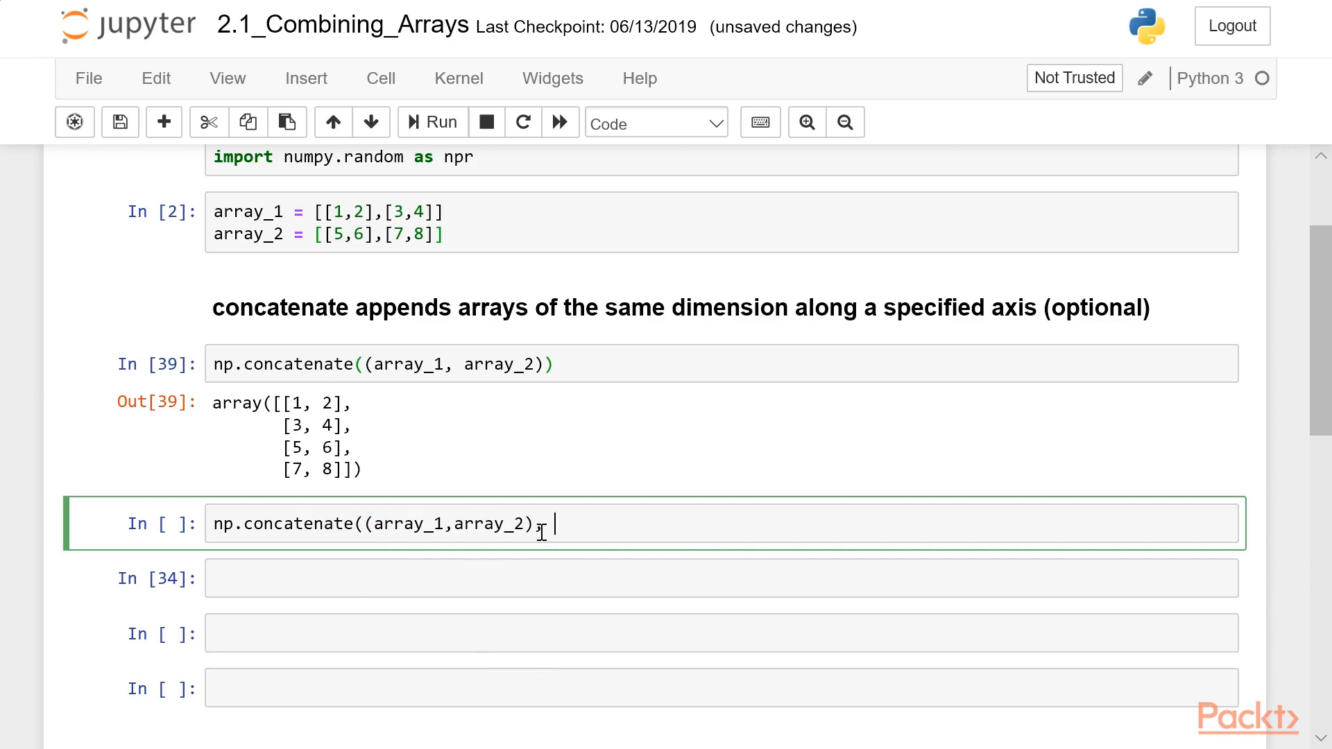
{"action": "type", "text": "axis"}
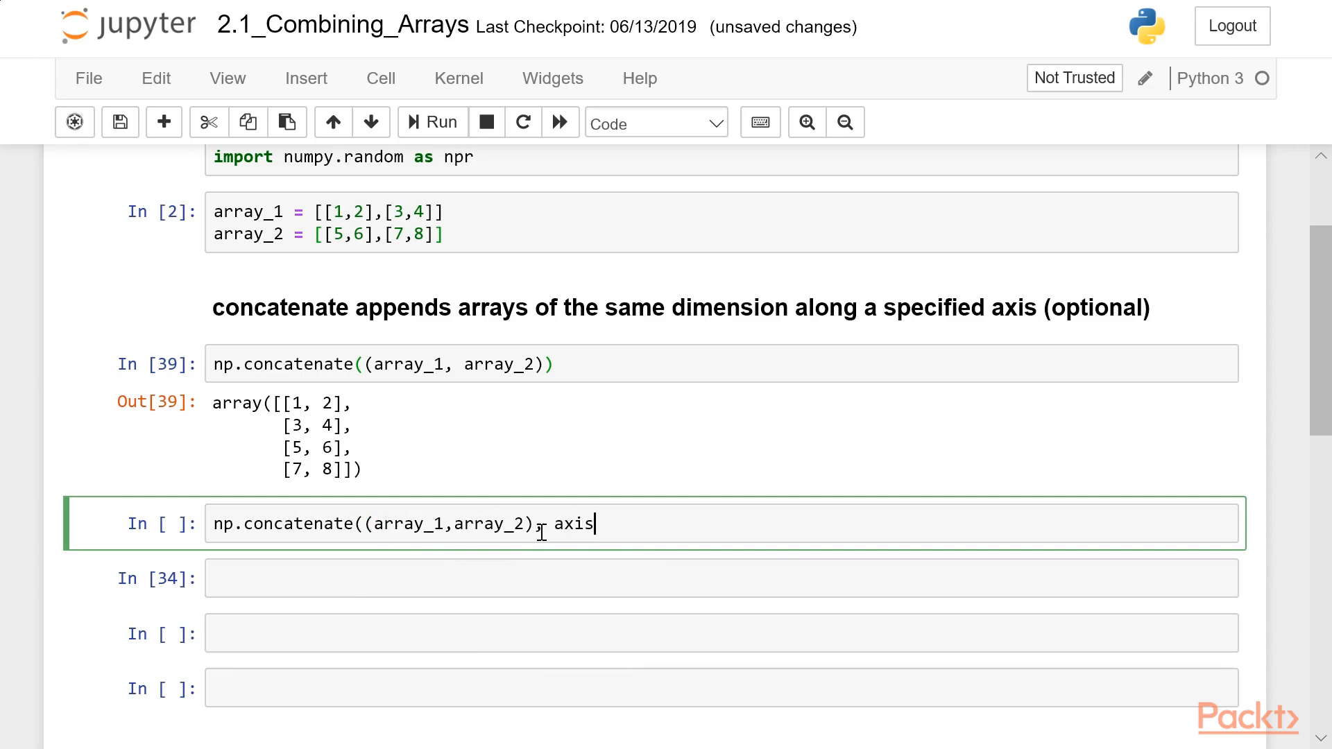
{"action": "type", "text": "="}
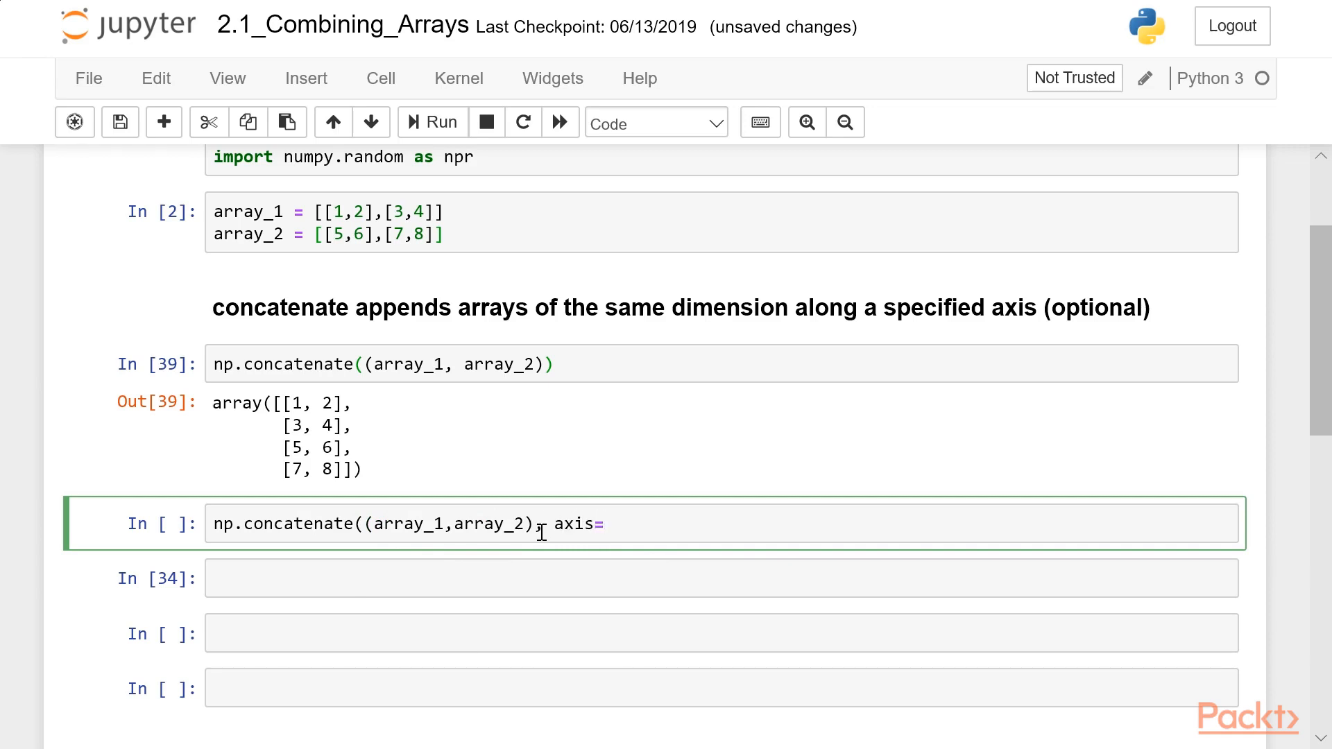
{"action": "type", "text": "1"}
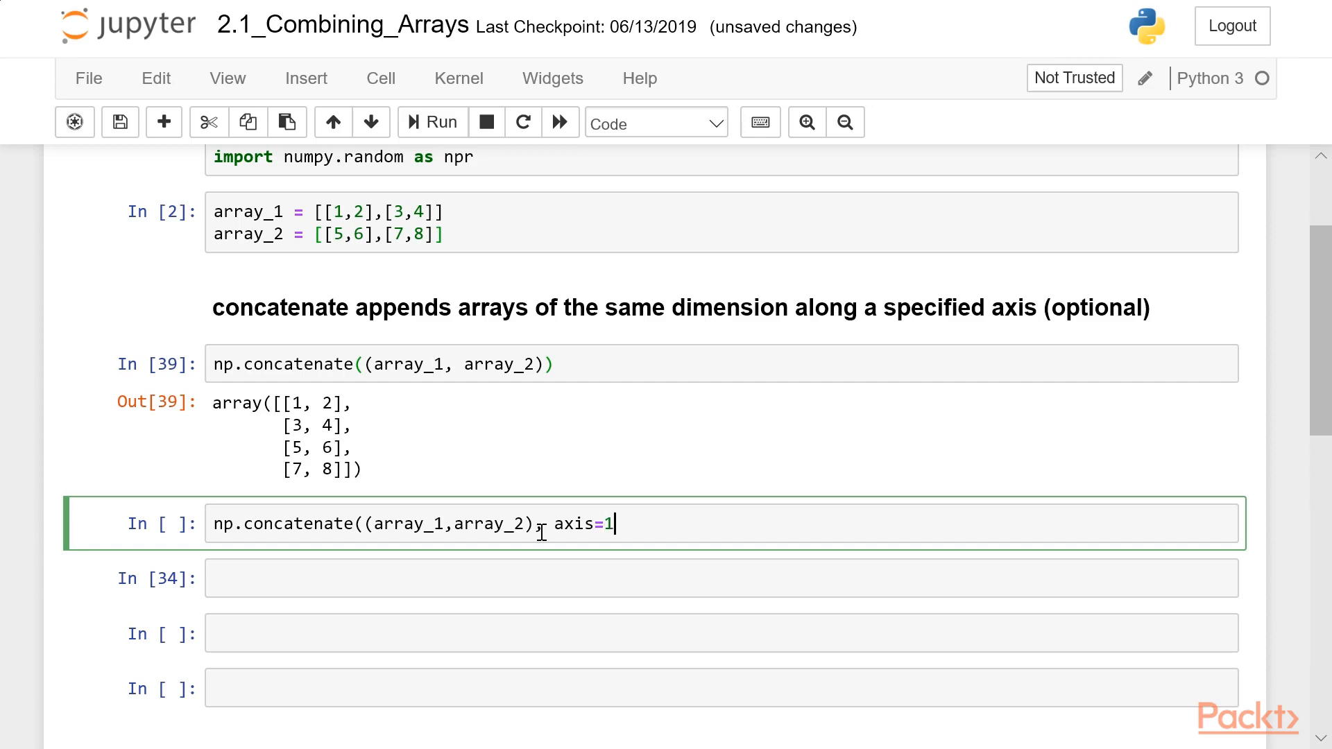
{"action": "type", "text": ")"}
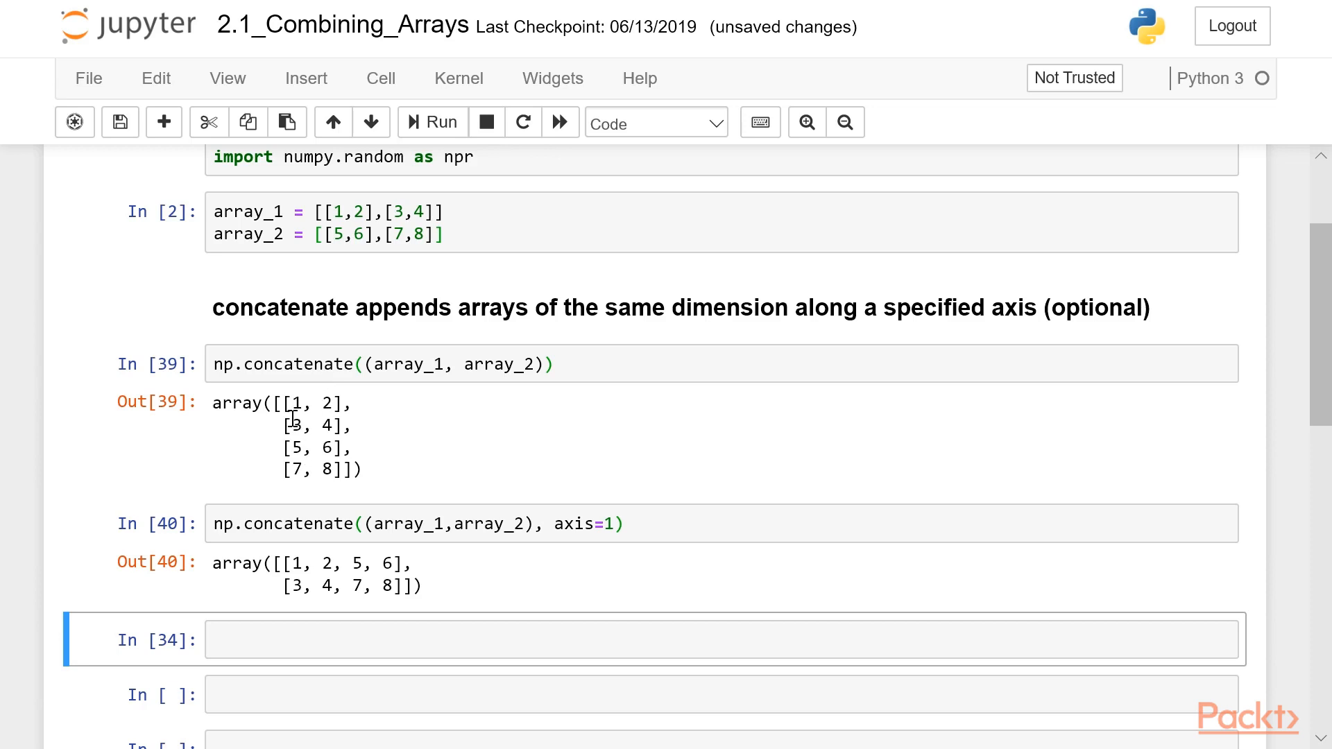
{"action": "mouse_move", "coordinate": [435, 599]}
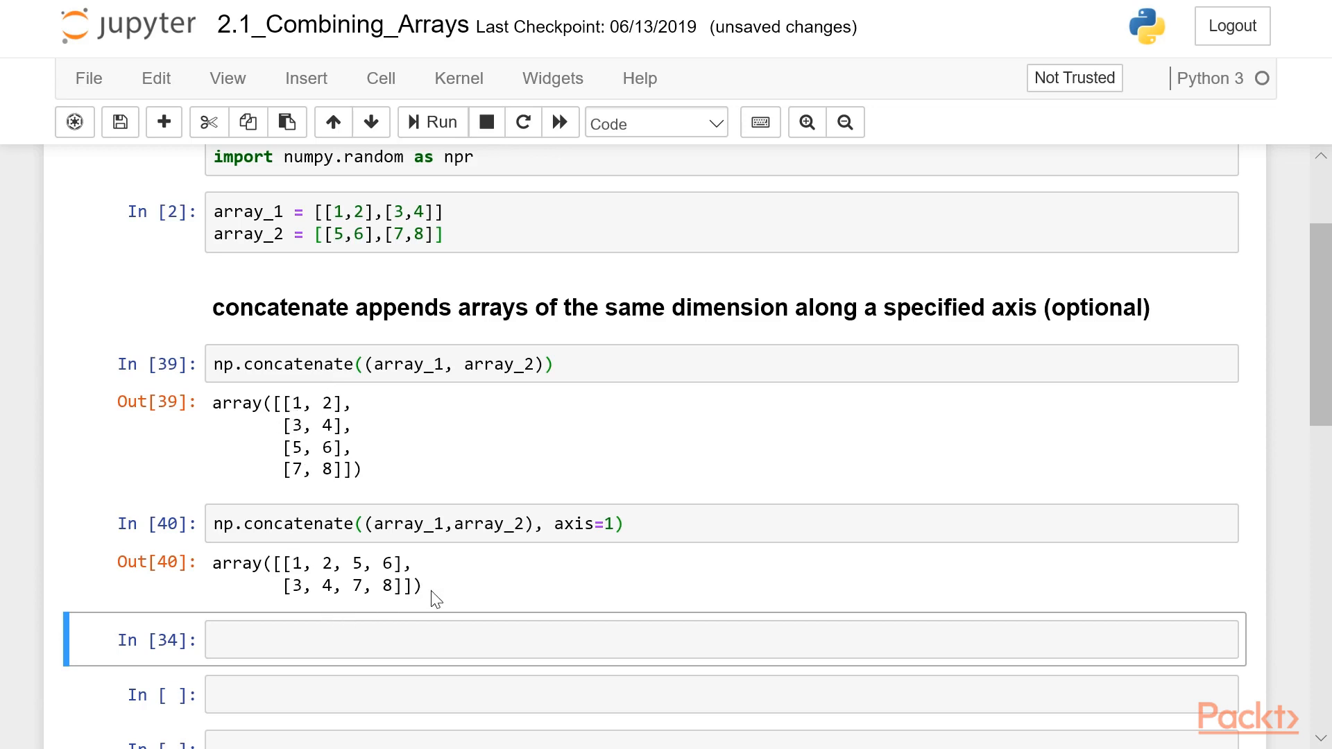
{"action": "scroll", "scroll_direction": "down", "scroll_amount": 3}
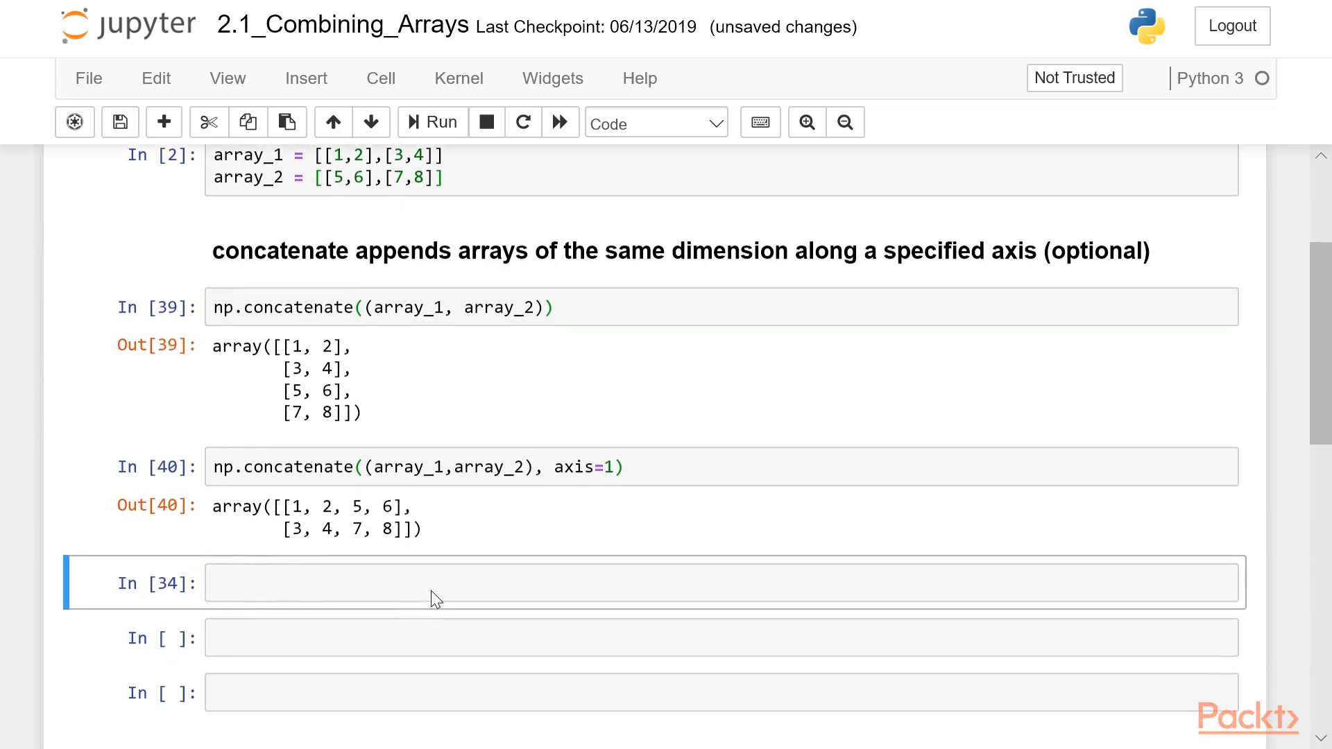
{"action": "scroll", "scroll_direction": "down", "scroll_amount": 3}
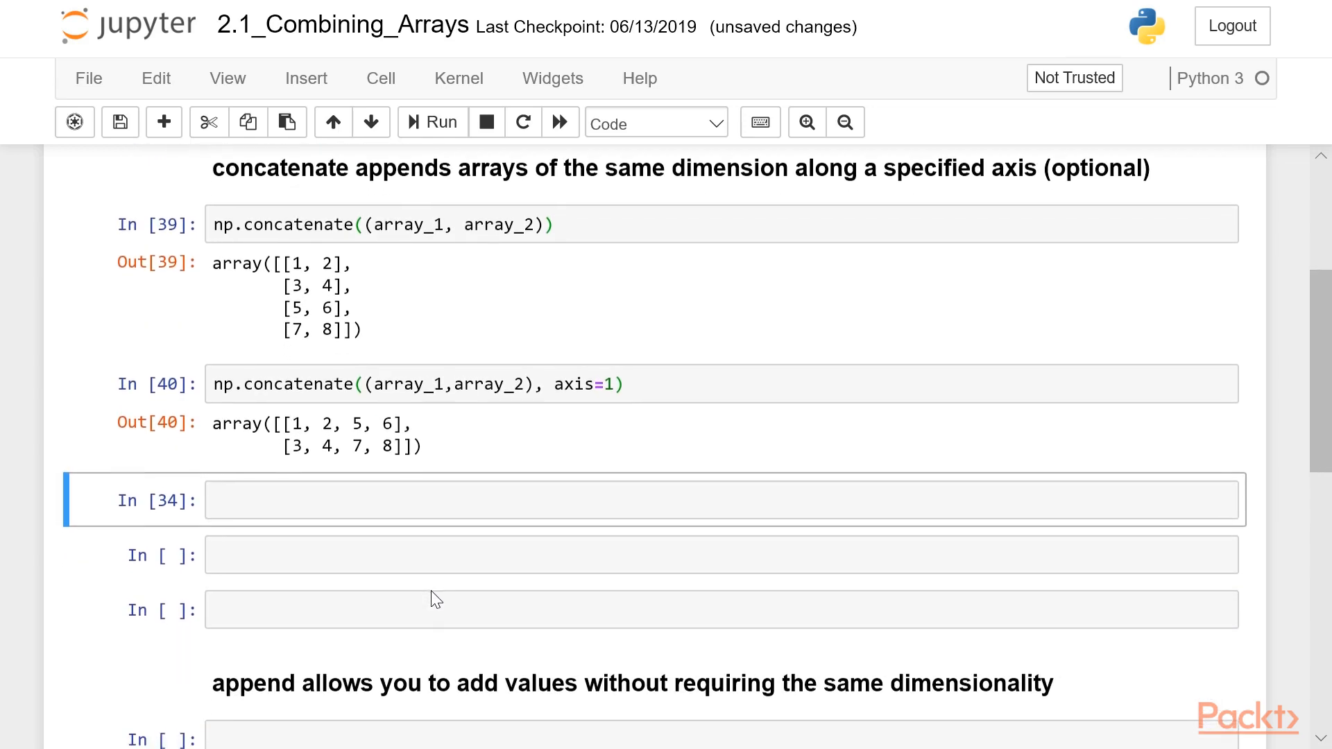
Define x = npr.randint(20, size=20) and y = np.arange(10) in a new cell
{"action": "left_click", "coordinate": [441, 499]}
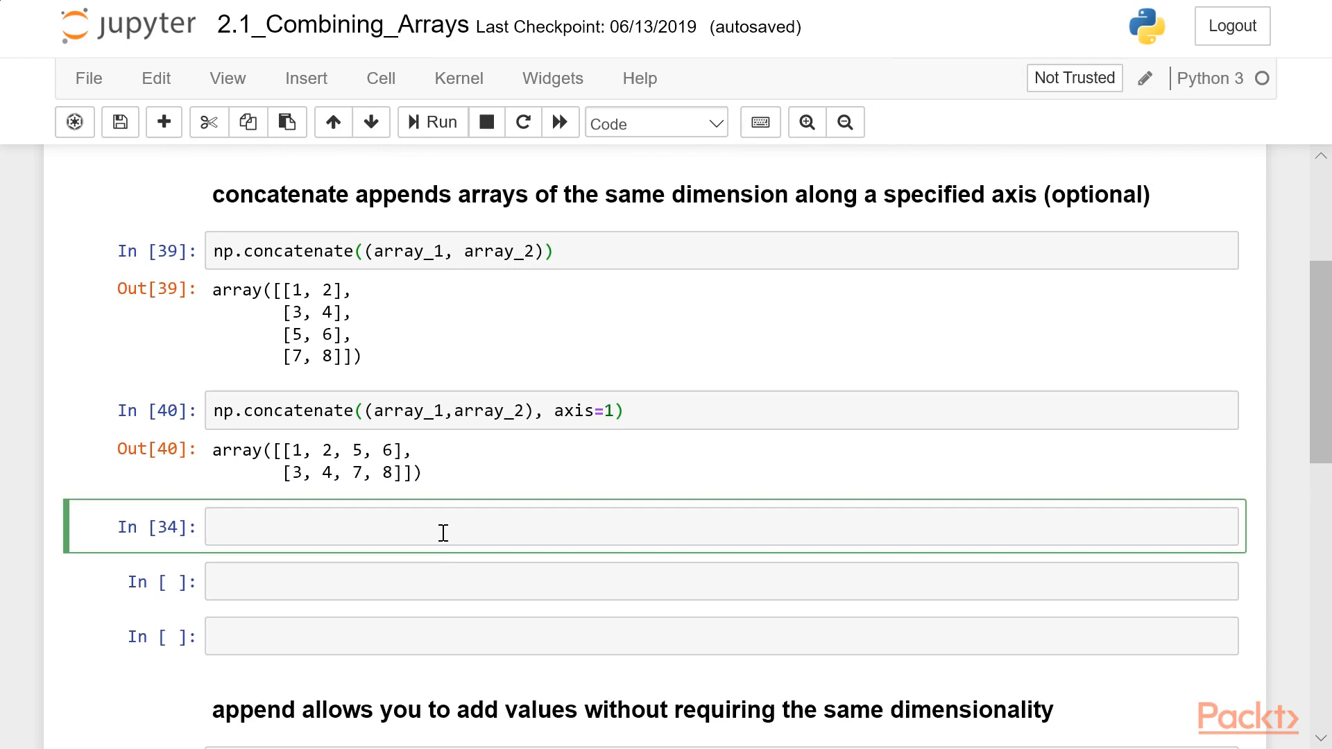
{"action": "type", "text": "x ="}
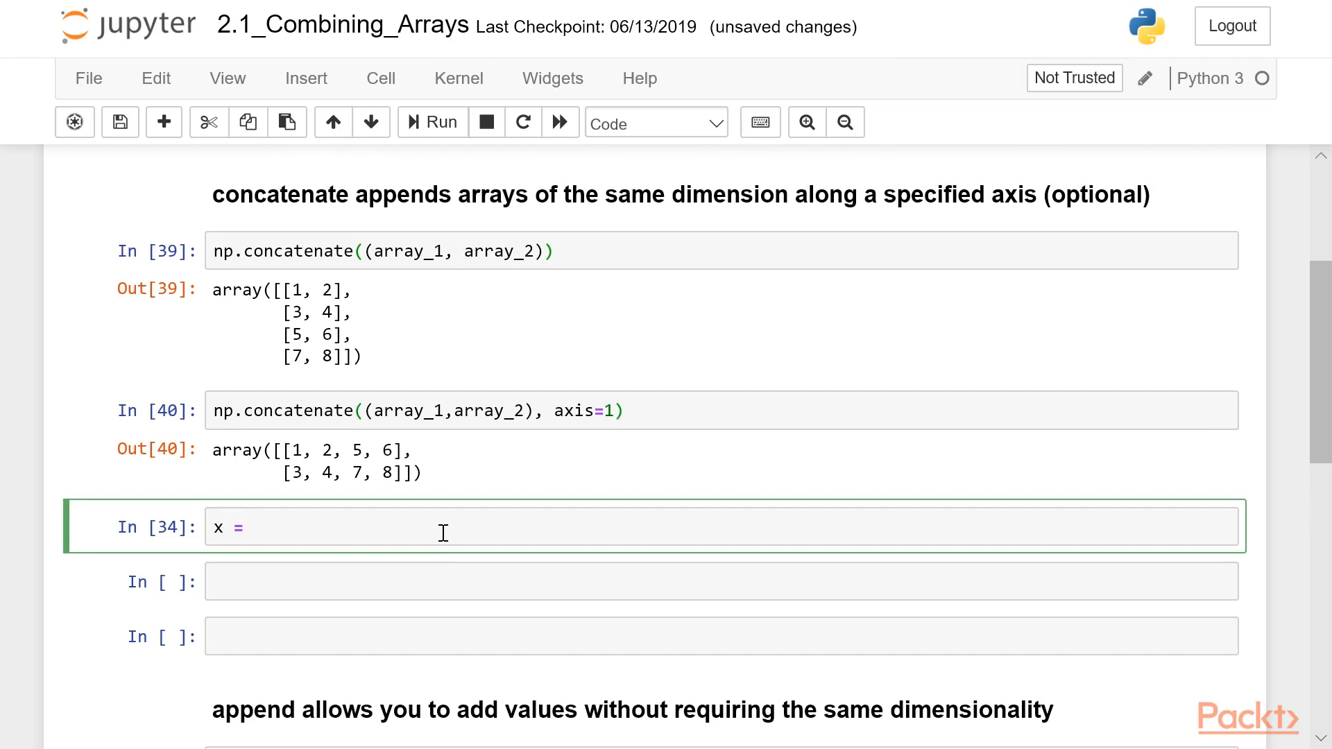
{"action": "type", "text": "npr.randint(20)"}
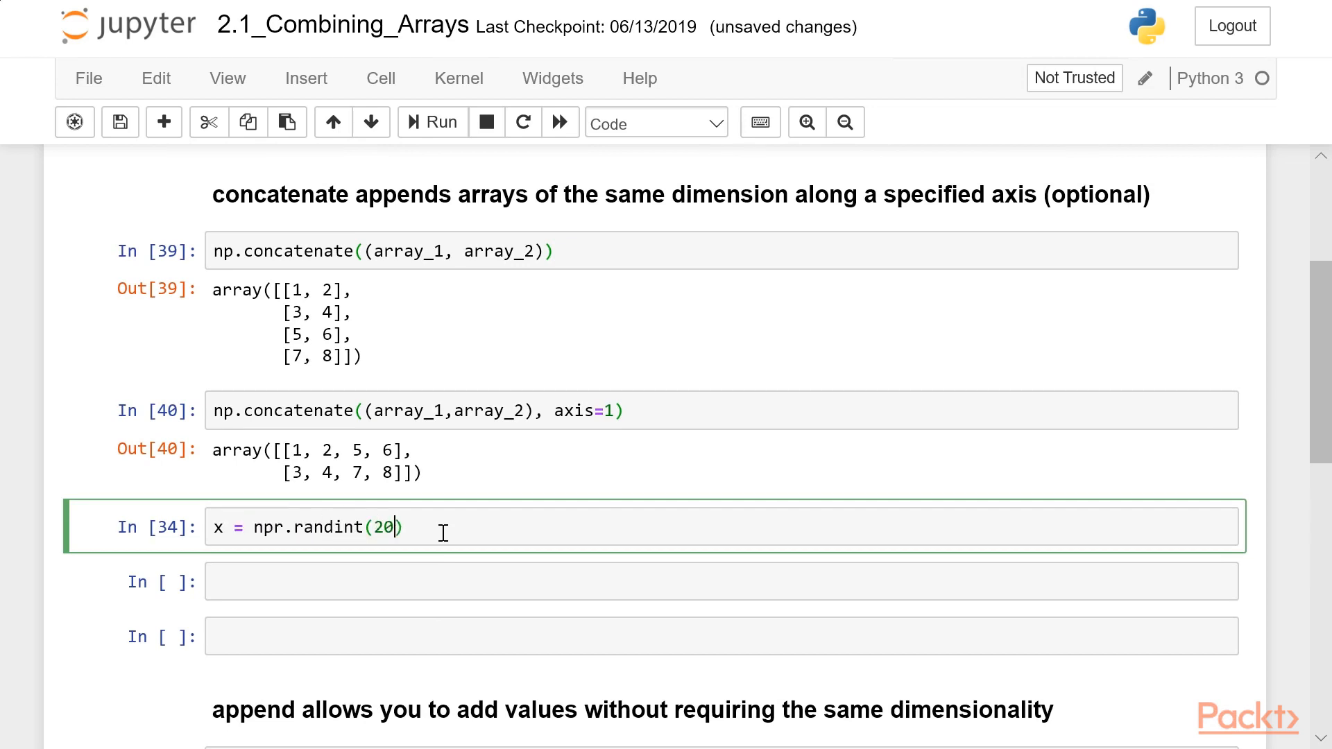
{"action": "type", "text": ",size=20"}
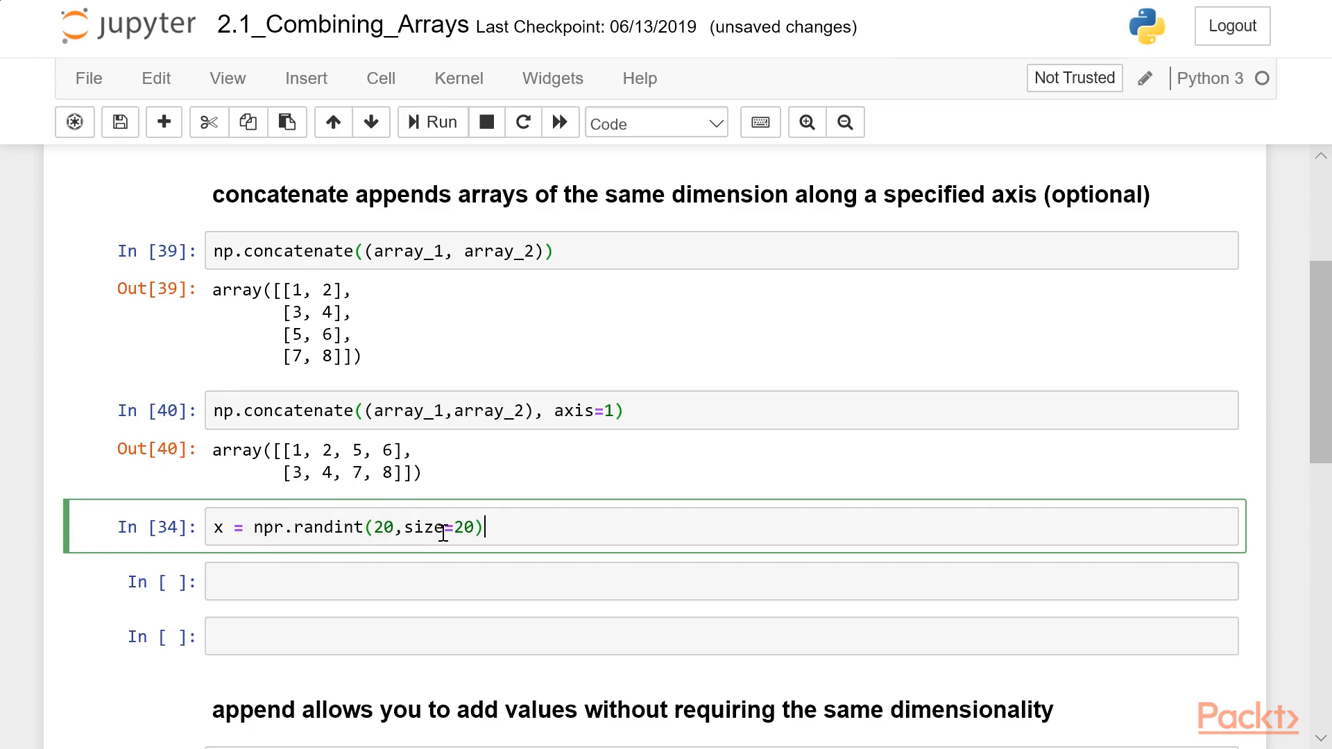
{"action": "key", "text": "enter"}
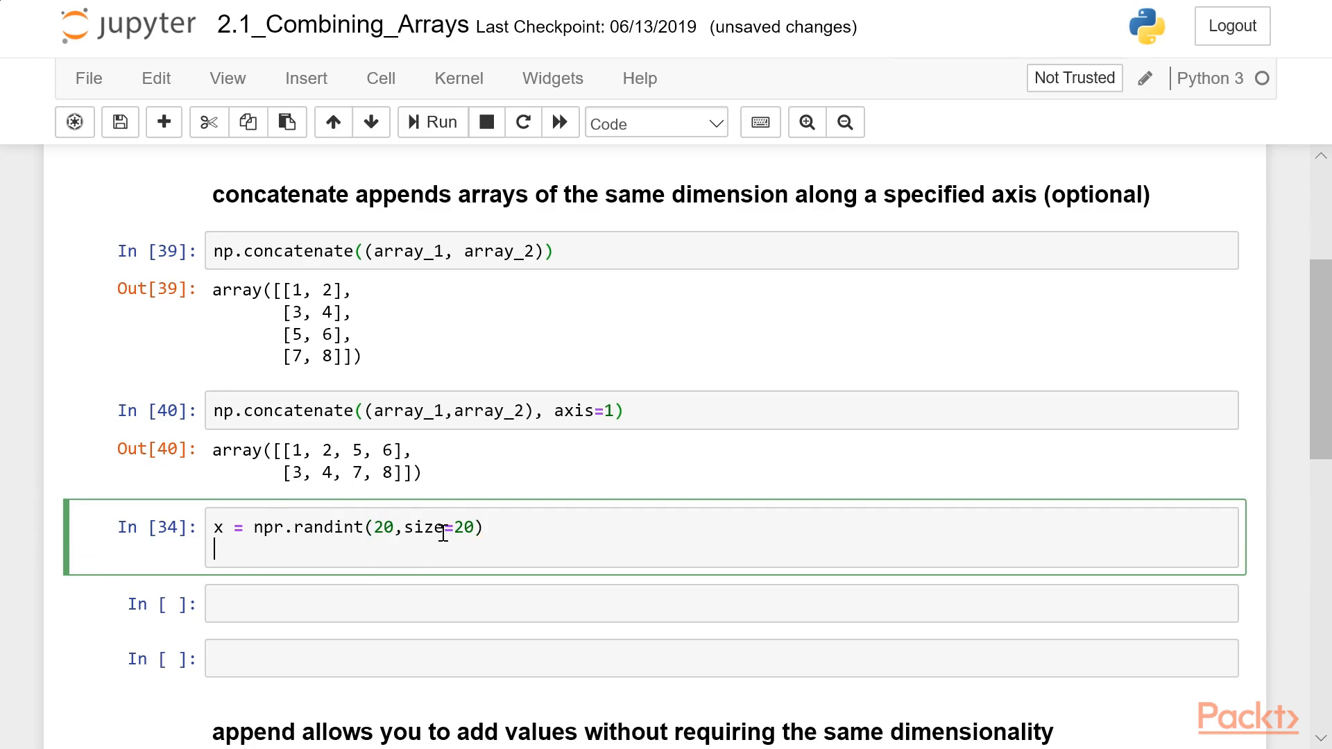
{"action": "type", "text": "y ="}
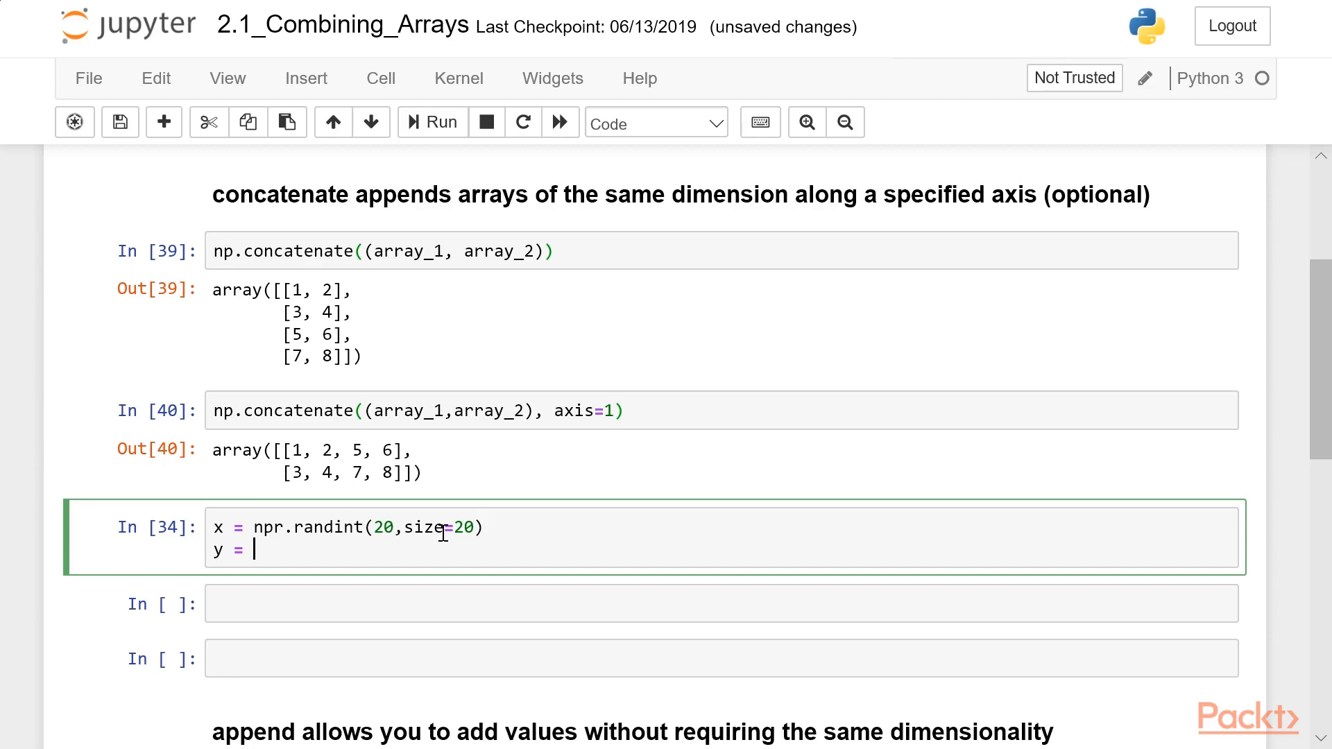
{"action": "type", "text": "np.arange"}
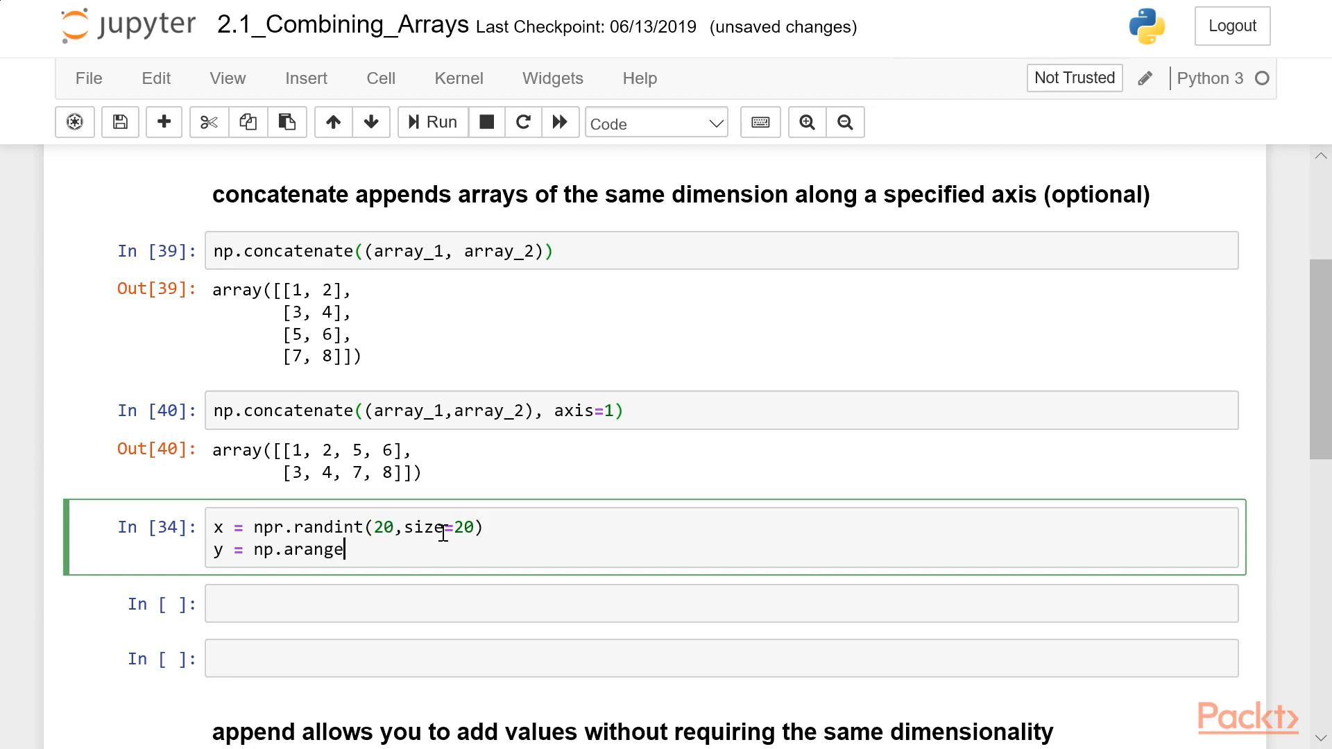
{"action": "type", "text": "(10)"}
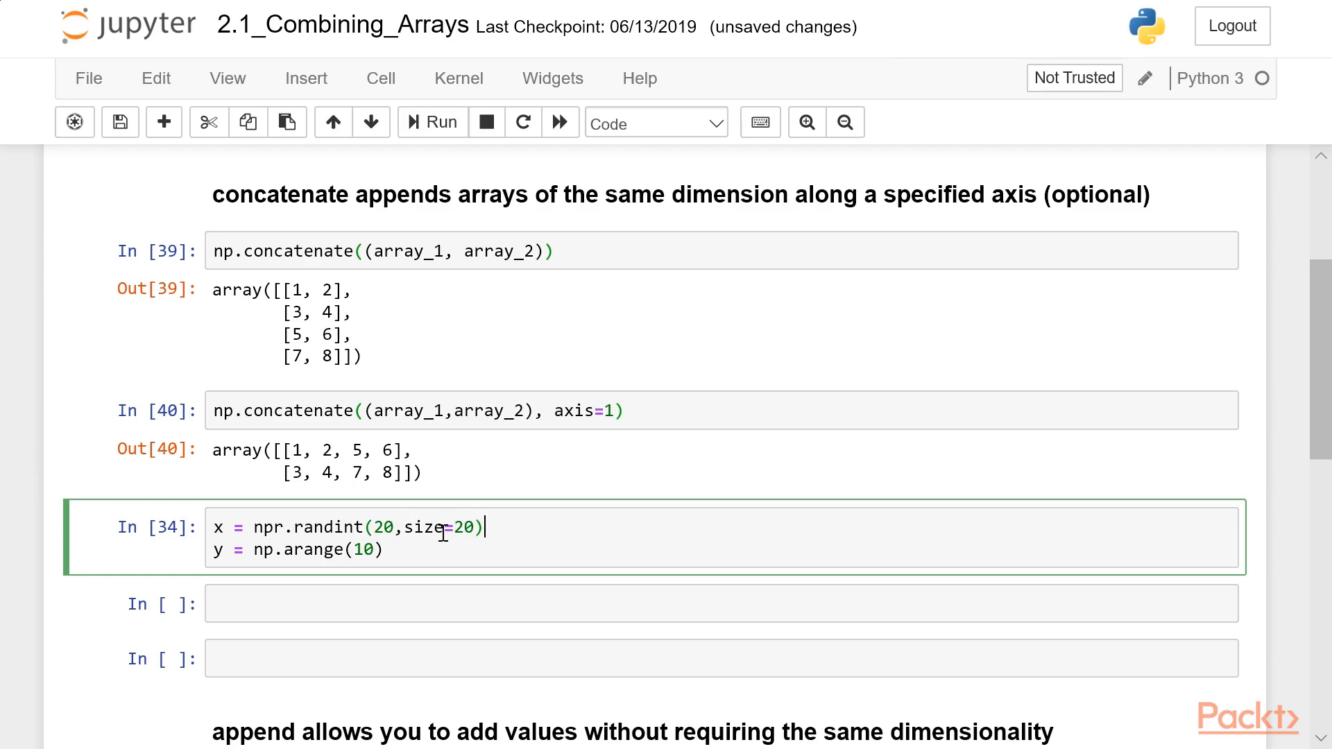
Reshape x to (10,2) and run the cell
{"action": "type", "text": ".re"}
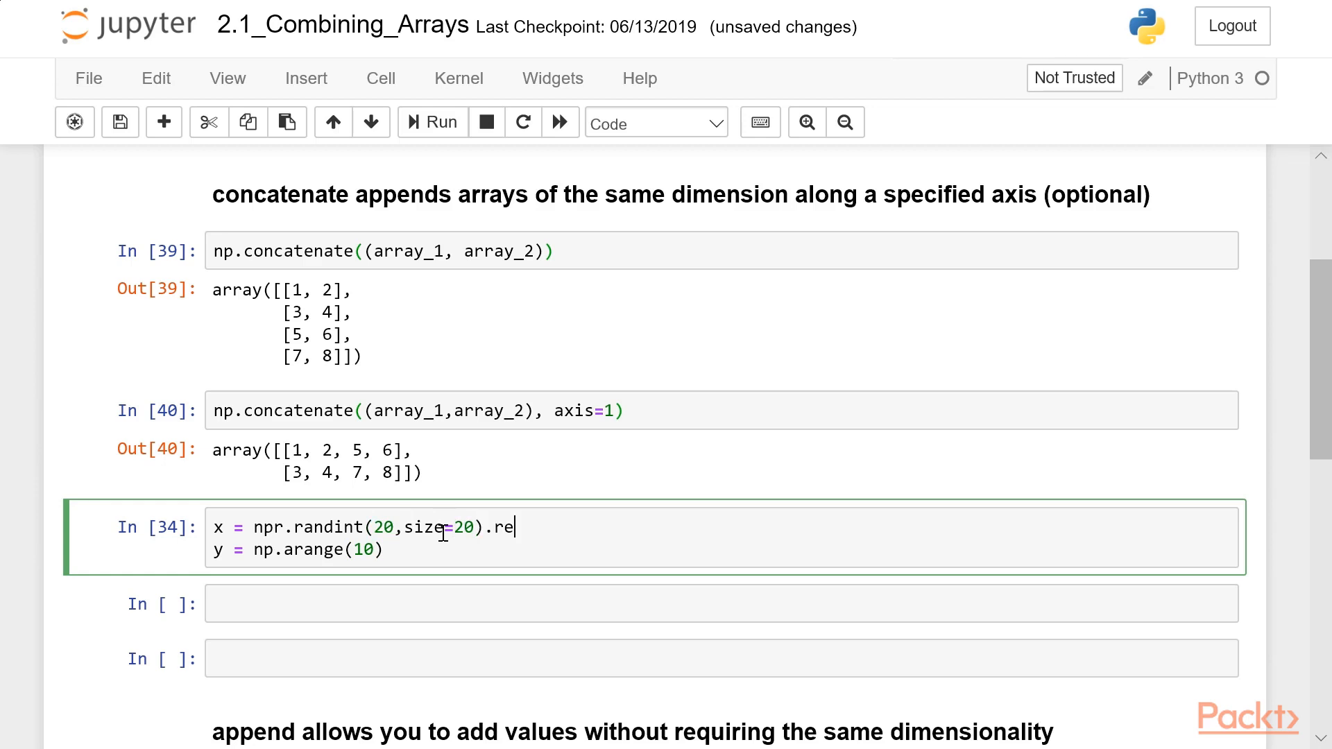
{"action": "type", "text": "sha"}
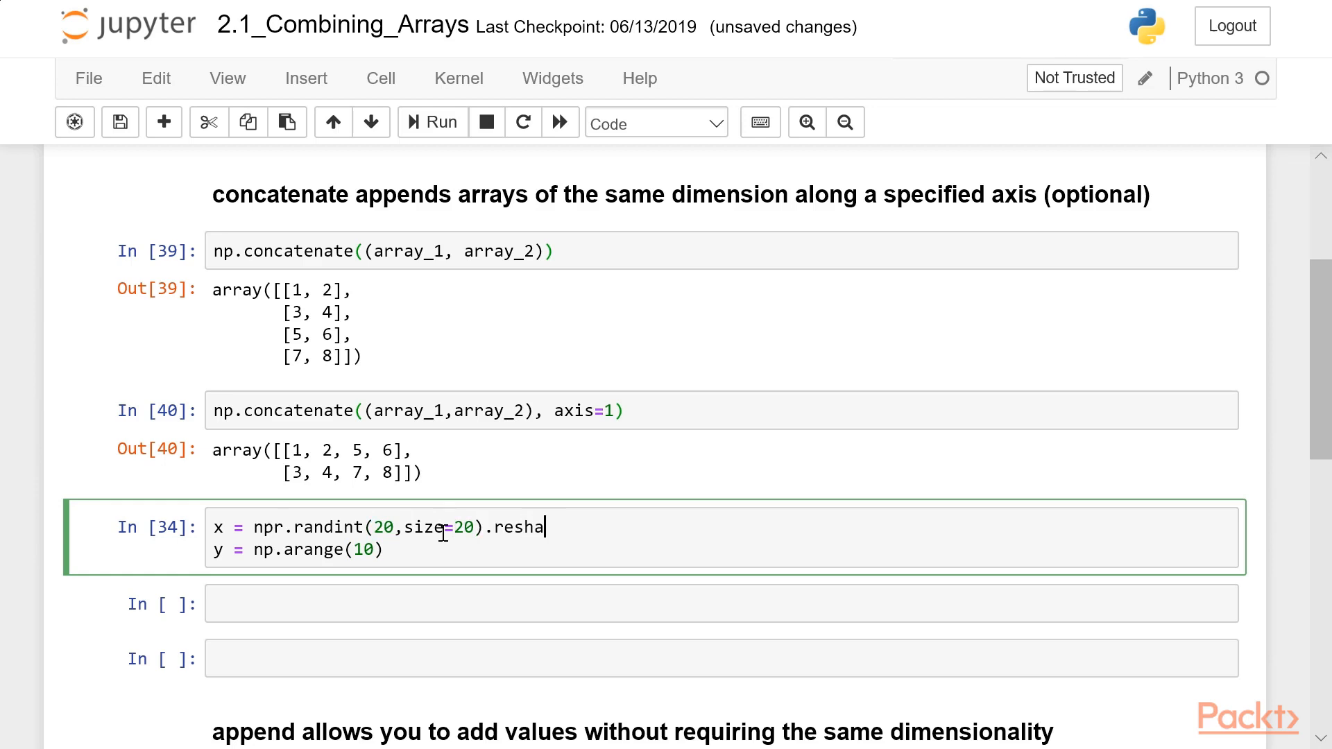
{"action": "type", "text": "pe()"}
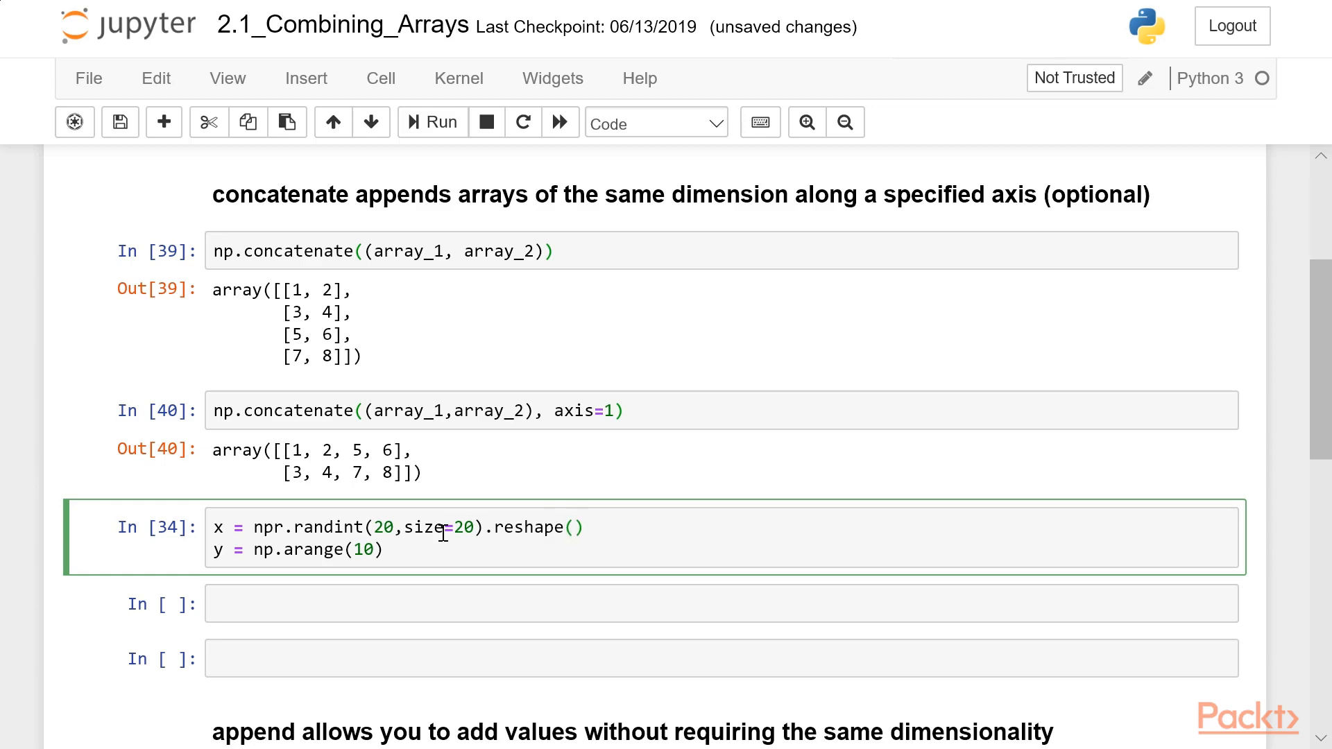
{"action": "type", "text": "10,2"}
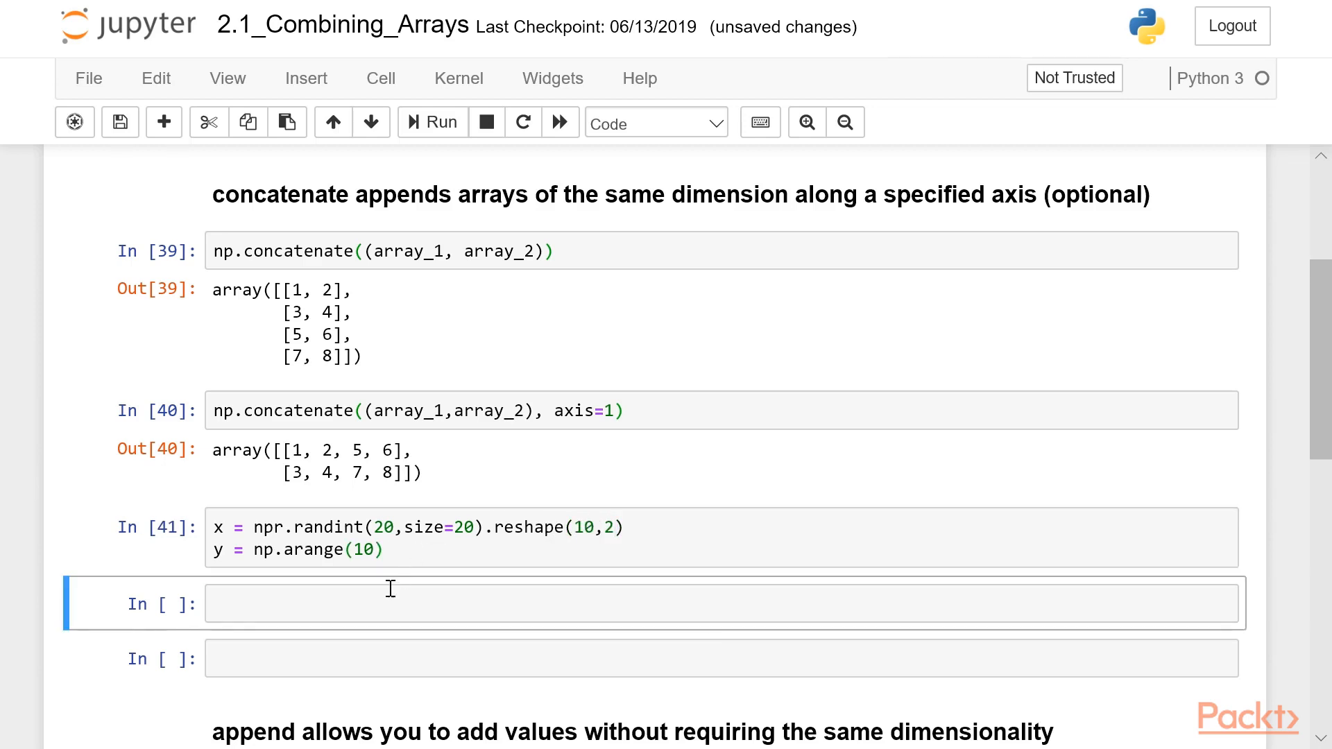
{"action": "left_click", "coordinate": [388, 604]}
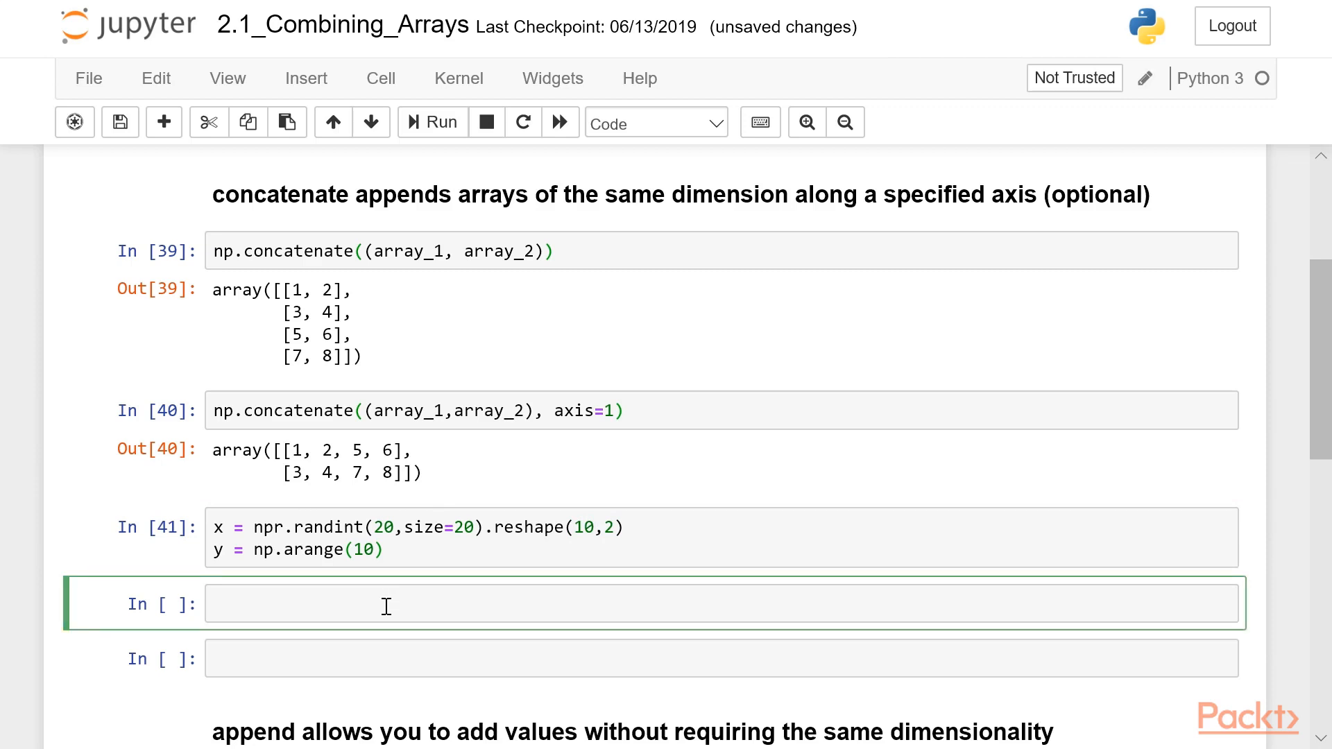
Run np.concatenate((x,y)) and review the dimension-mismatch ValueError
{"action": "type", "text": "np."}
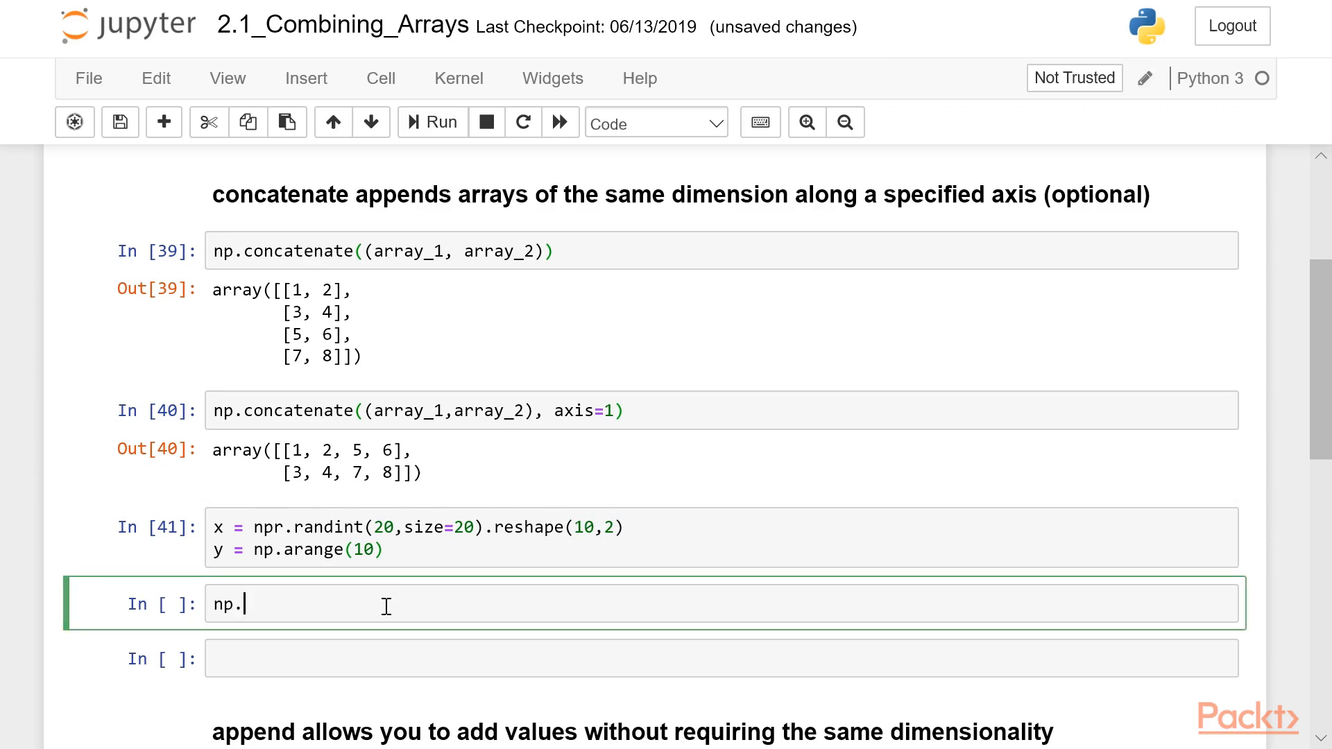
{"action": "type", "text": "concatenate(()"}
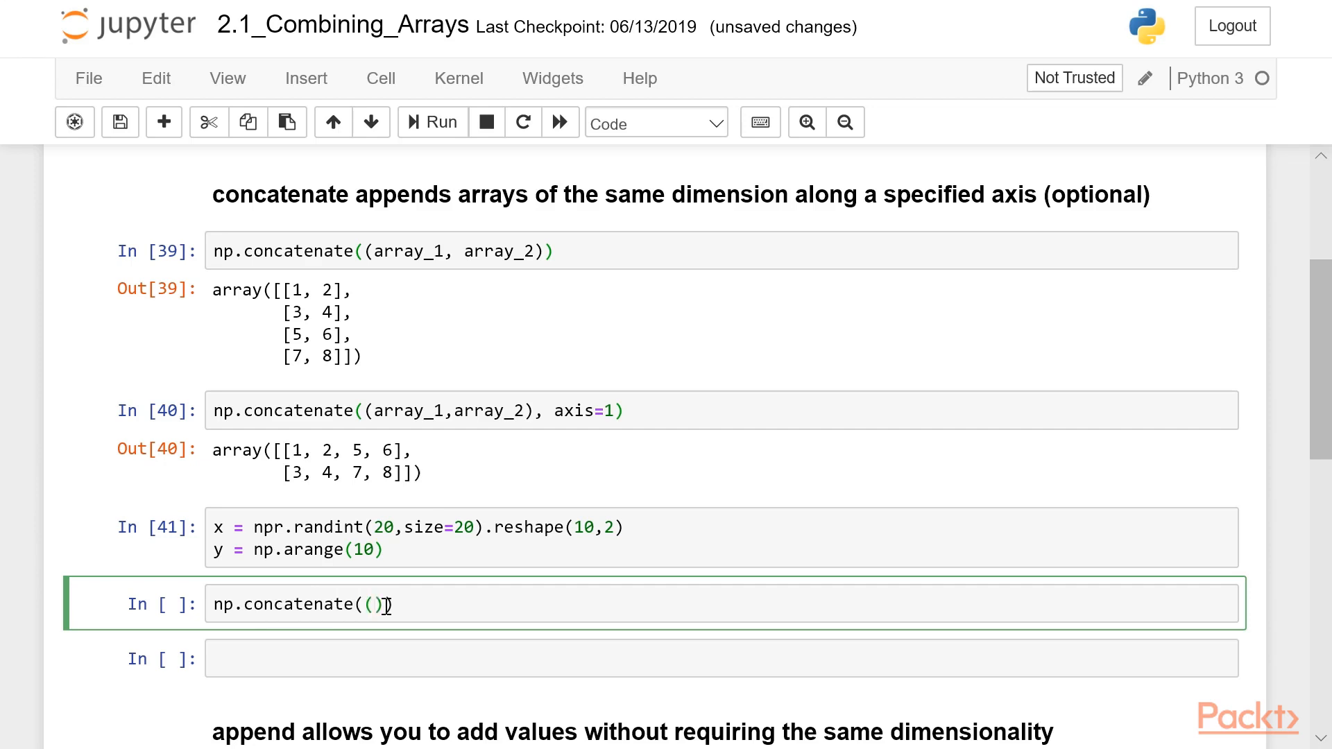
{"action": "type", "text": "x,y"}
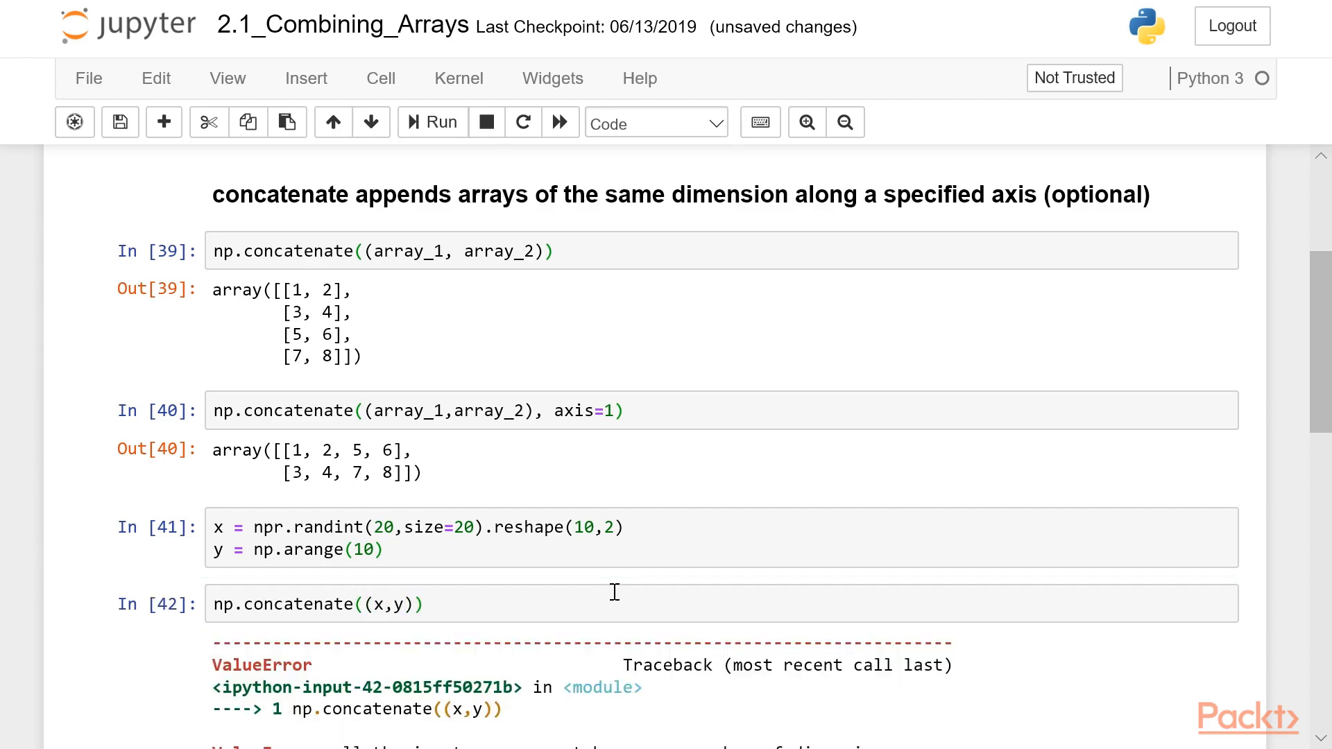
{"action": "scroll", "scroll_direction": "down", "scroll_amount": 3}
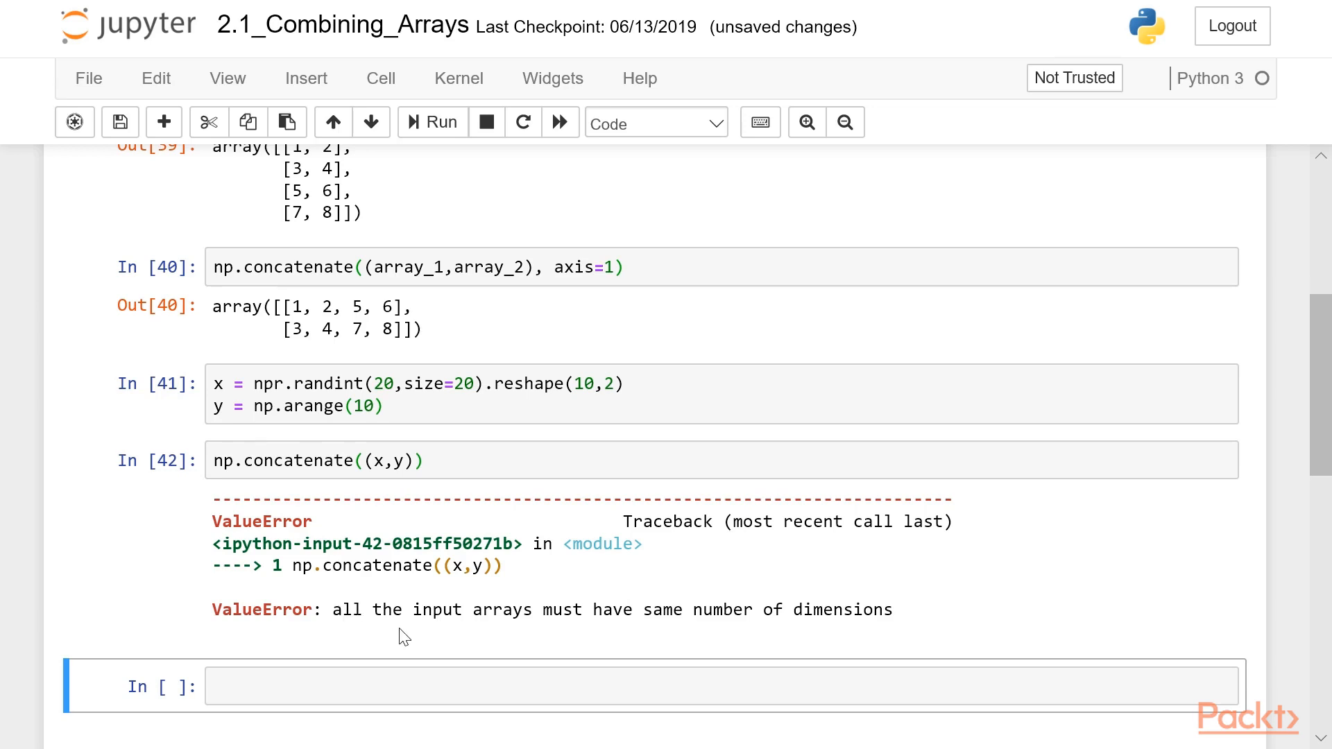
{"action": "mouse_move", "coordinate": [605, 355]}
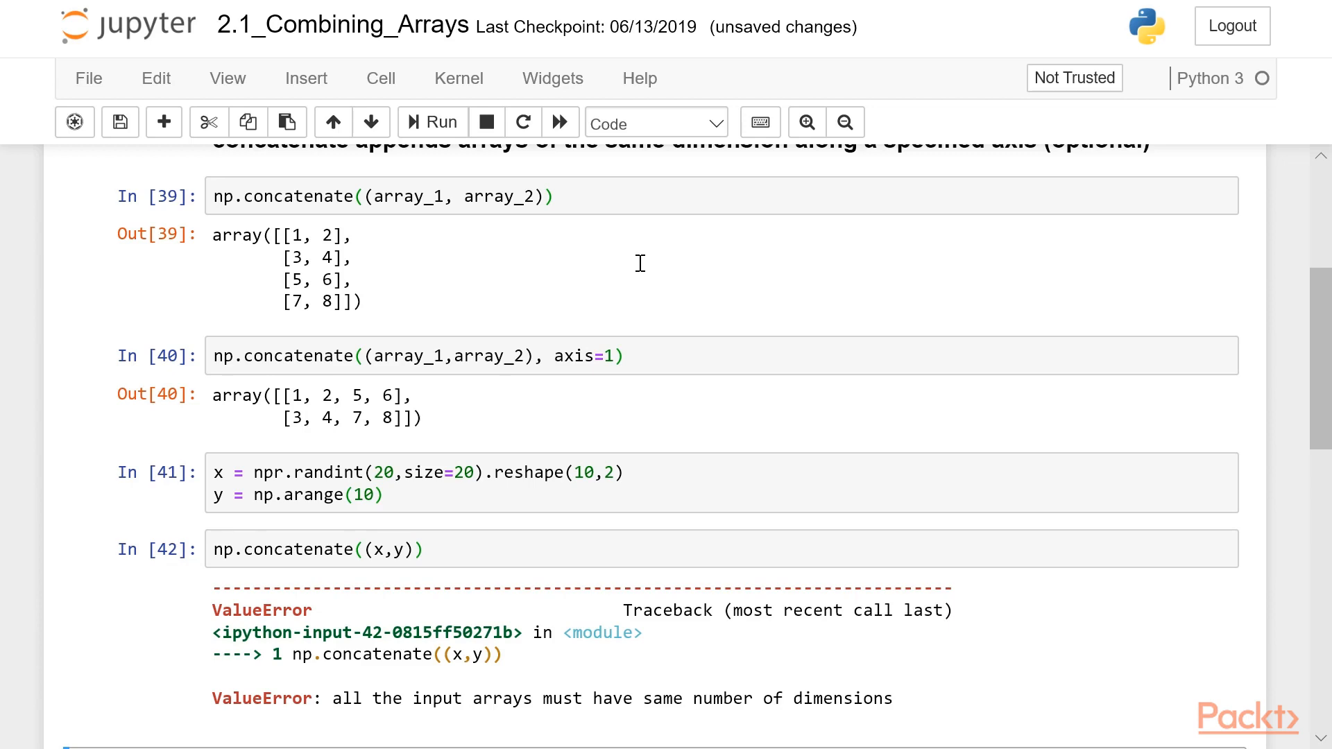
{"action": "mouse_move", "coordinate": [404, 502]}
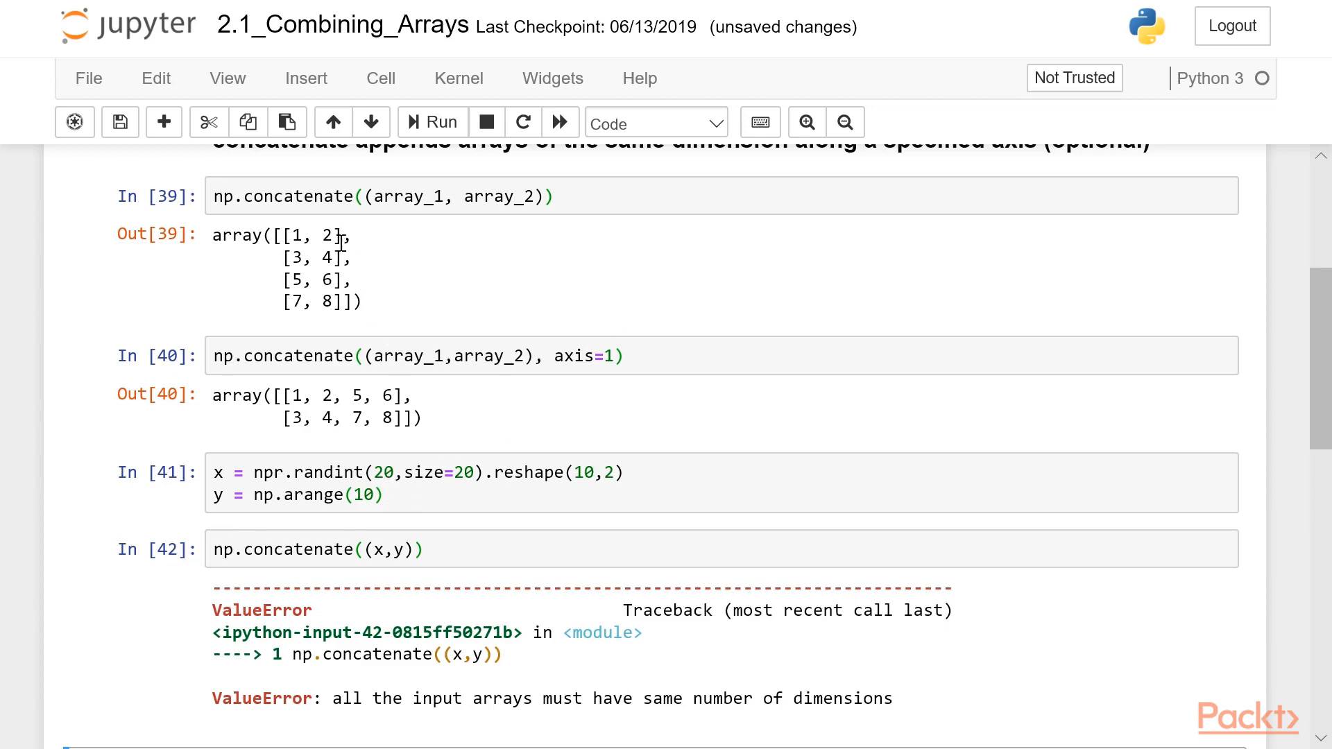
{"action": "mouse_move", "coordinate": [366, 346]}
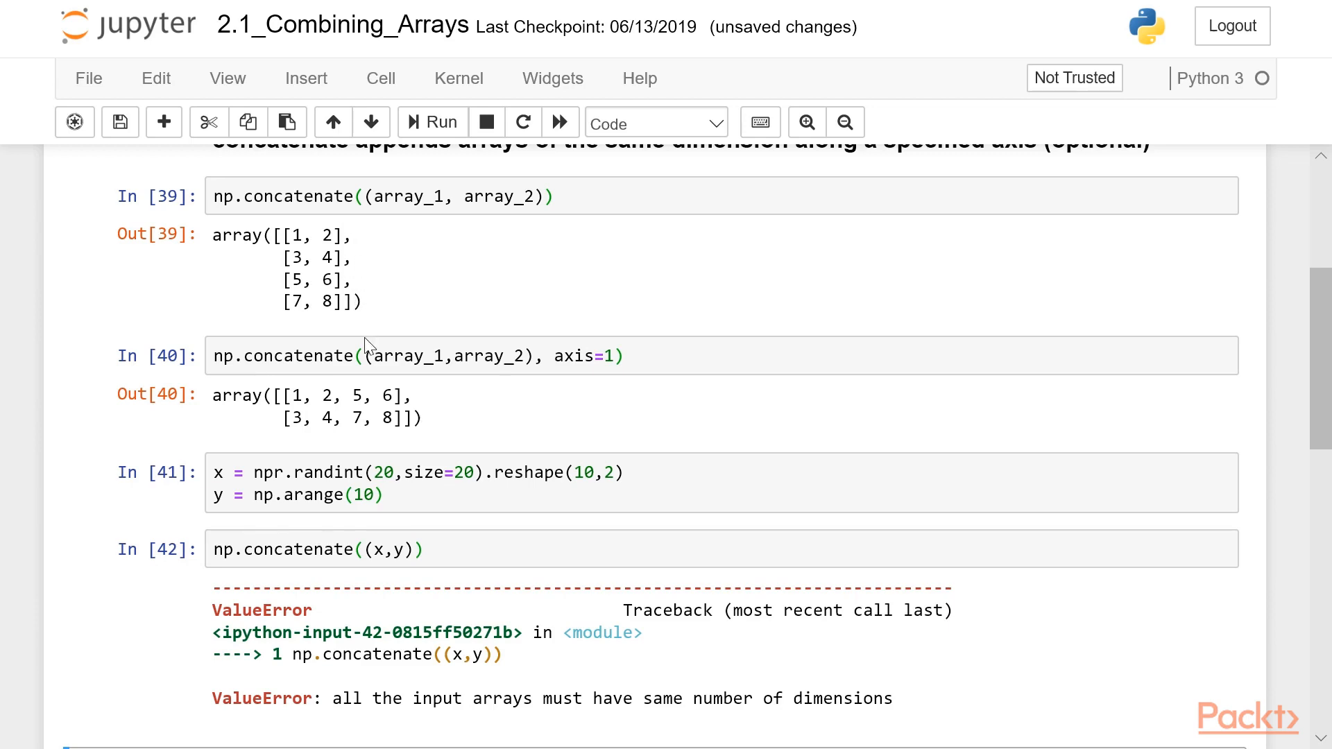
{"action": "mouse_move", "coordinate": [301, 179]}
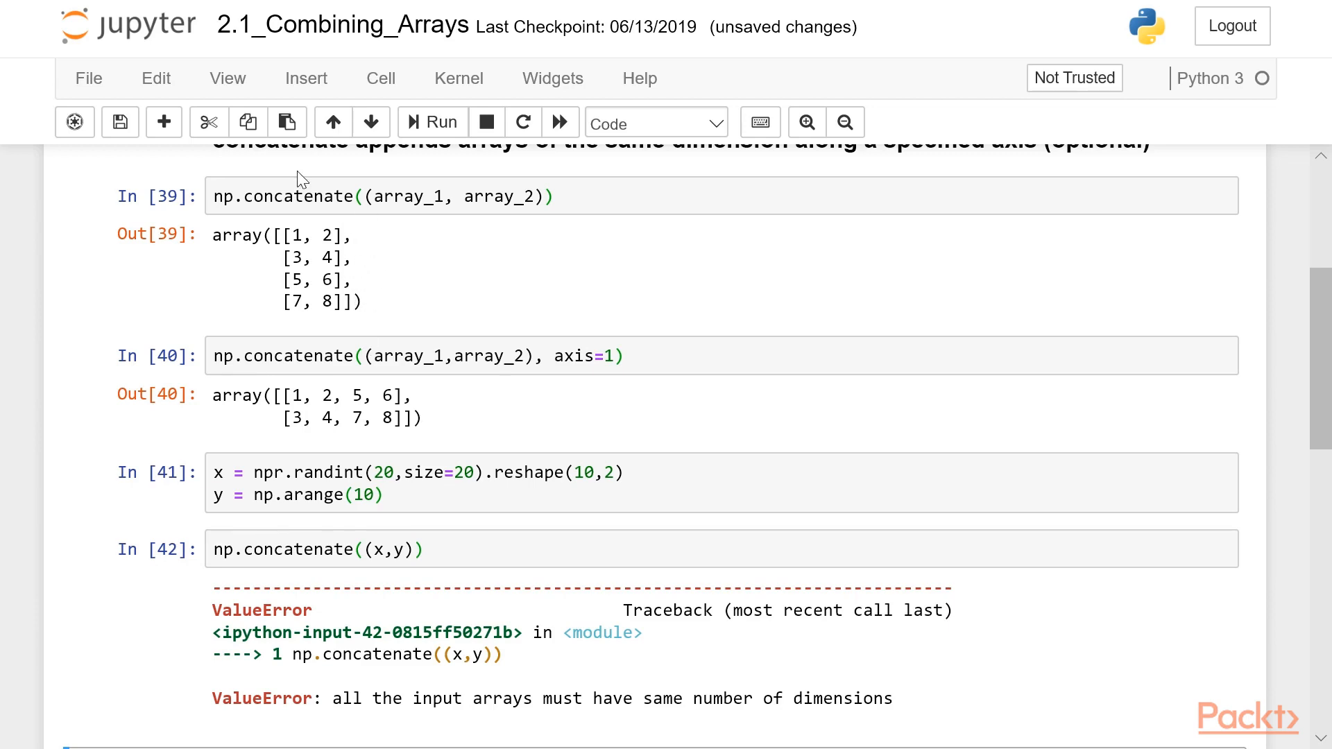
{"action": "mouse_move", "coordinate": [419, 387]}
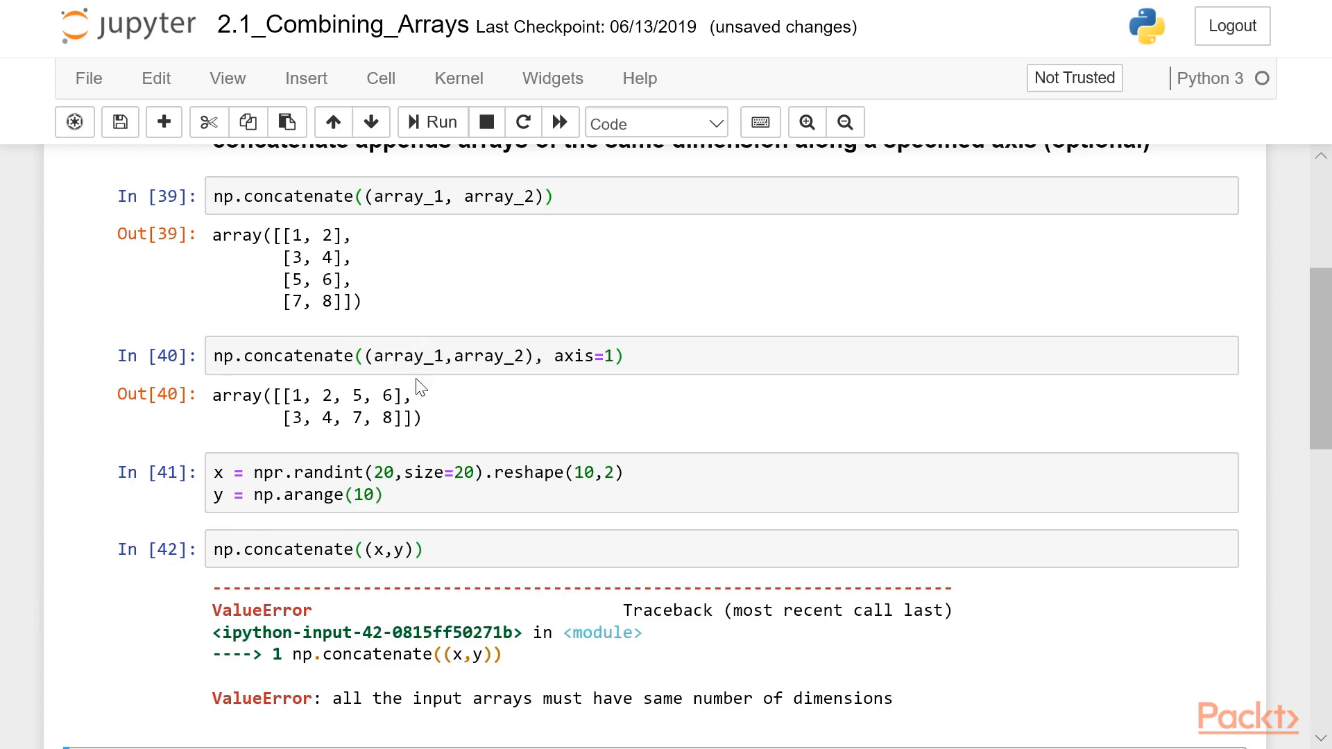
Run np.append(x,y) in the append section to get one flattened array of thirty values
{"action": "scroll", "scroll_direction": "down", "scroll_amount": 3}
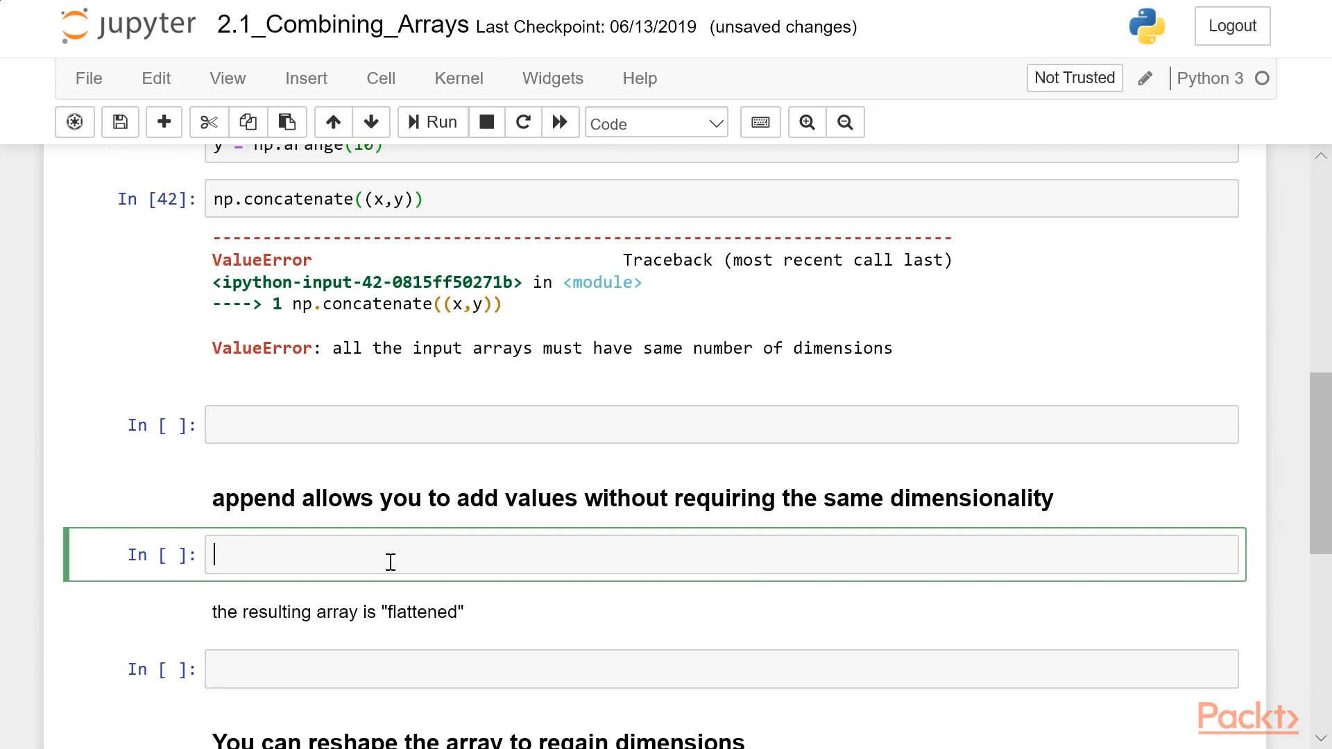
{"action": "type", "text": "np."}
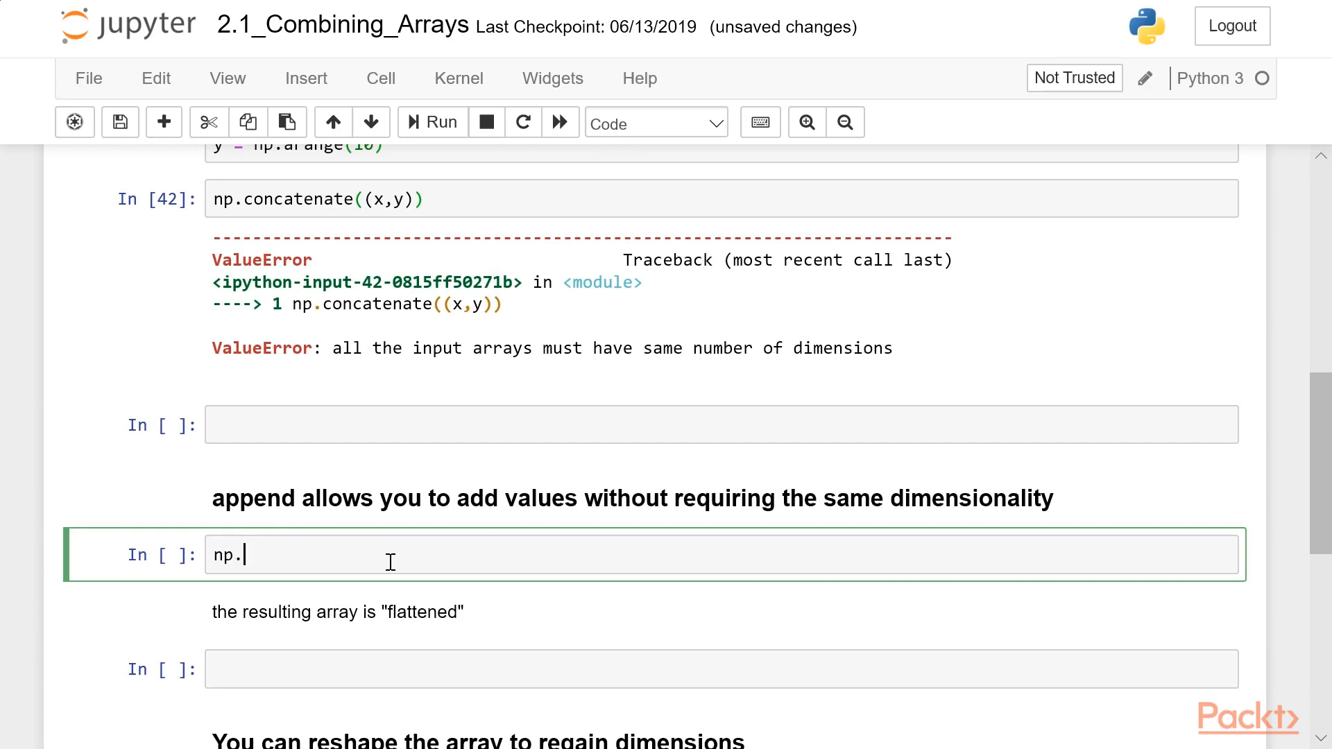
{"action": "type", "text": "appe"}
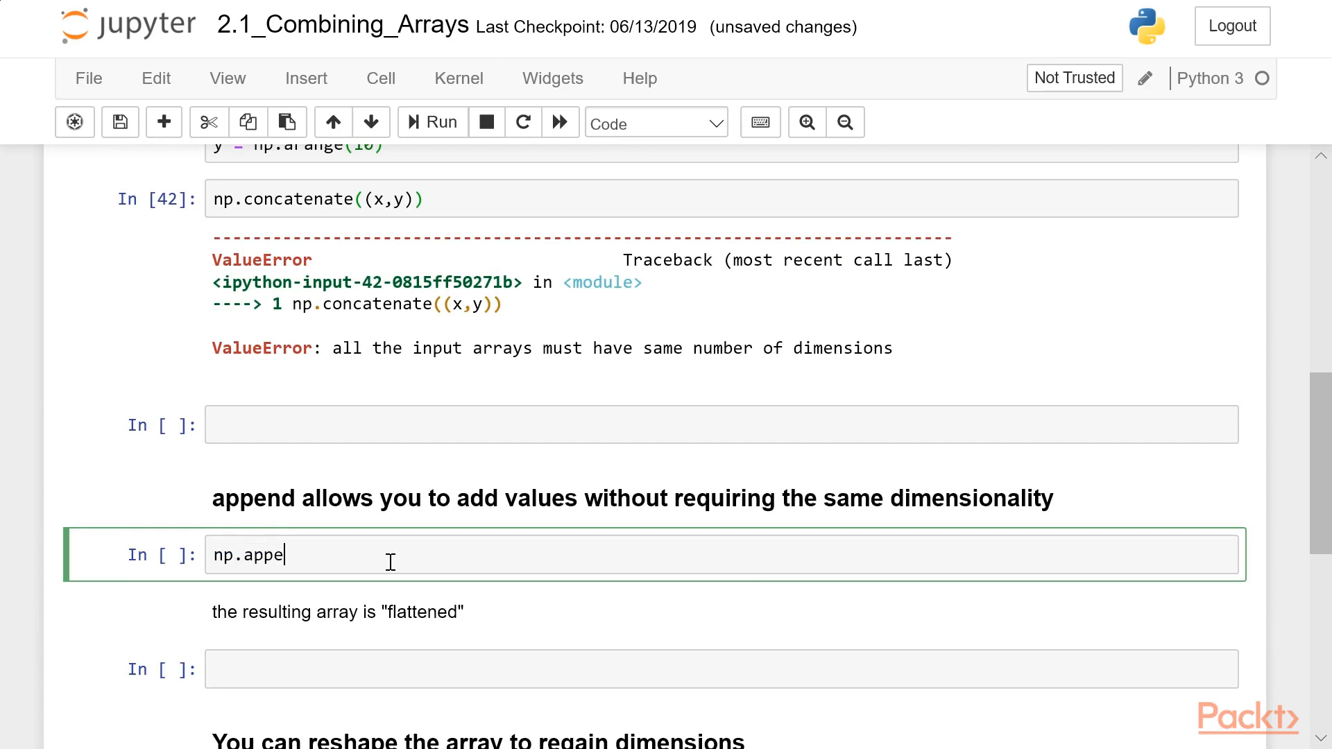
{"action": "type", "text": "nd(x,y)"}
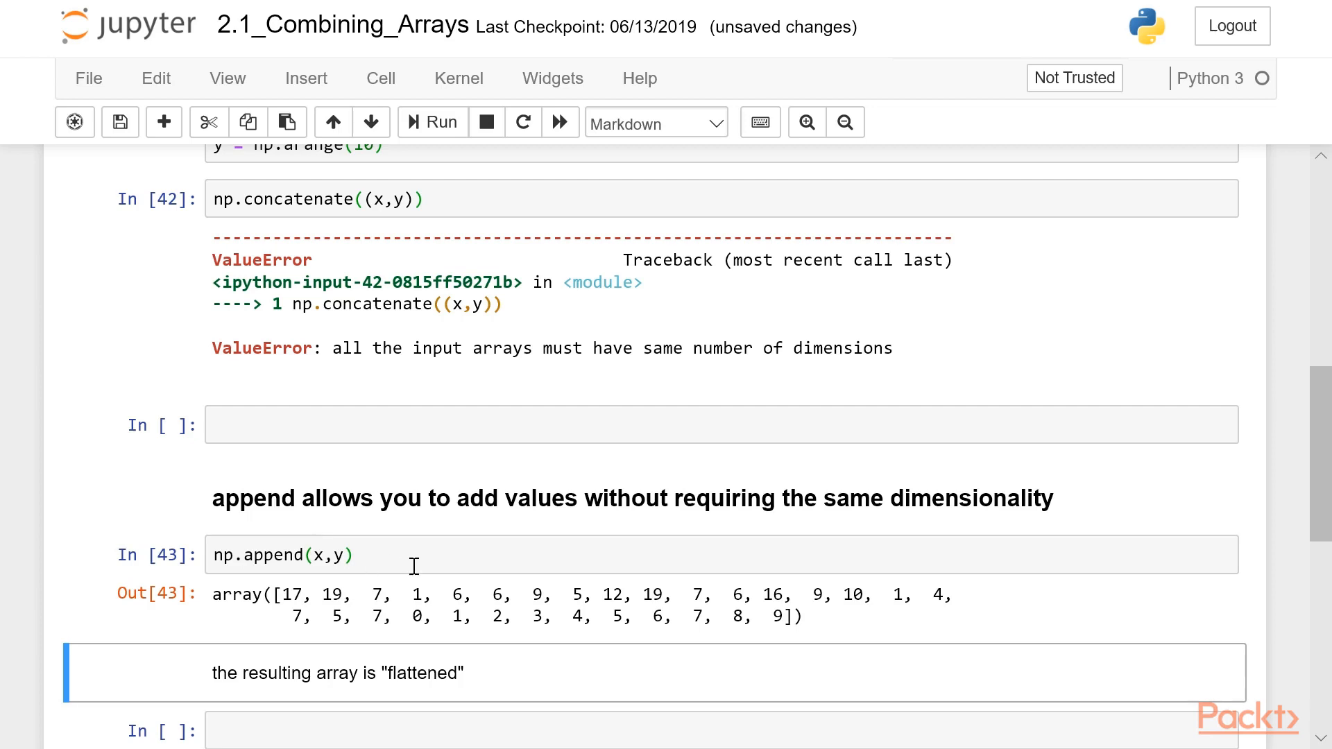
{"action": "mouse_move", "coordinate": [290, 589]}
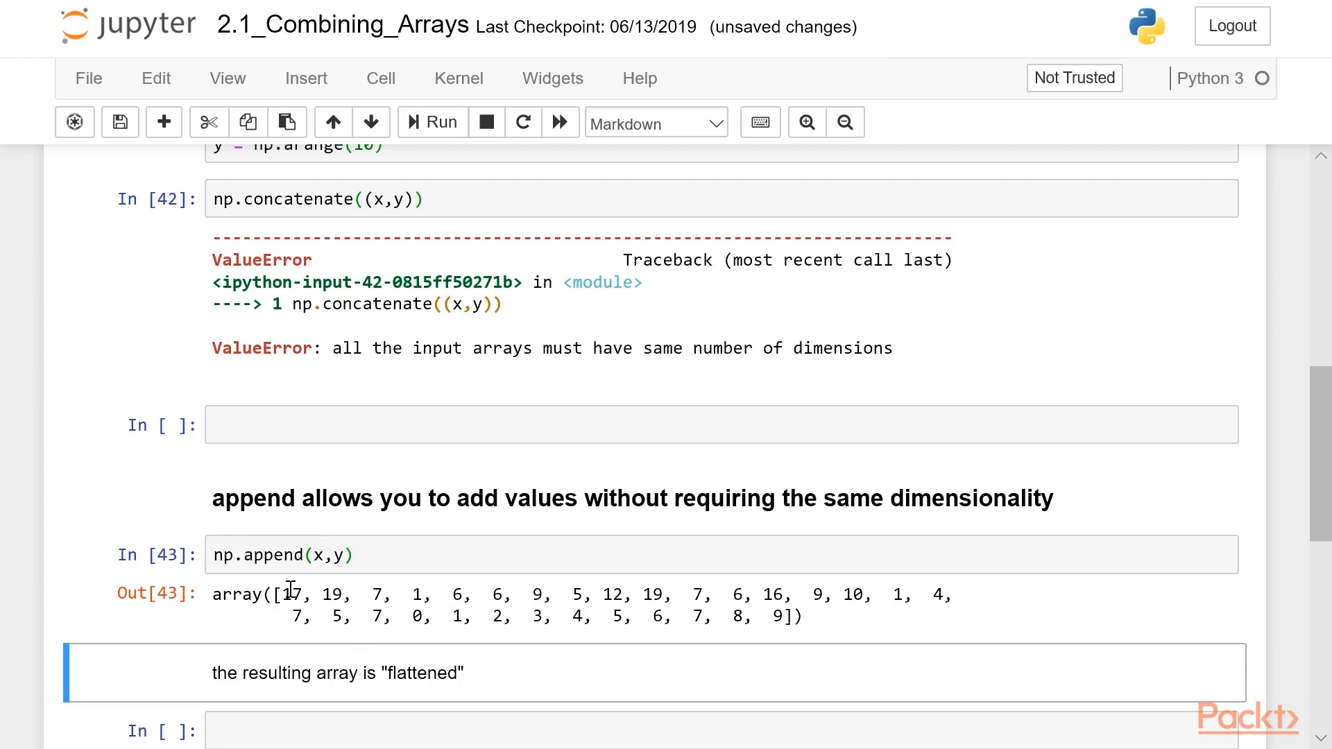
{"action": "mouse_move", "coordinate": [928, 613]}
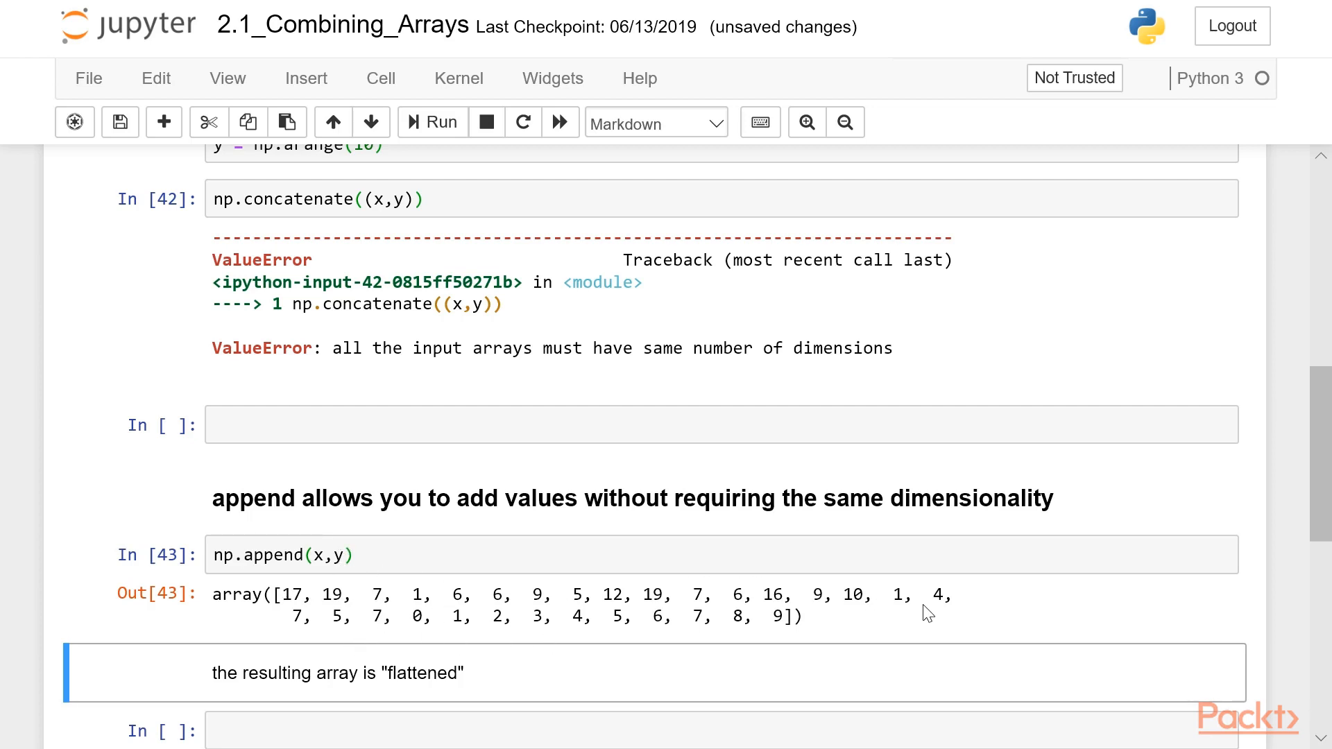
{"action": "mouse_move", "coordinate": [448, 612]}
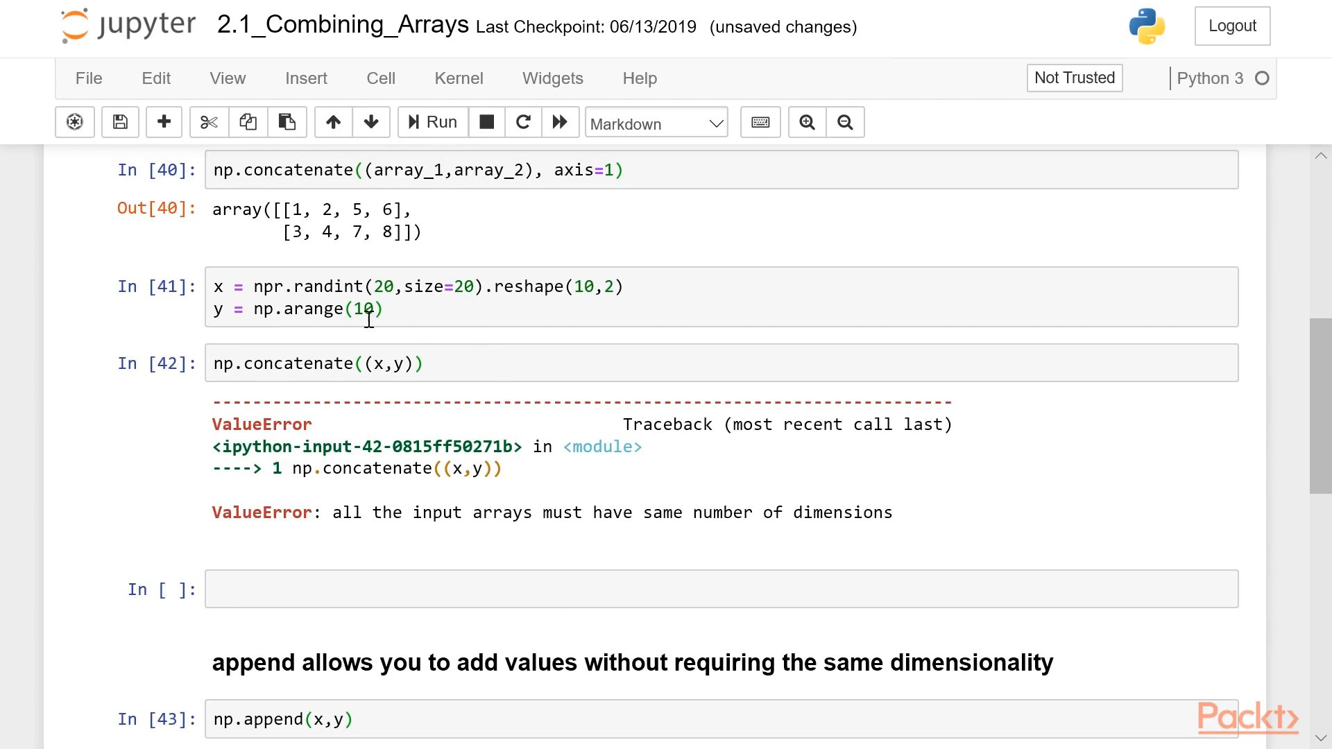
{"action": "mouse_move", "coordinate": [538, 508]}
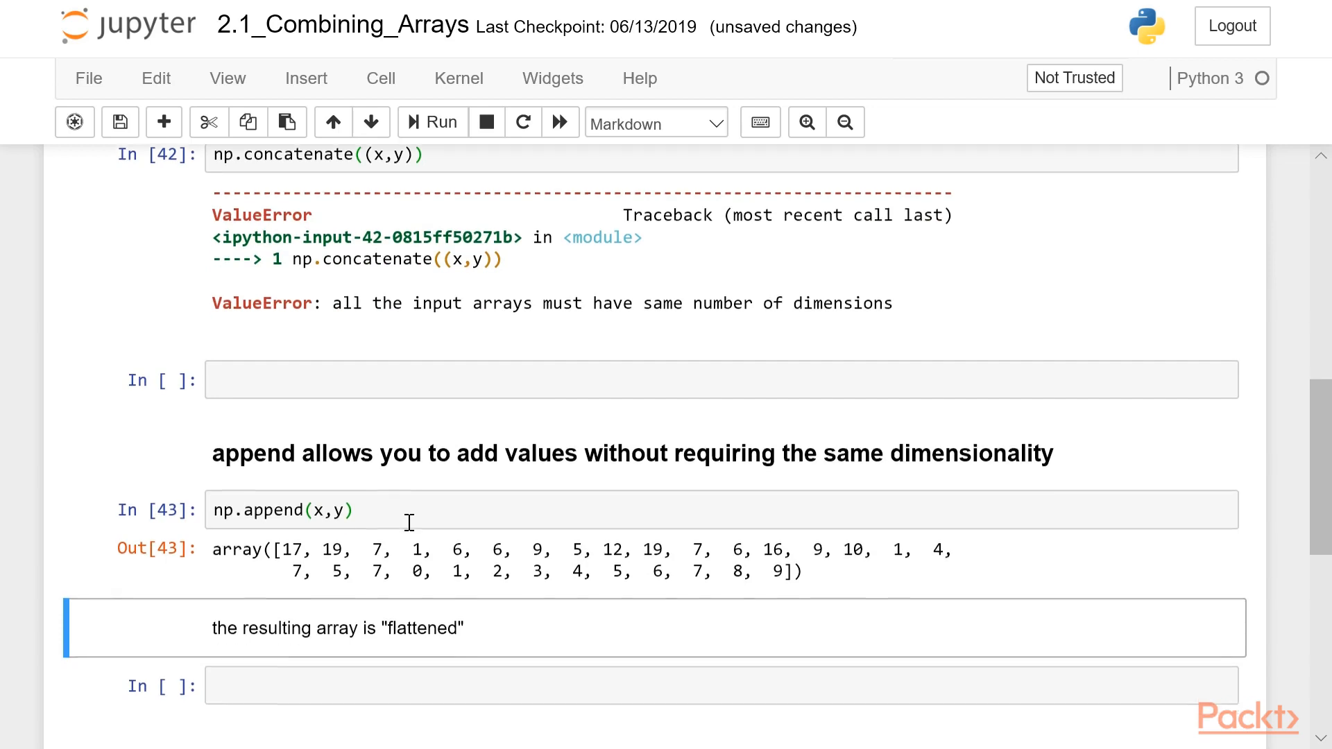
Run z = z.reshape(15,2) with print(z) and print(z.shape)
{"action": "scroll", "scroll_direction": "down", "scroll_amount": 3}
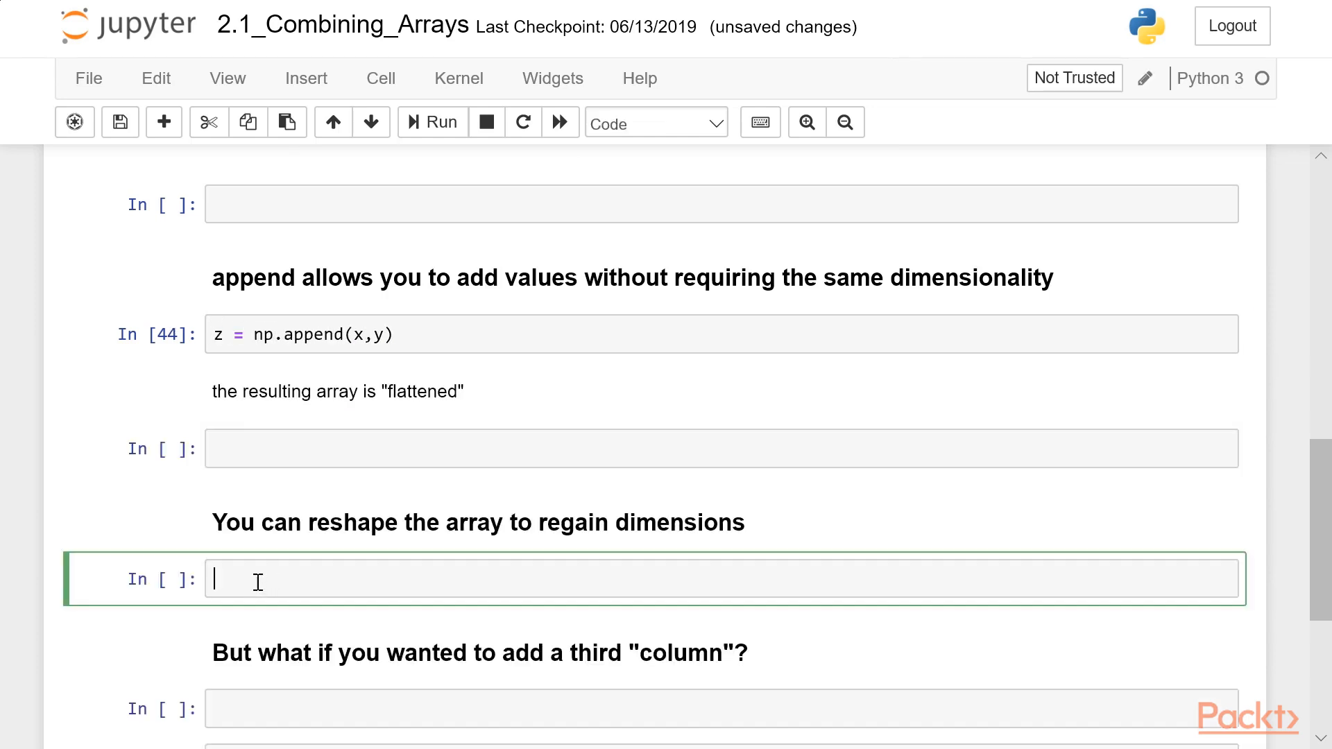
{"action": "type", "text": "z ="}
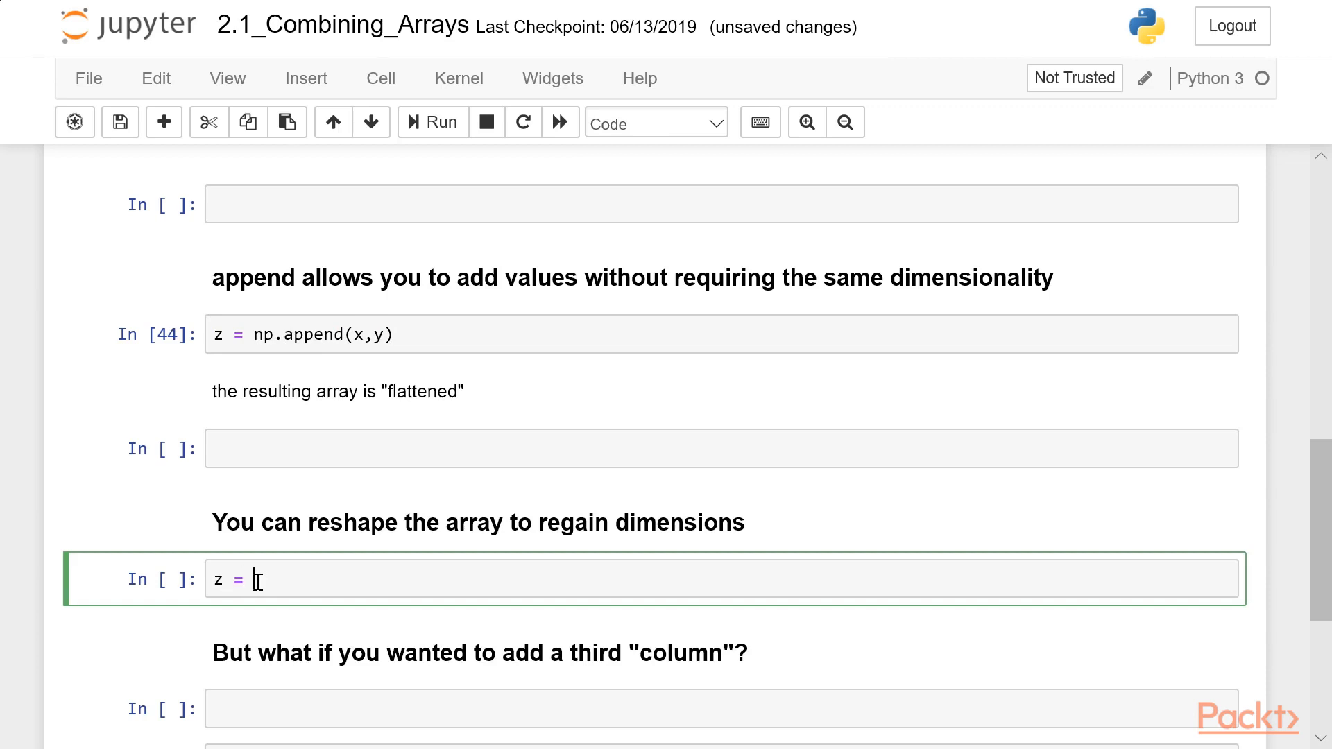
{"action": "type", "text": "z.reshape"}
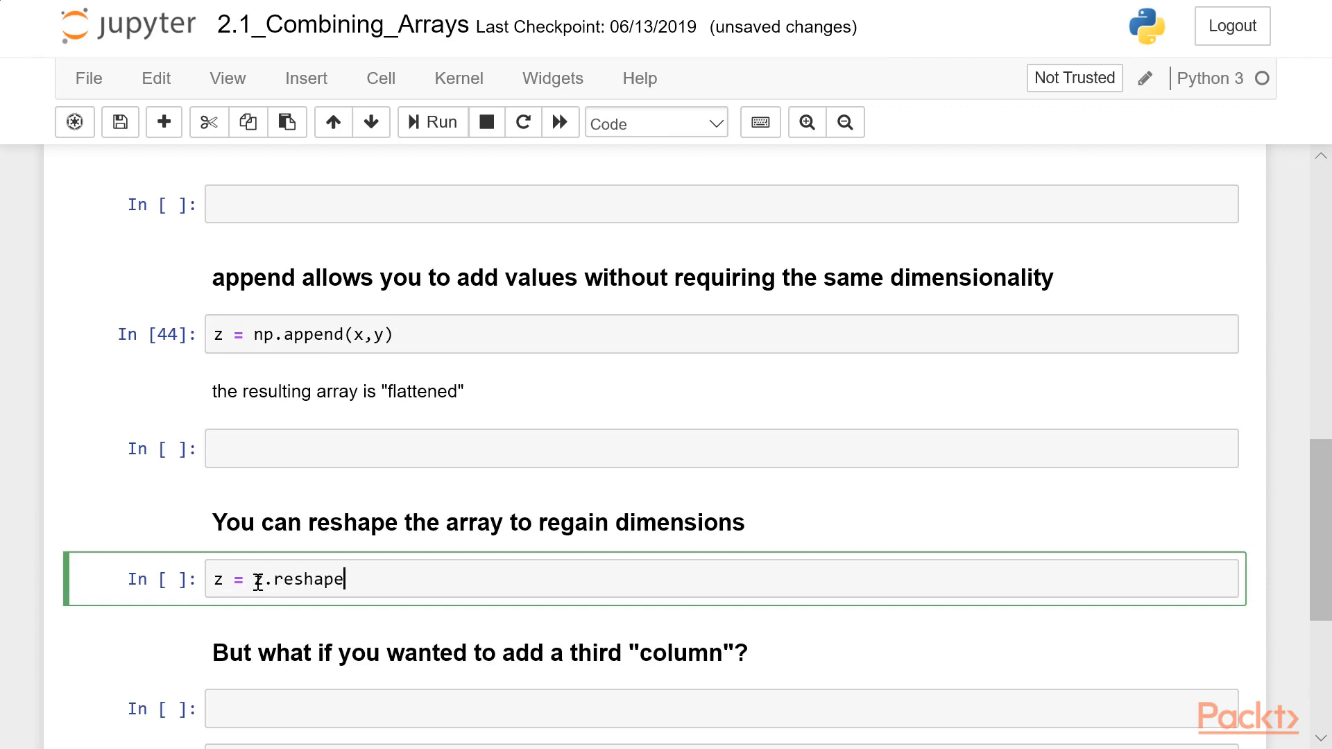
{"action": "type", "text": "(15,2)"}
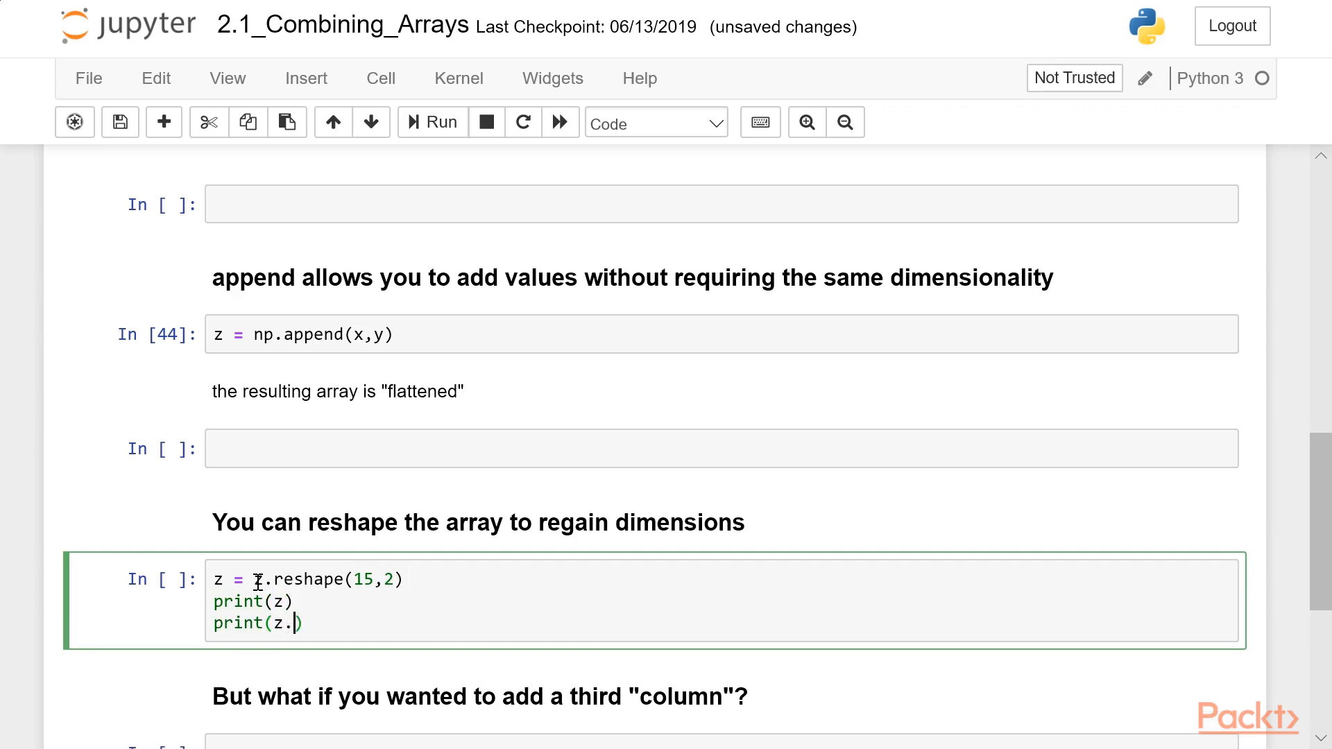
{"action": "type", "text": "shape"}
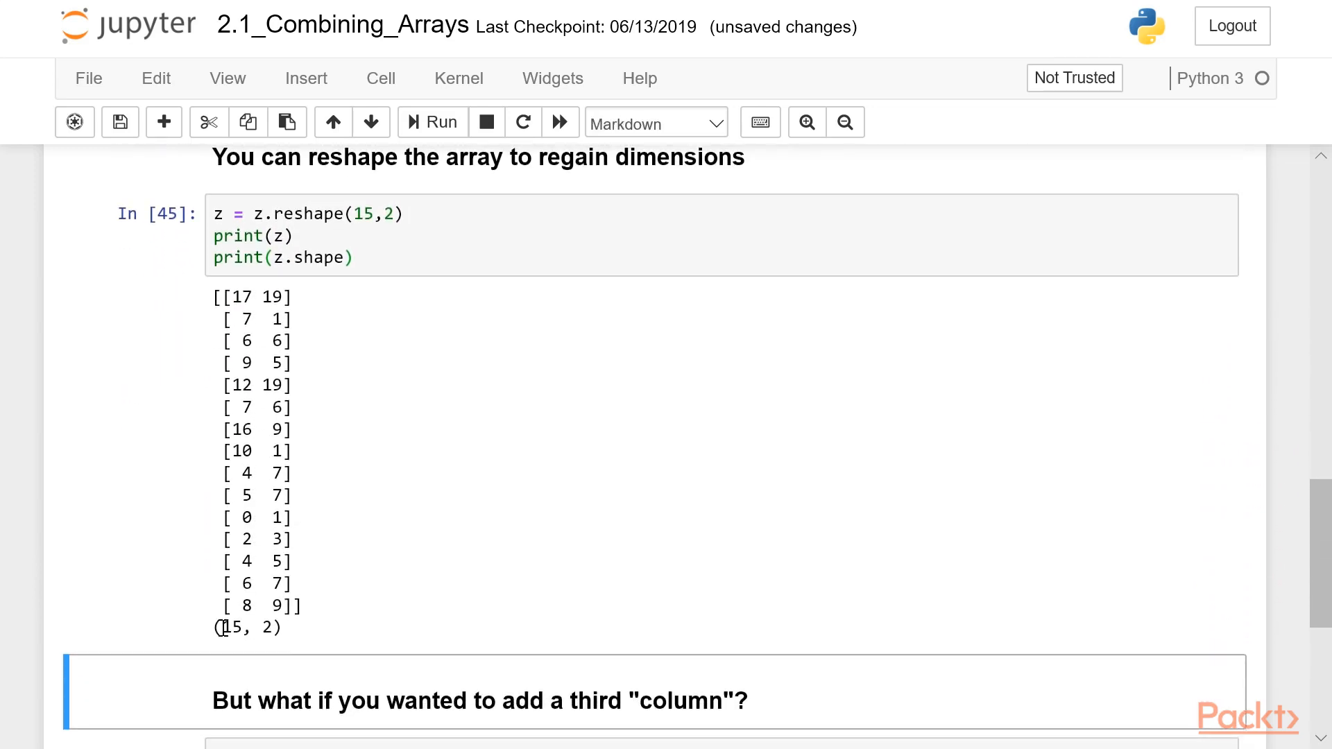
{"action": "mouse_move", "coordinate": [284, 635]}
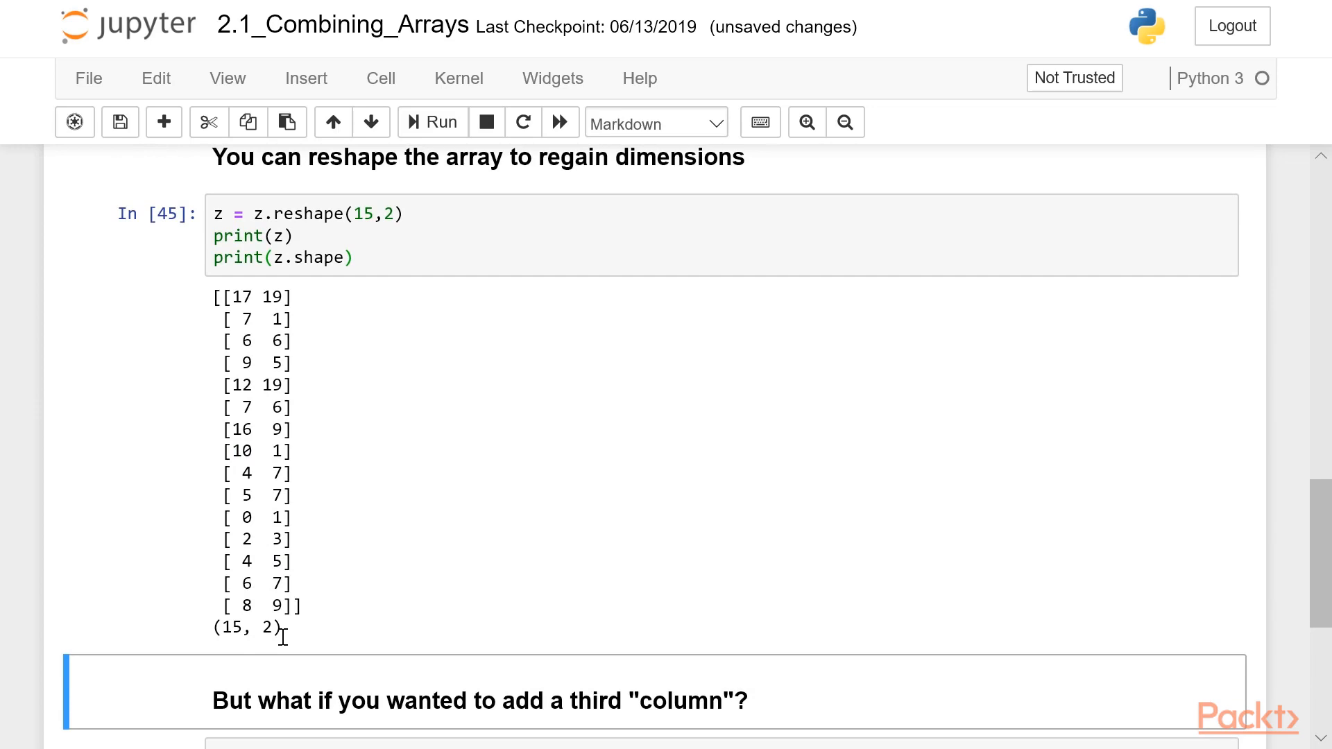
{"action": "mouse_move", "coordinate": [387, 251]}
{"action": "type", "text": "0"}
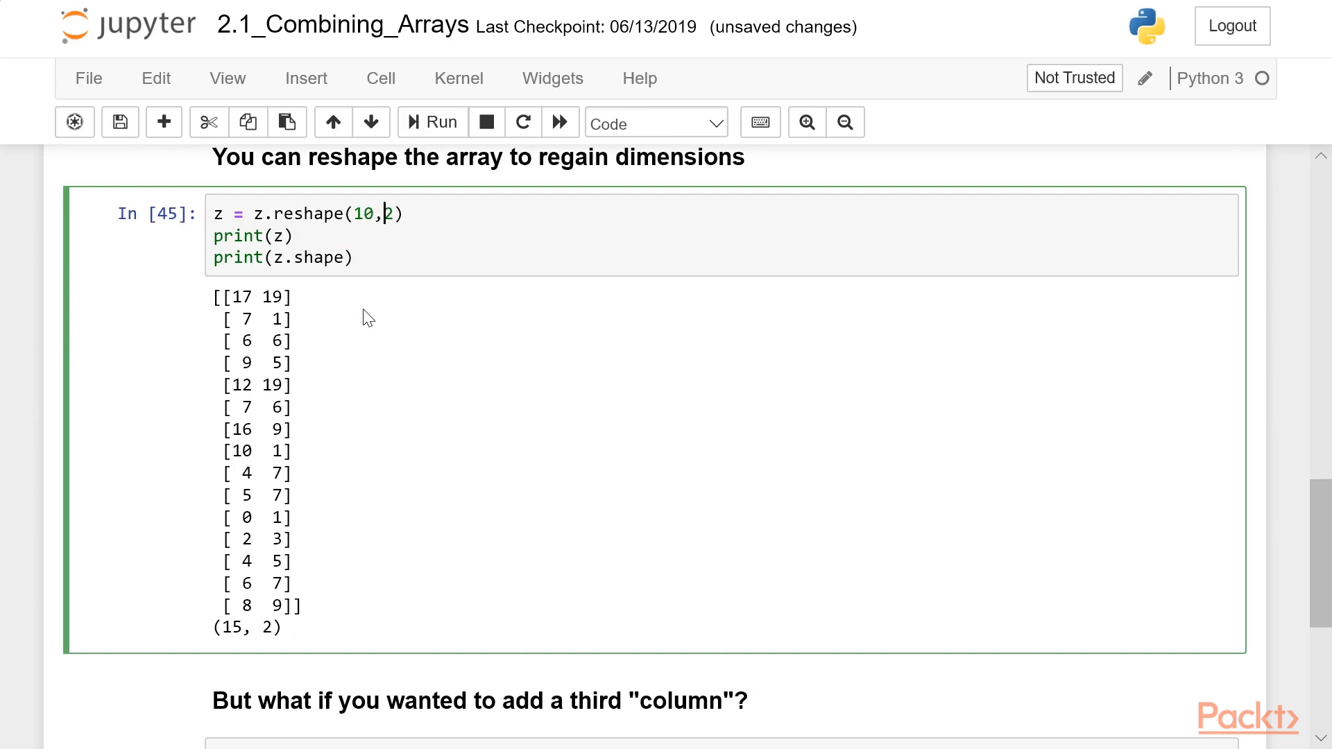
Change the reshape to (10,3), rerun, and highlight the appended values in the output
{"action": "type", "text": "3"}
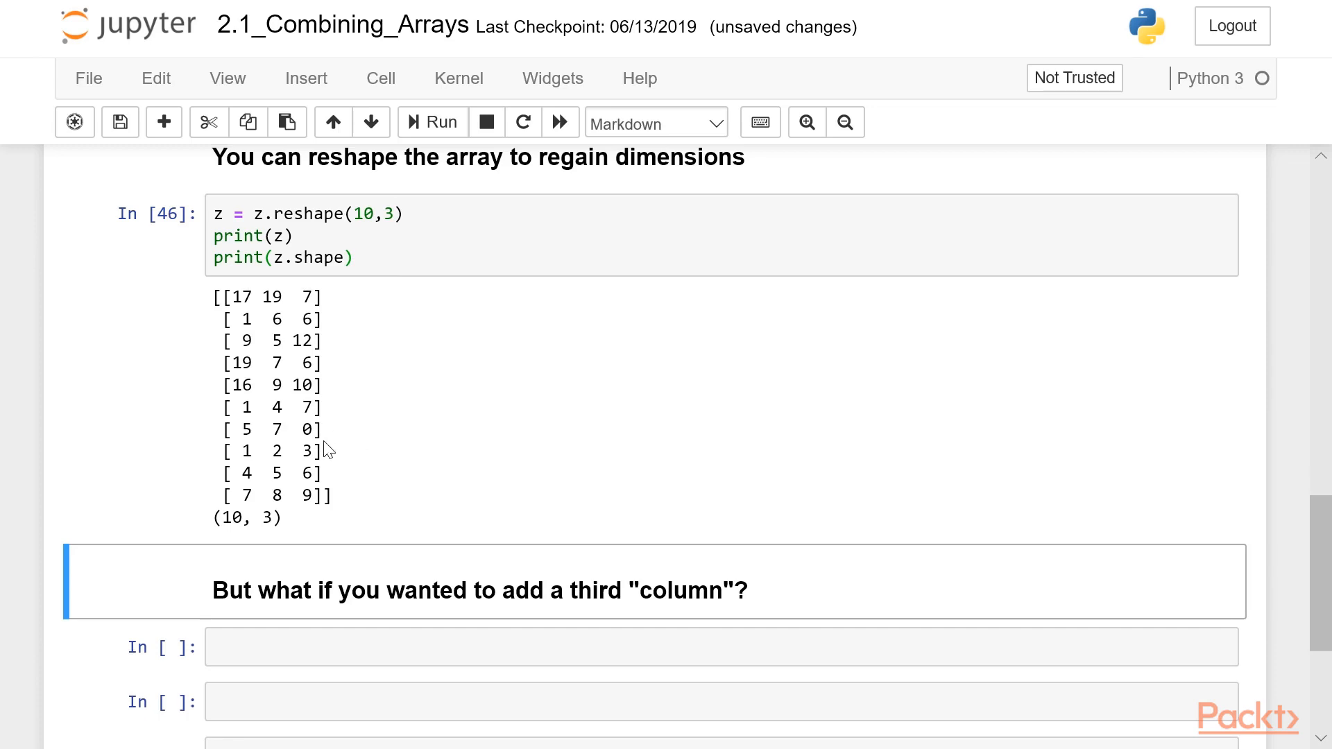
{"action": "left_click_drag", "start_coordinate": [319, 429], "coordinate": [224, 449]}
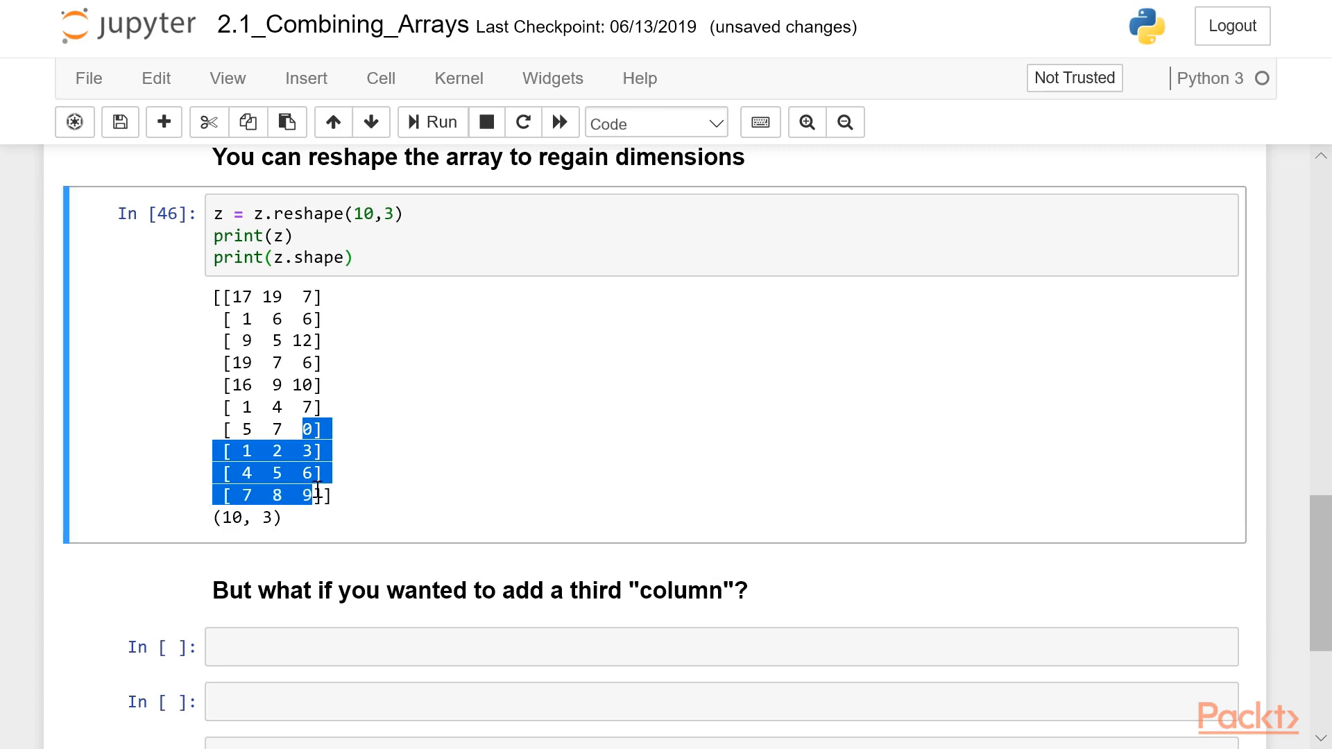
{"action": "mouse_move", "coordinate": [334, 297]}
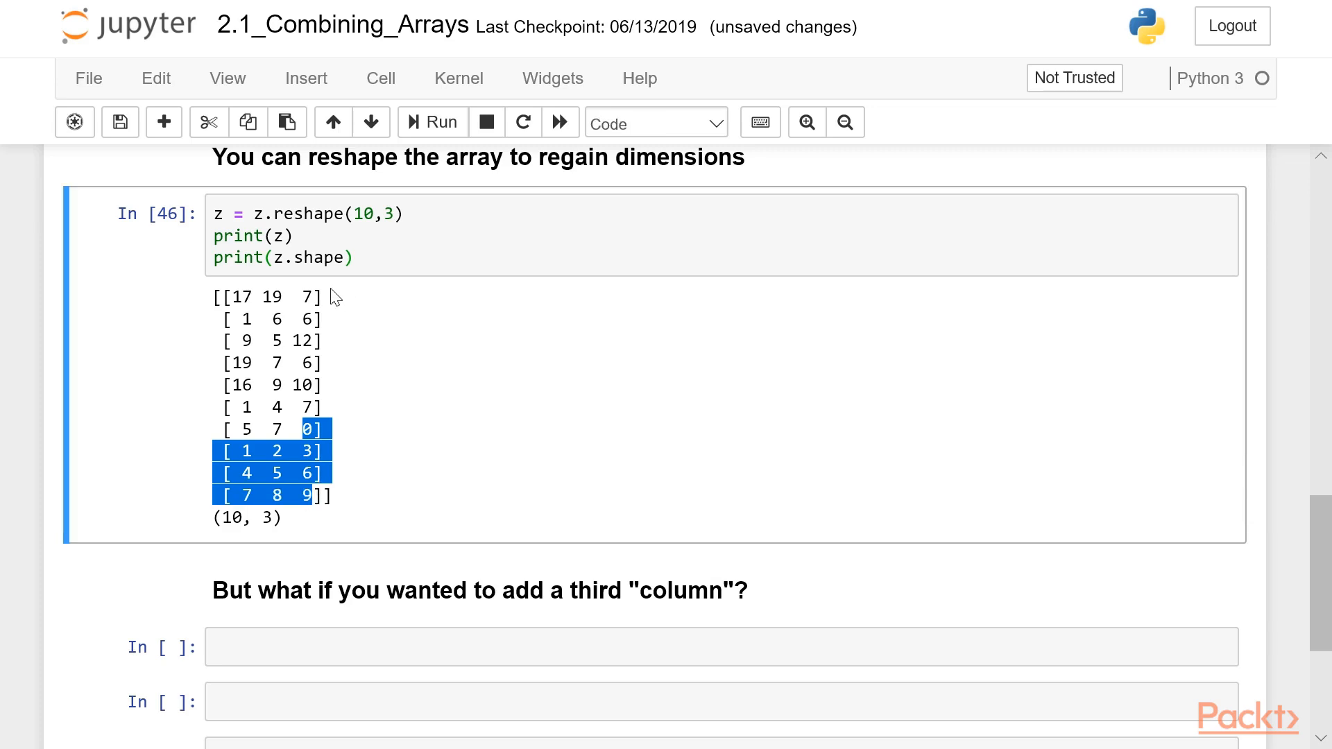
{"action": "mouse_move", "coordinate": [319, 453]}
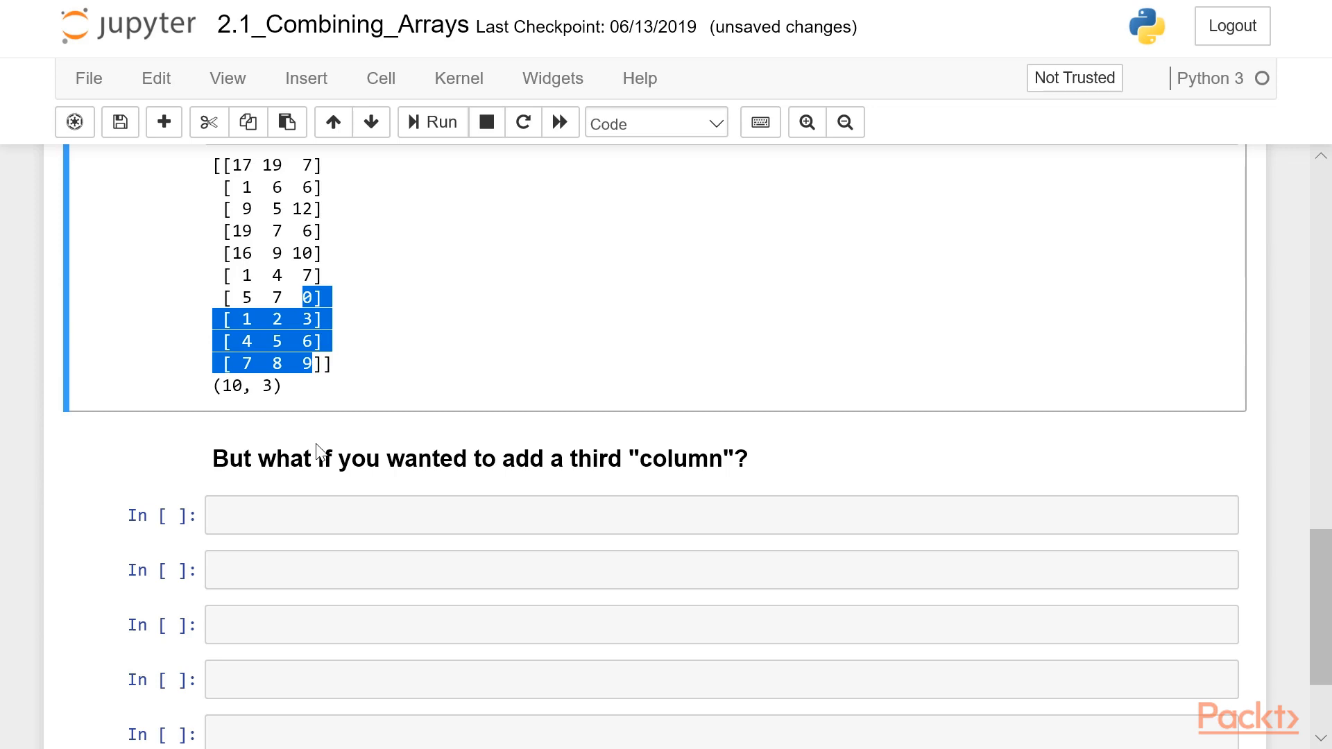
Write merged = np.zeros((10,3)) in the cell under the third-column question
{"action": "left_click", "coordinate": [720, 514]}
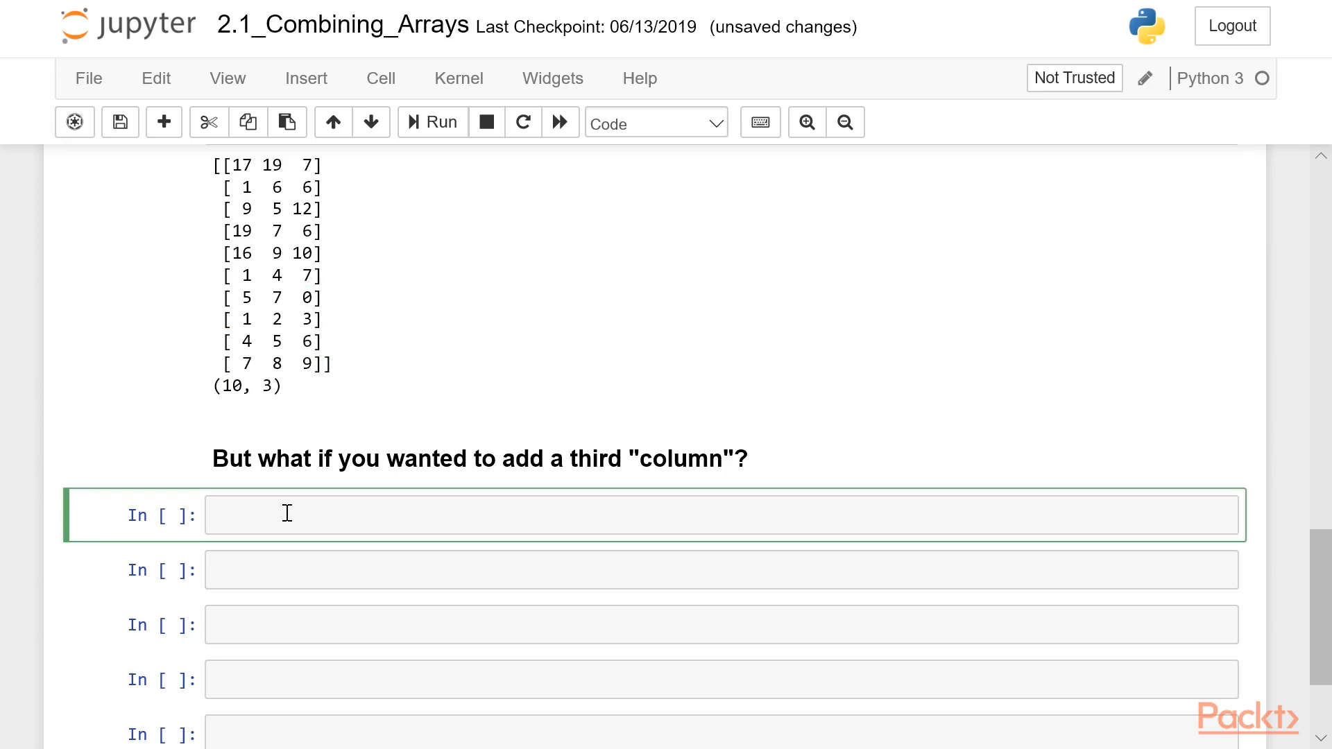
{"action": "type", "text": "merge"}
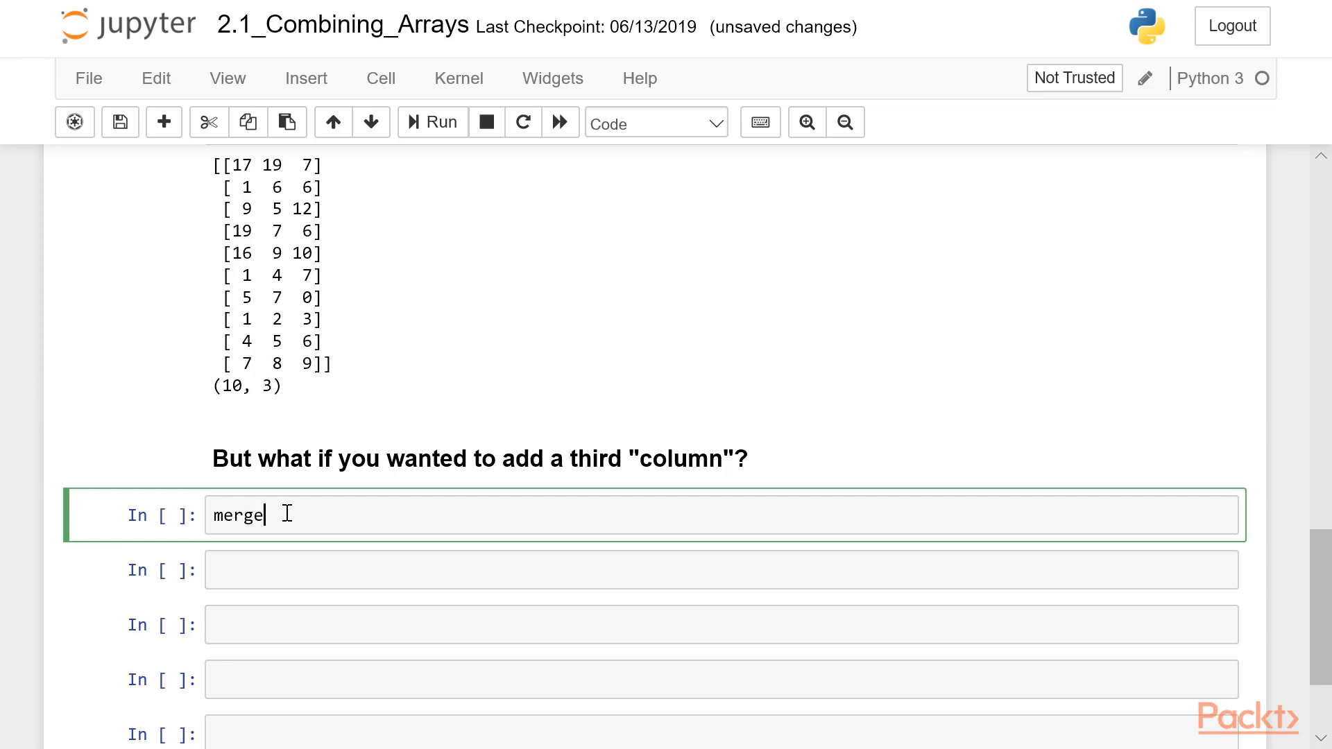
{"action": "type", "text": "d ="}
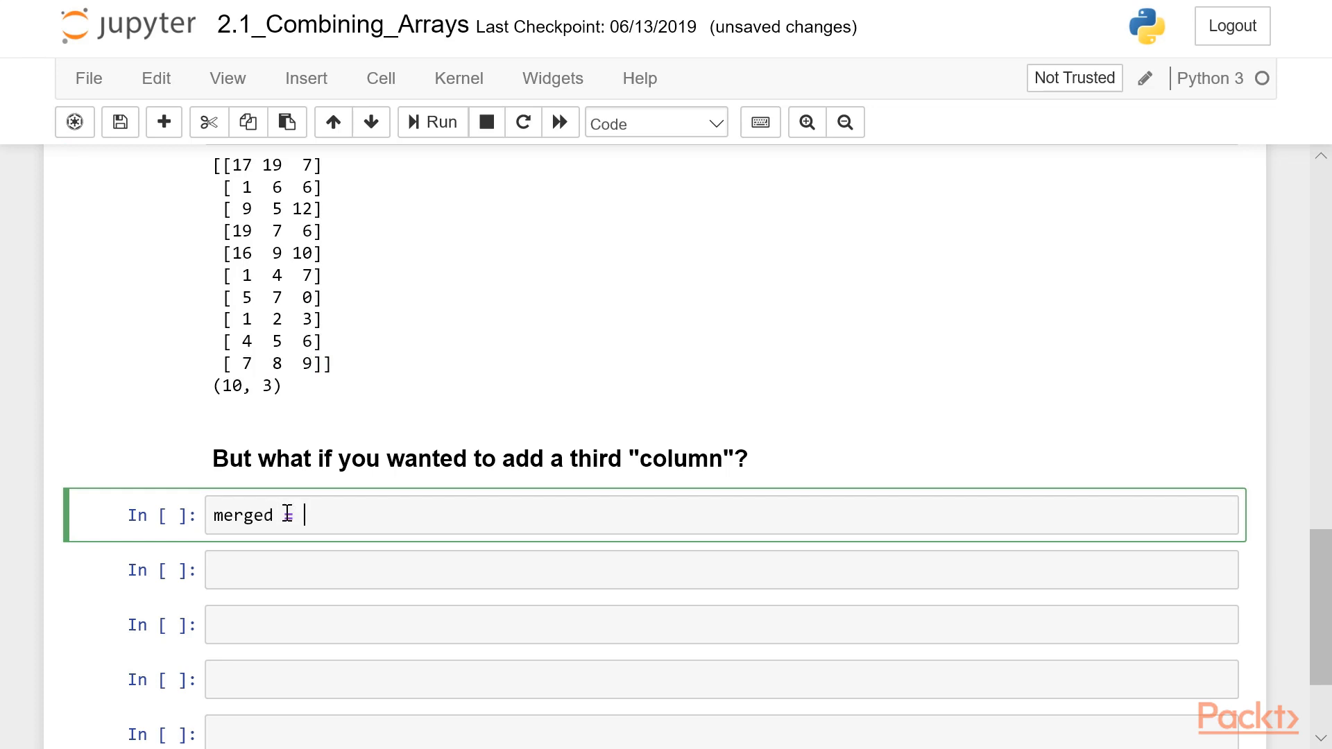
{"action": "type", "text": "np"}
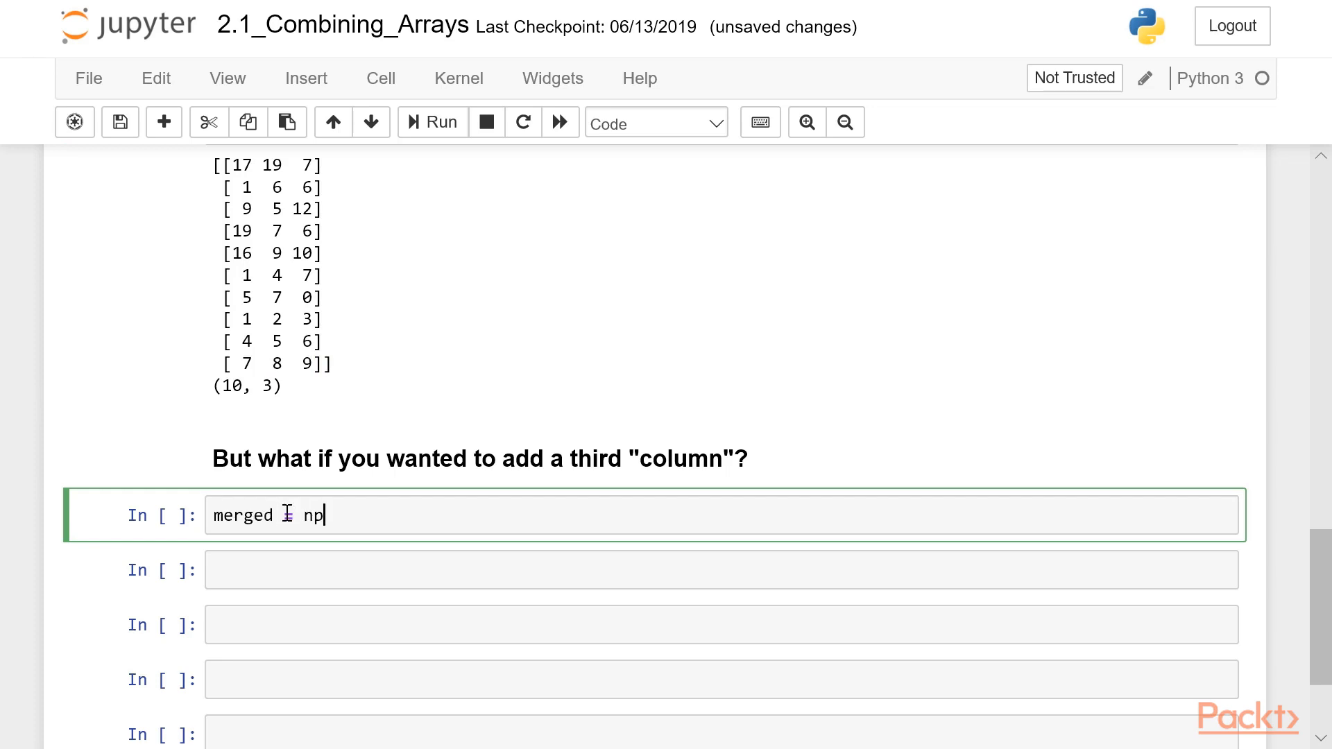
{"action": "type", "text": ".zeros"}
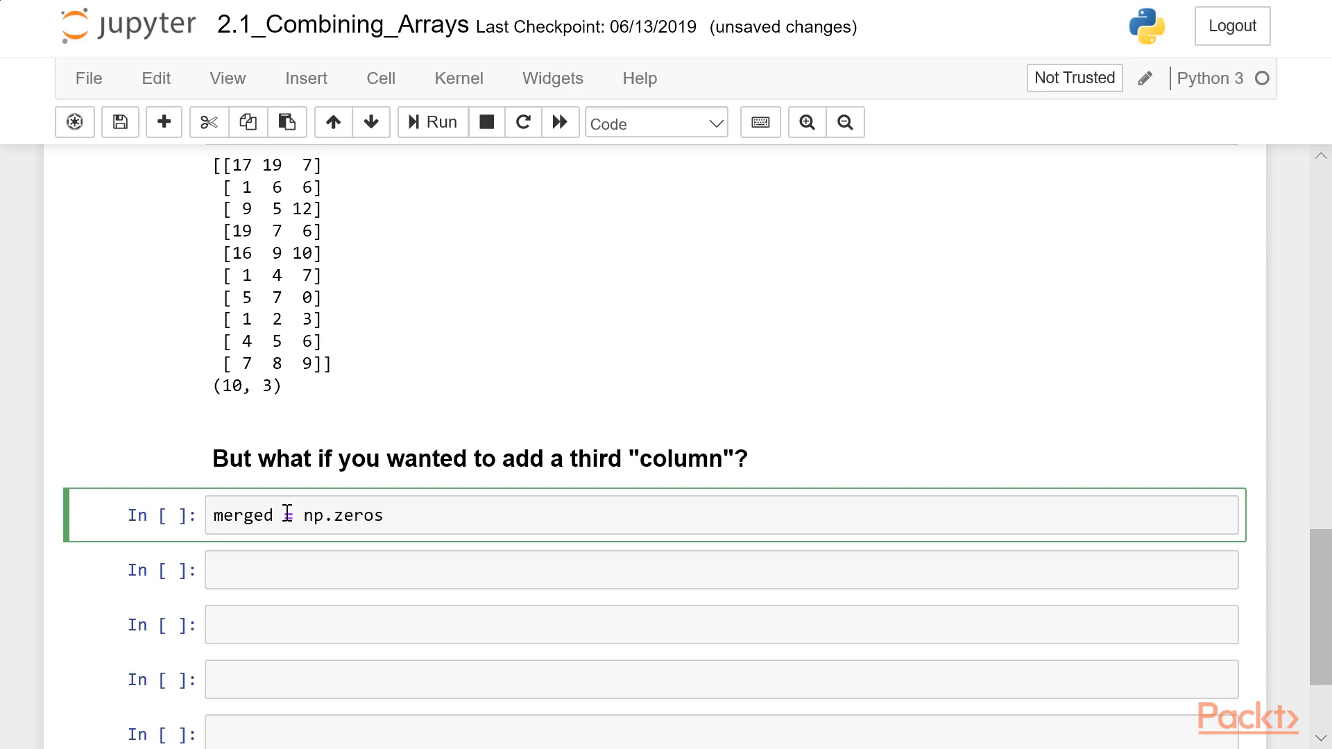
{"action": "type", "text": "()"}
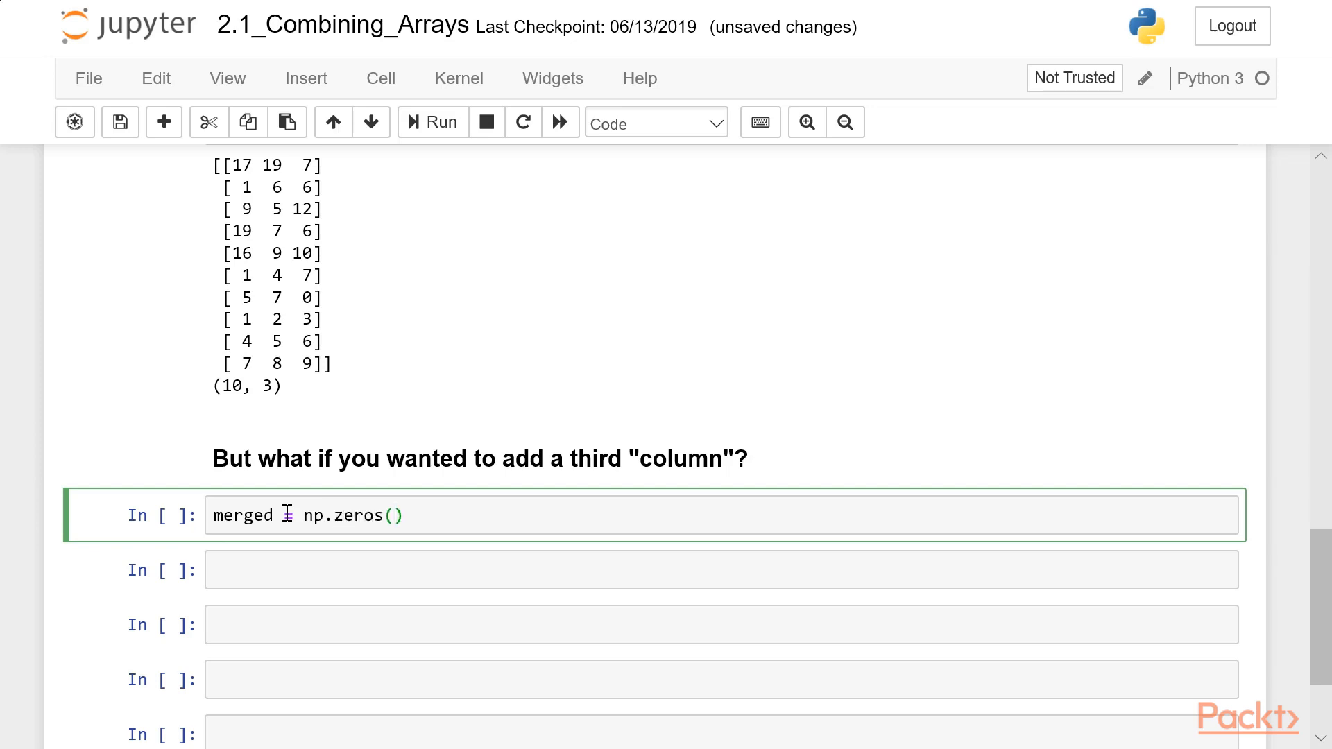
{"action": "type", "text": "("}
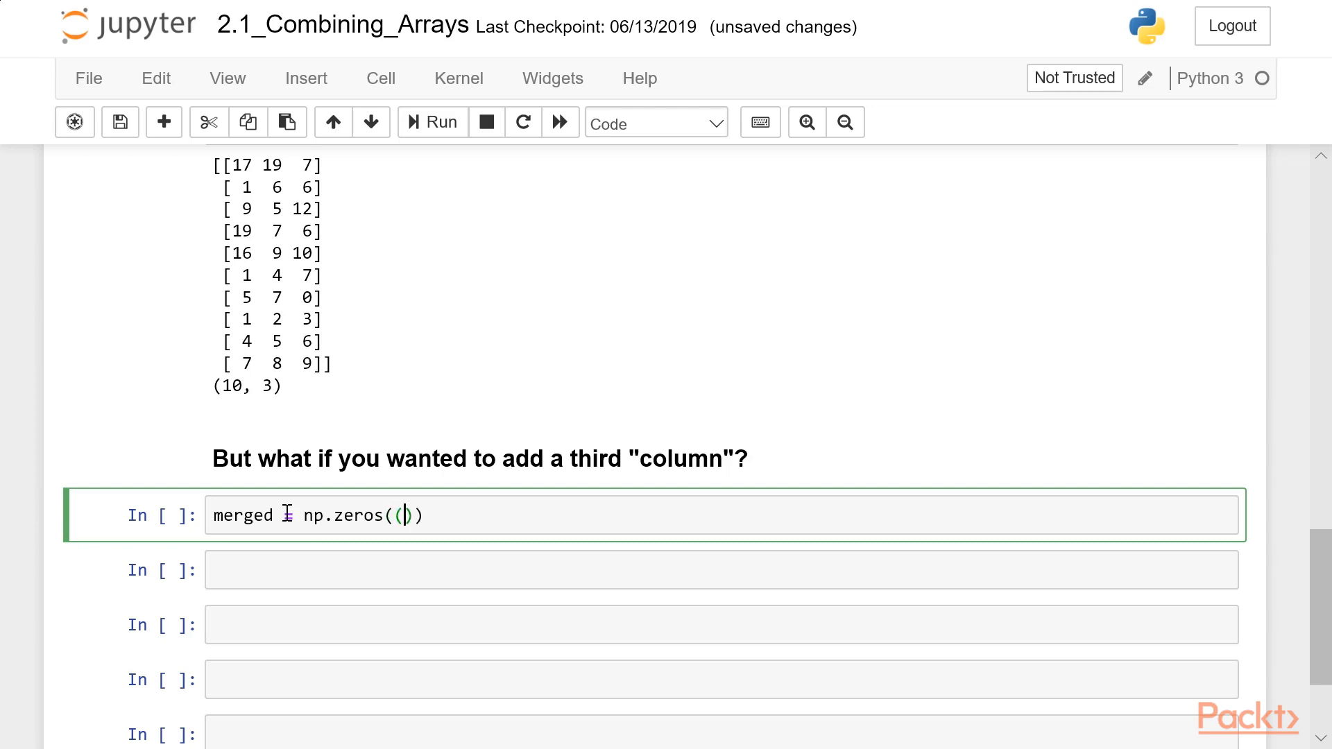
{"action": "type", "text": "10,3"}
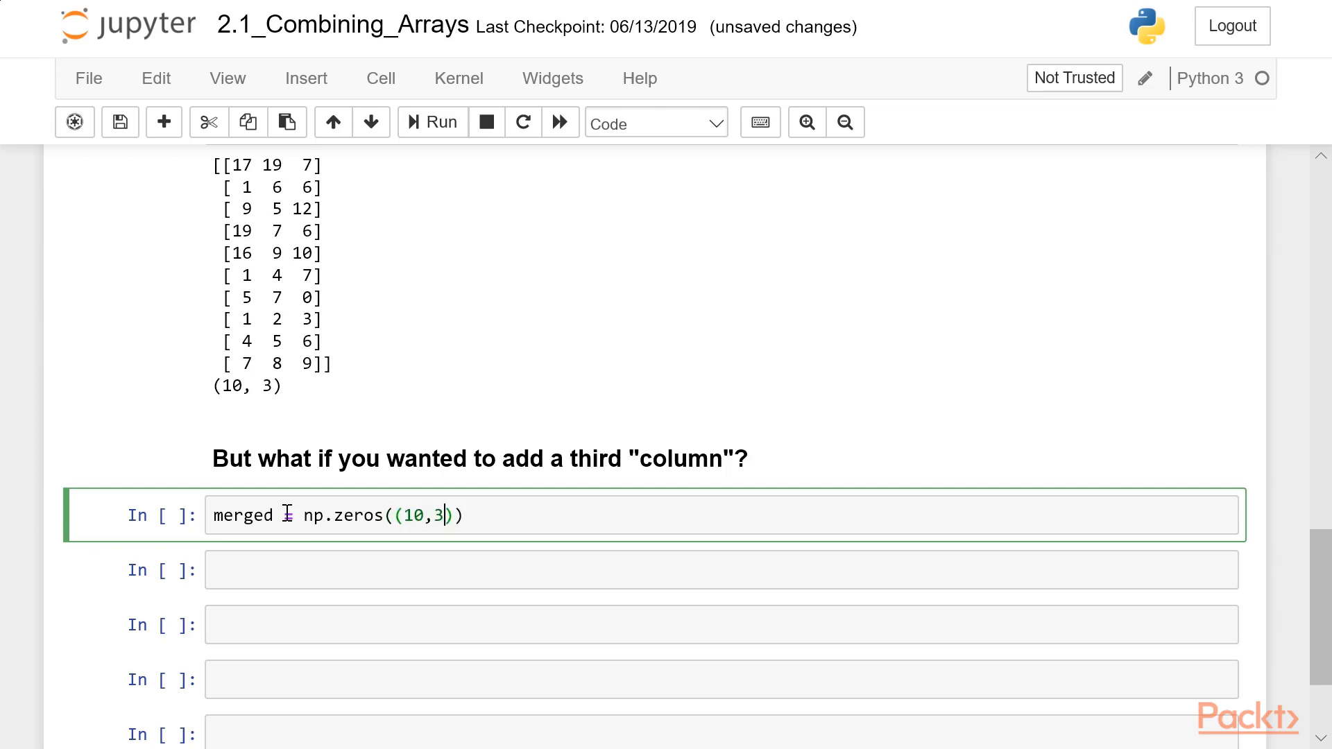
{"action": "type", "text": ")"}
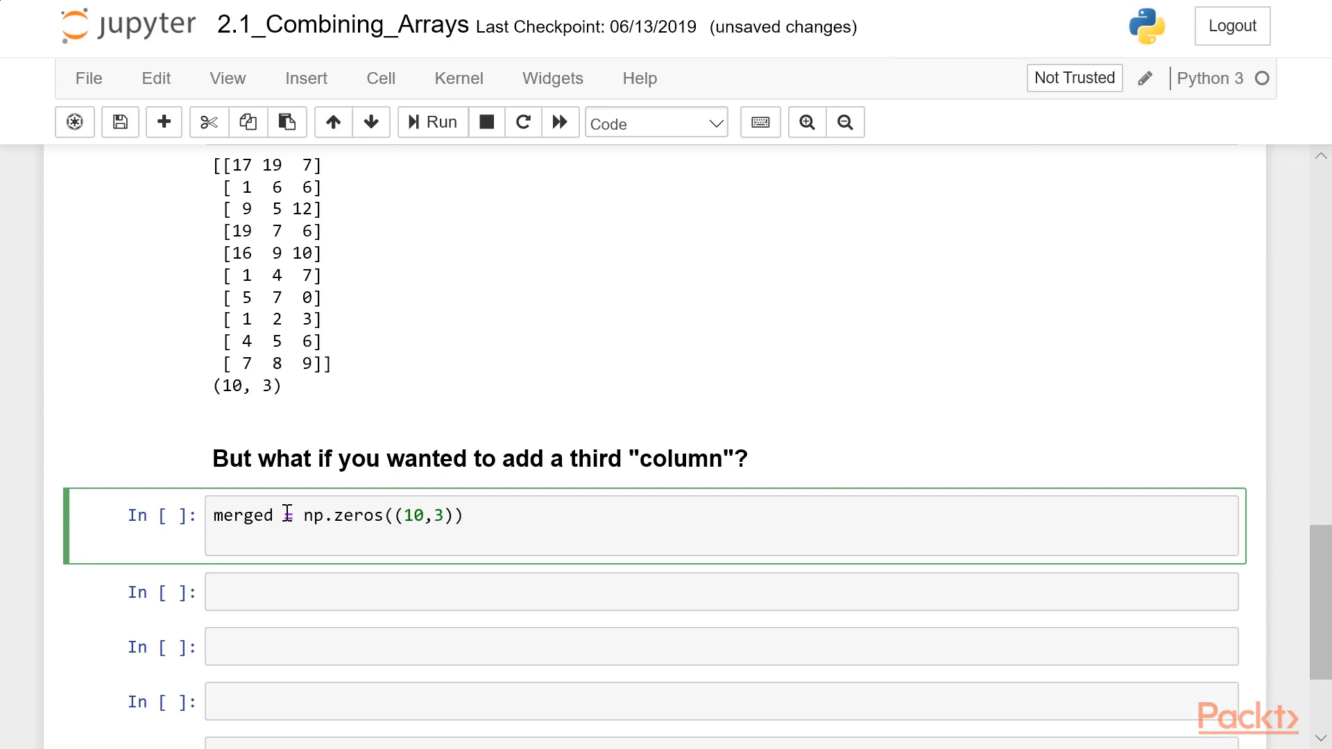
Assign merged[:, :2] = x and merged[:, 2] = y on separate lines
{"action": "type", "text": "mer"}
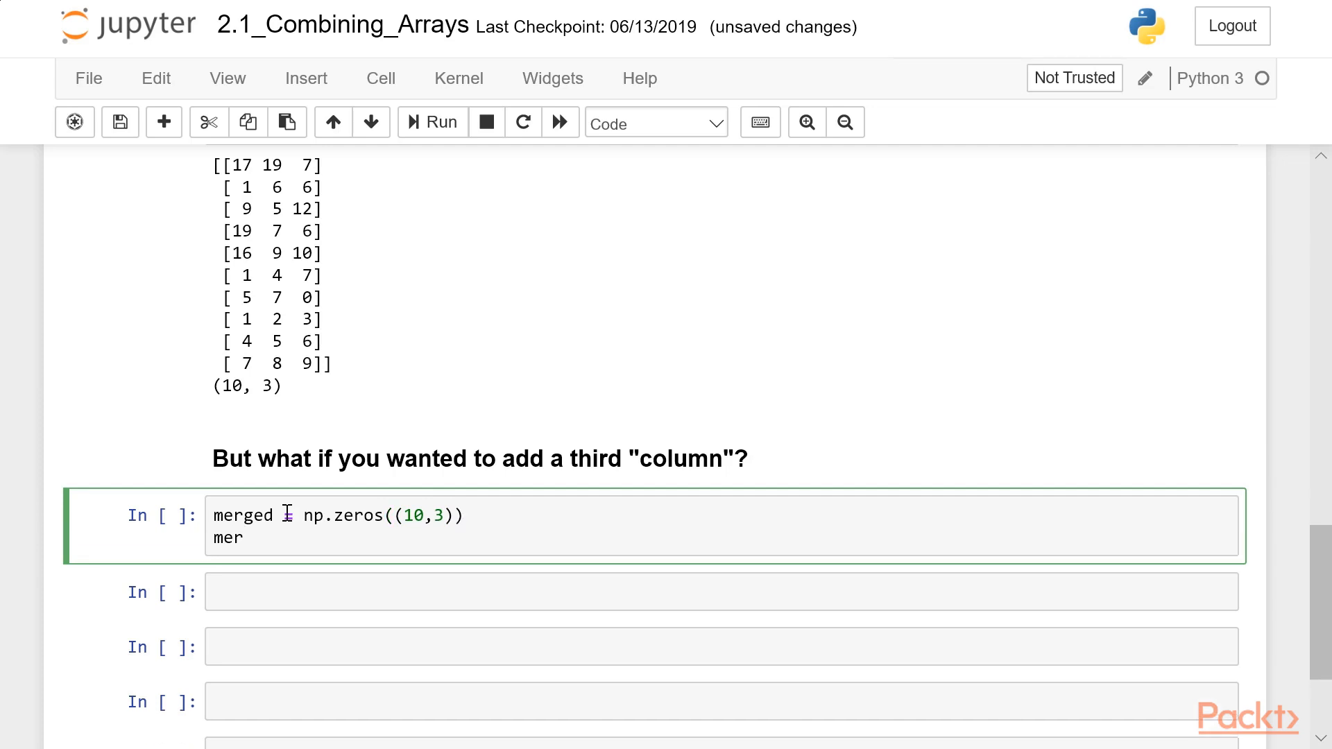
{"action": "type", "text": "ged"}
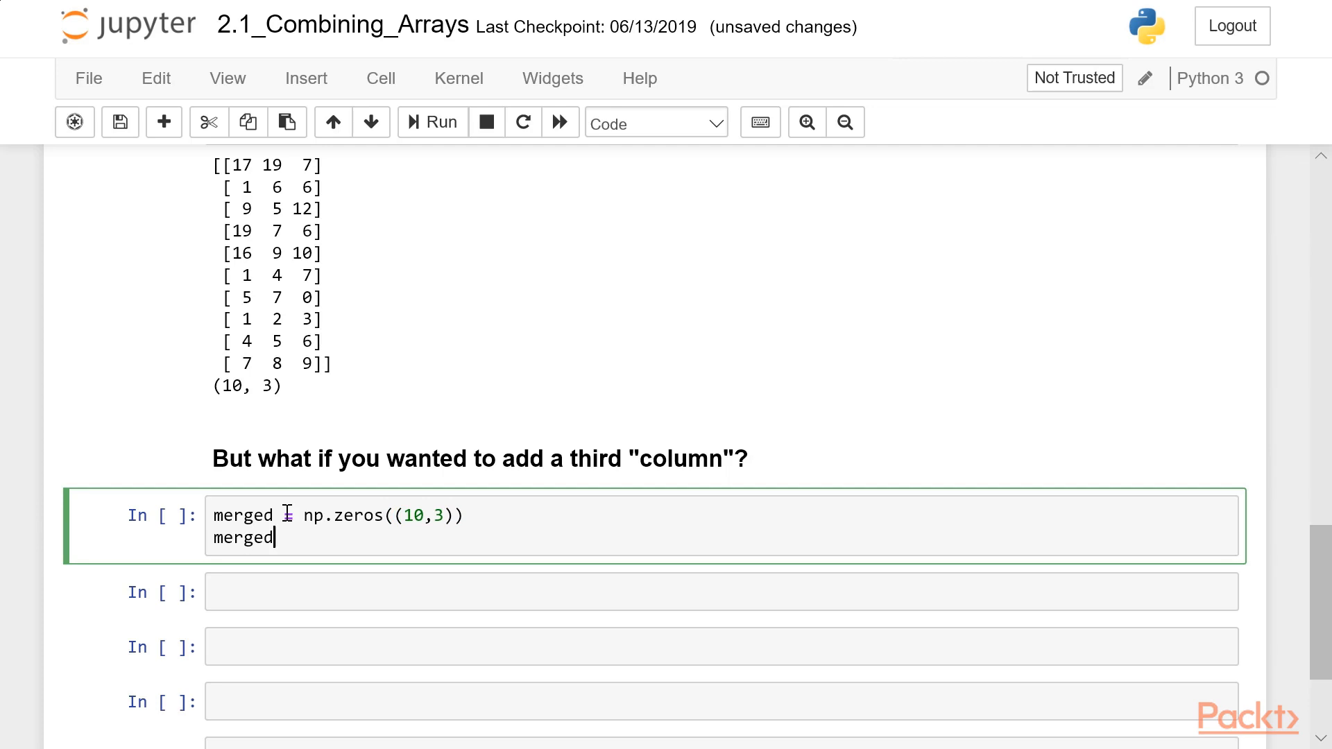
{"action": "type", "text": "[]"}
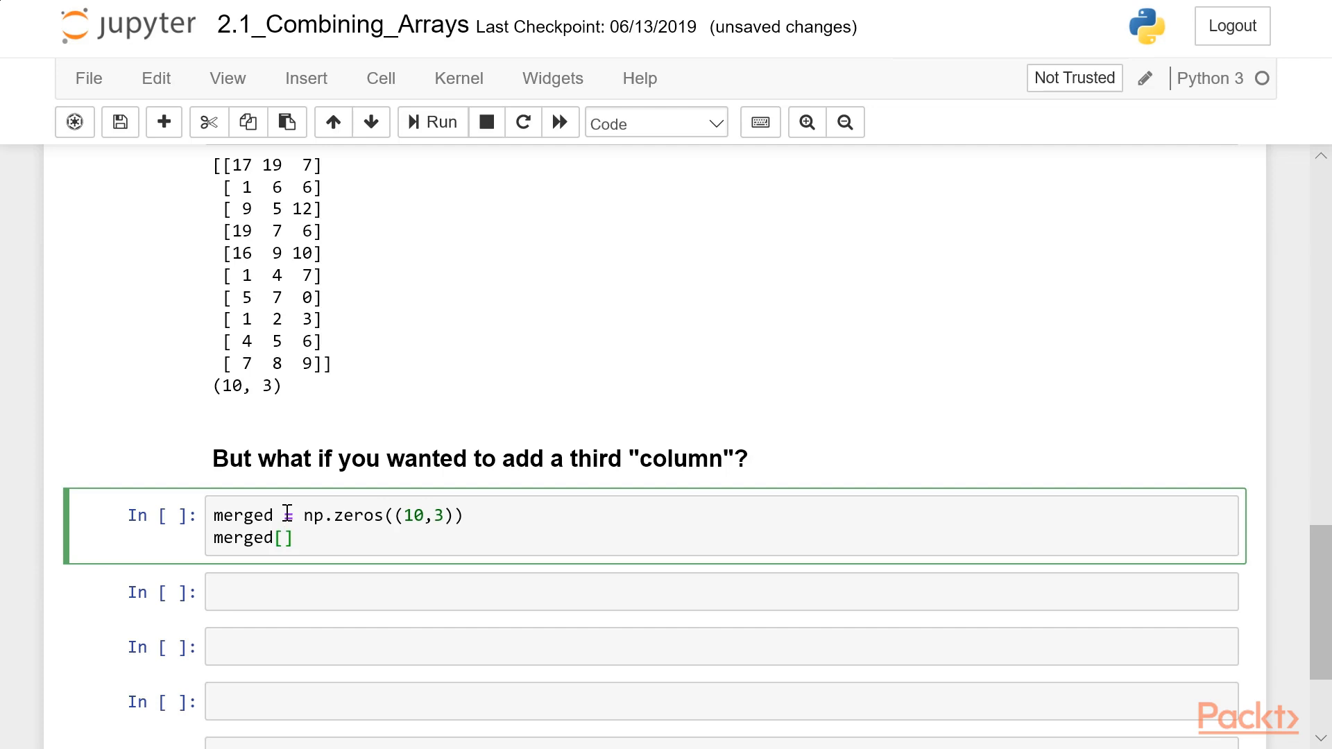
{"action": "type", "text": ":,"}
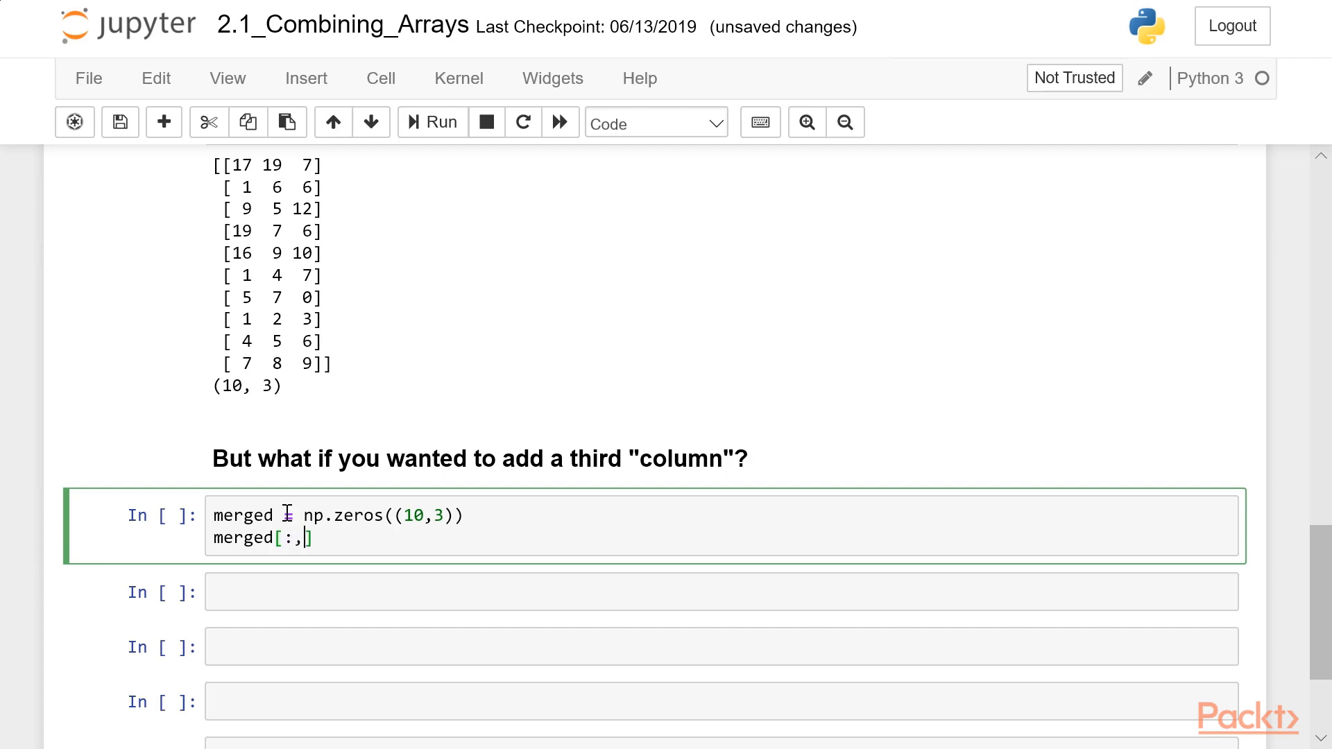
{"action": "type", "text": ":"}
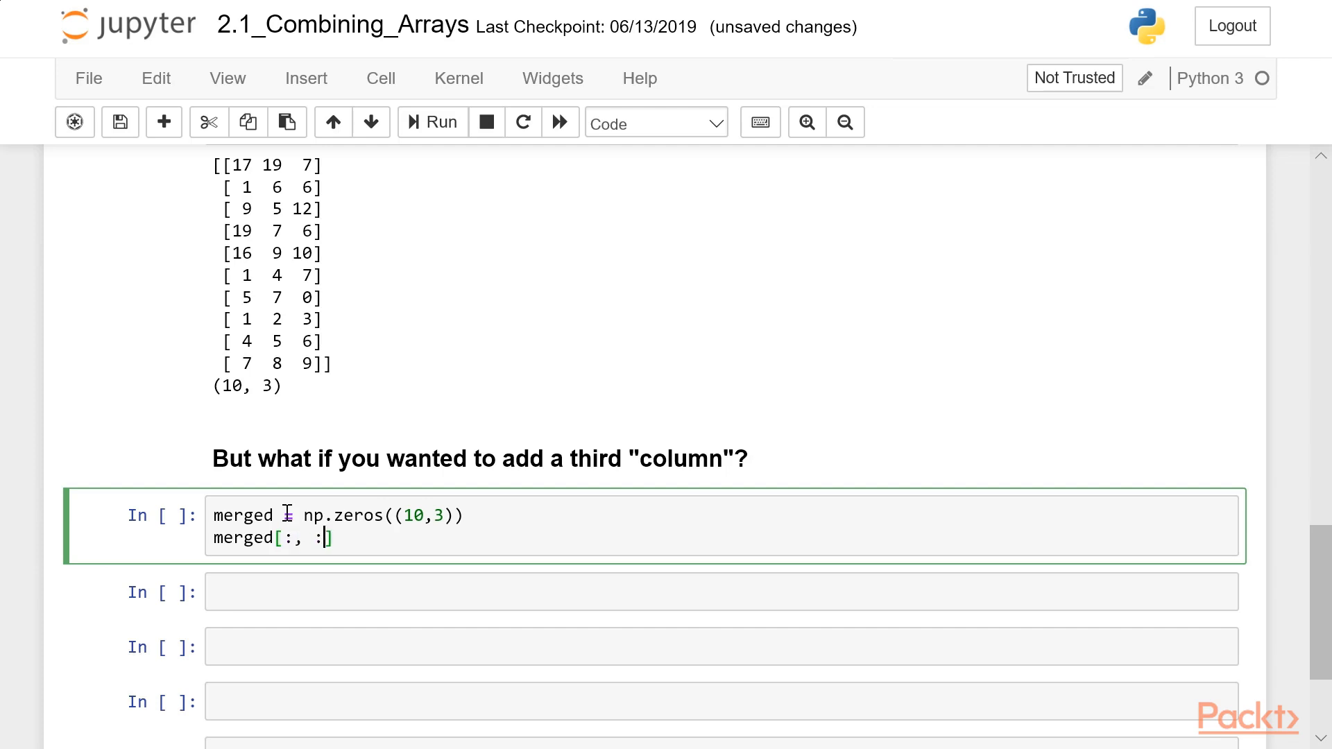
{"action": "type", "text": "2"}
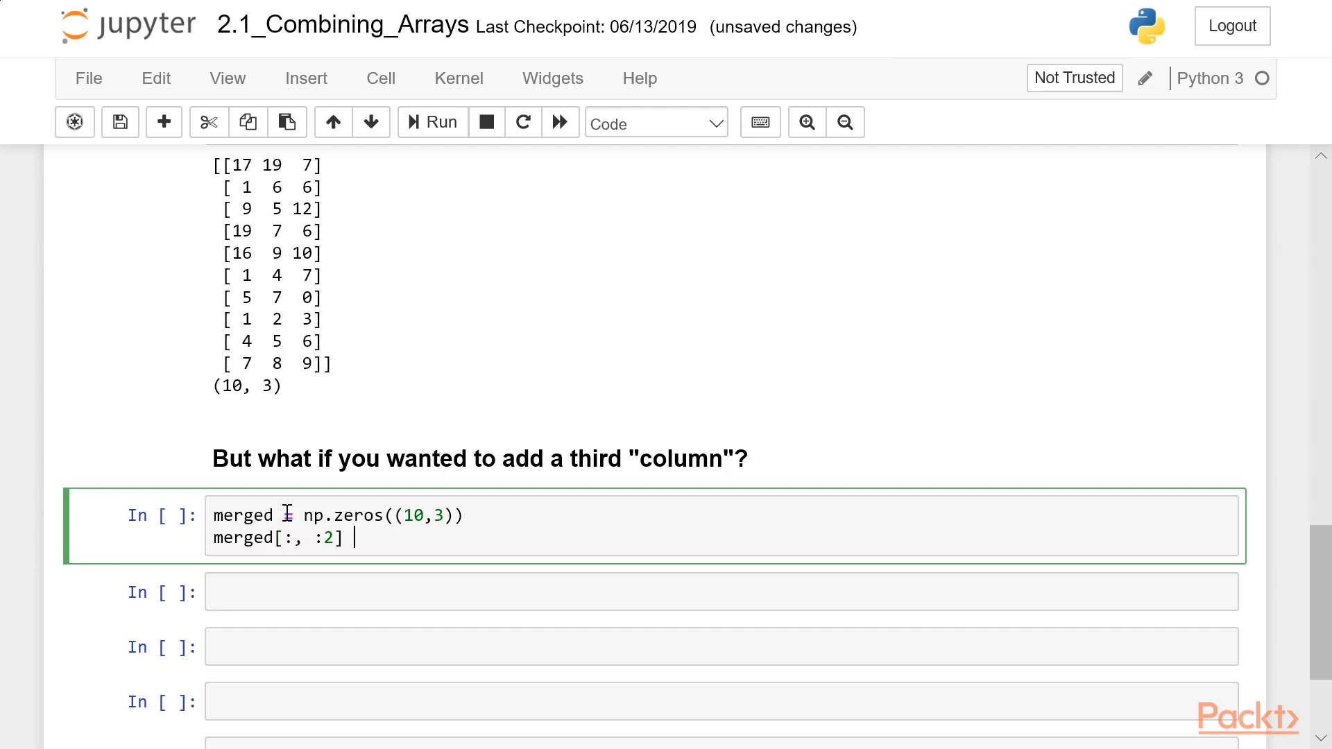
{"action": "type", "text": "="}
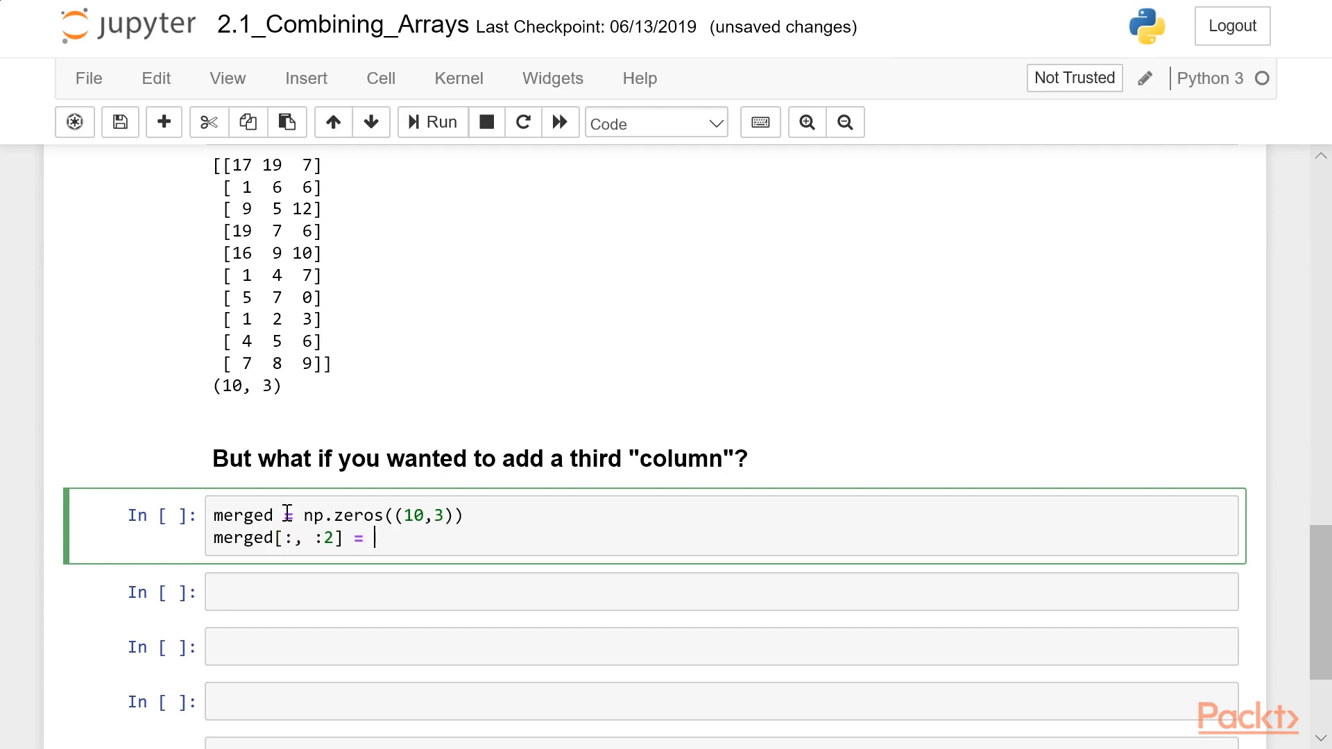
{"action": "type", "text": "x"}
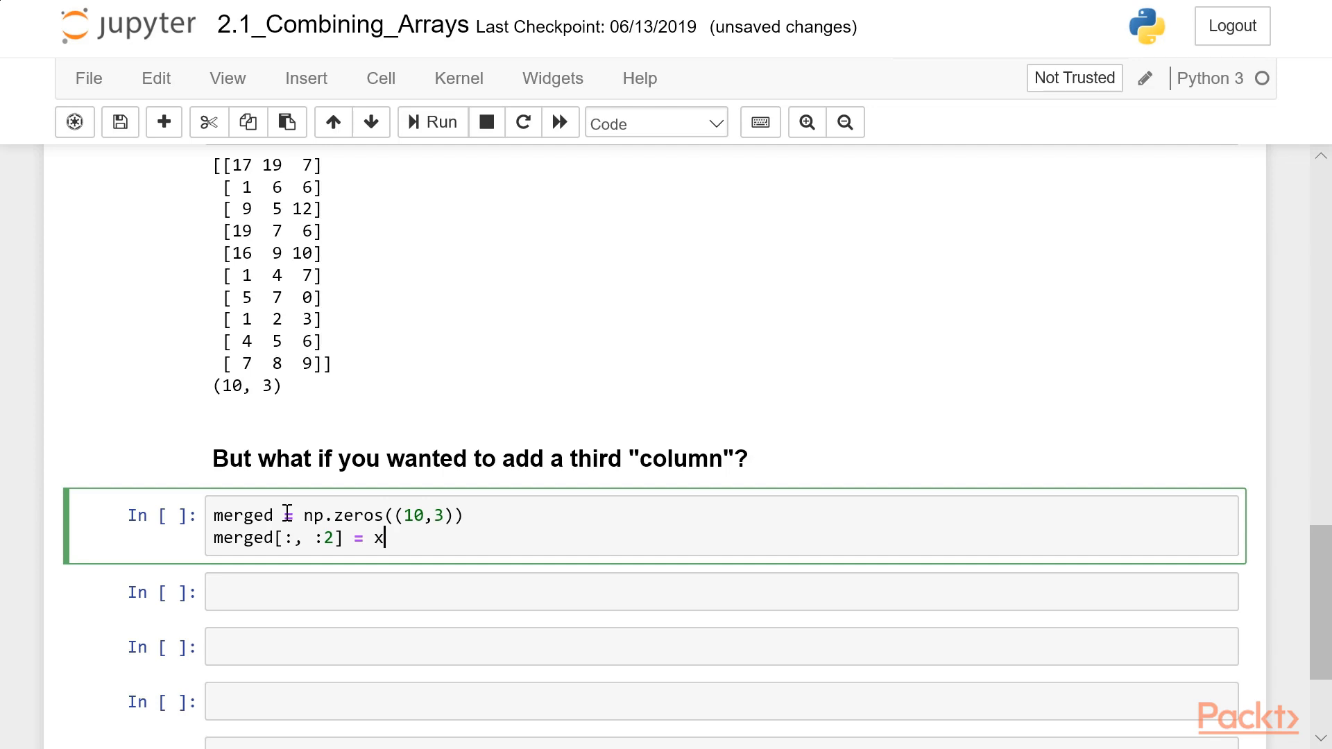
{"action": "key", "text": "enter"}
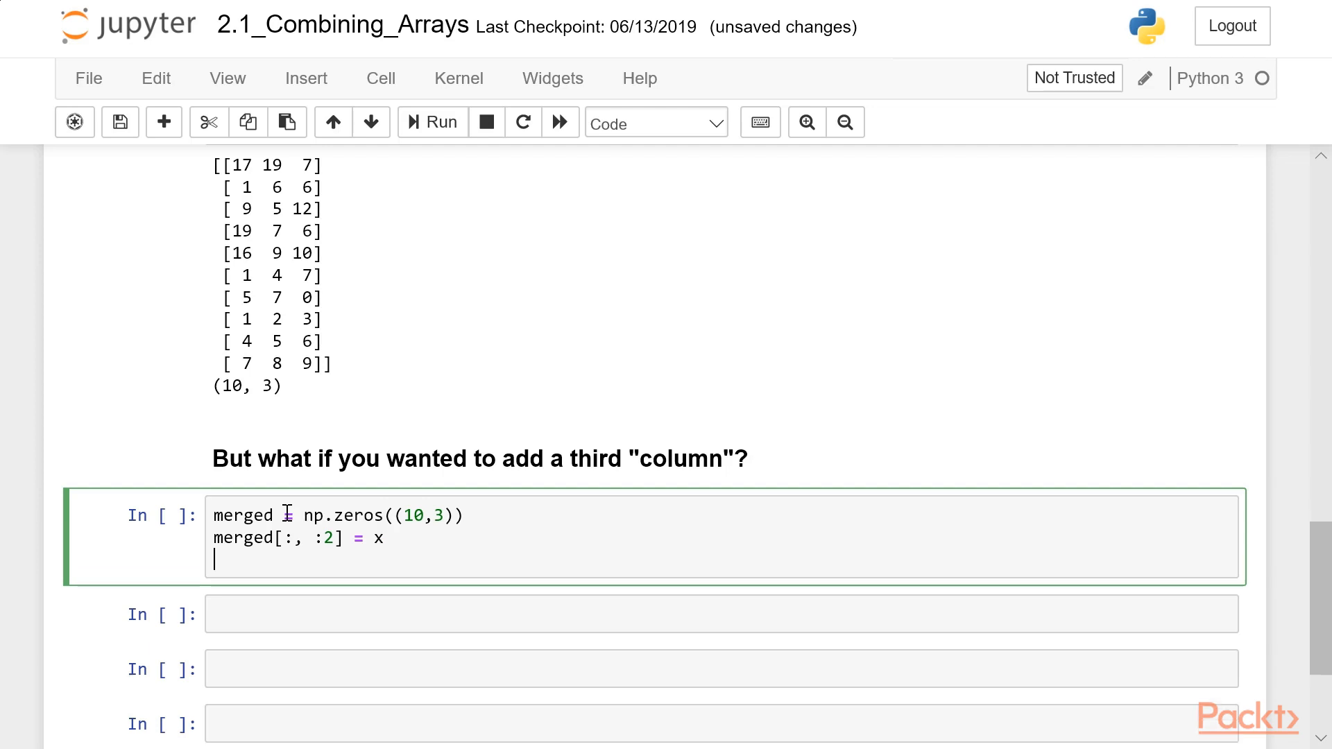
{"action": "type", "text": "merged[]"}
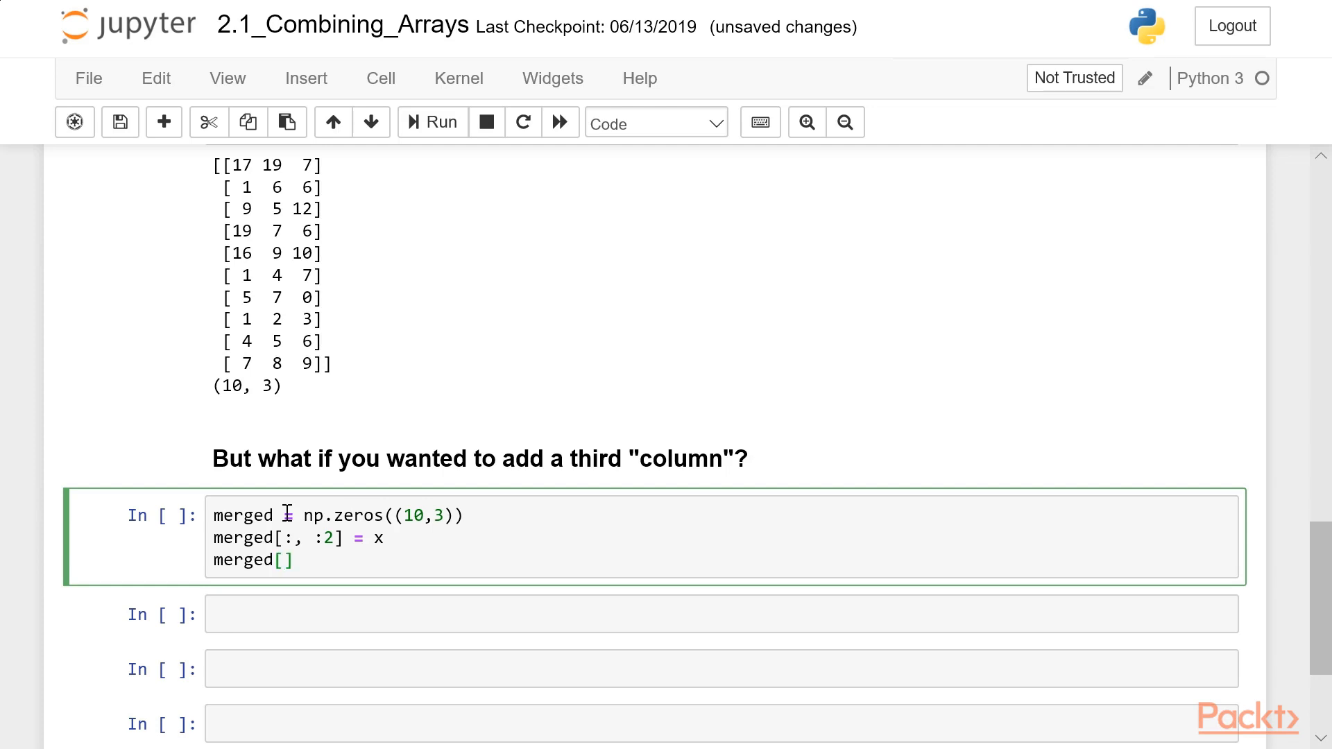
{"action": "type", "text": ";"}
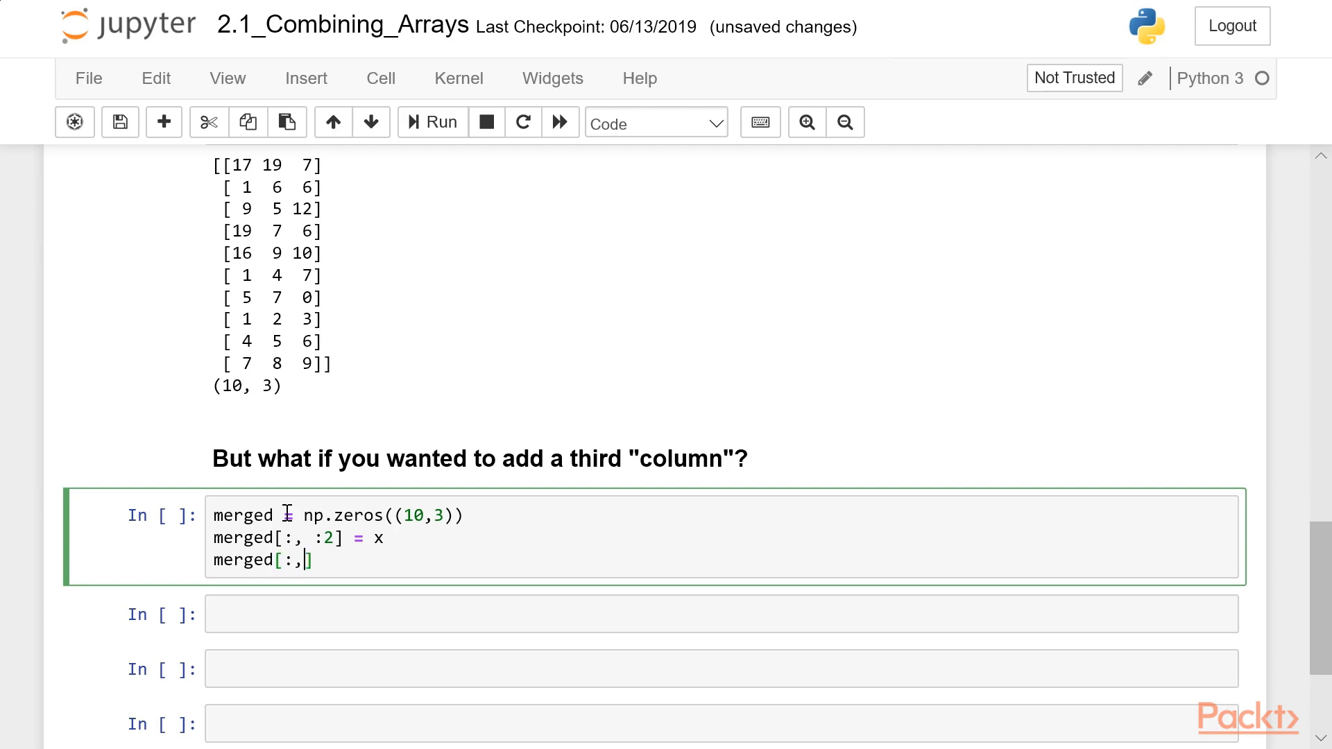
{"action": "type", "text": "2] = y"}
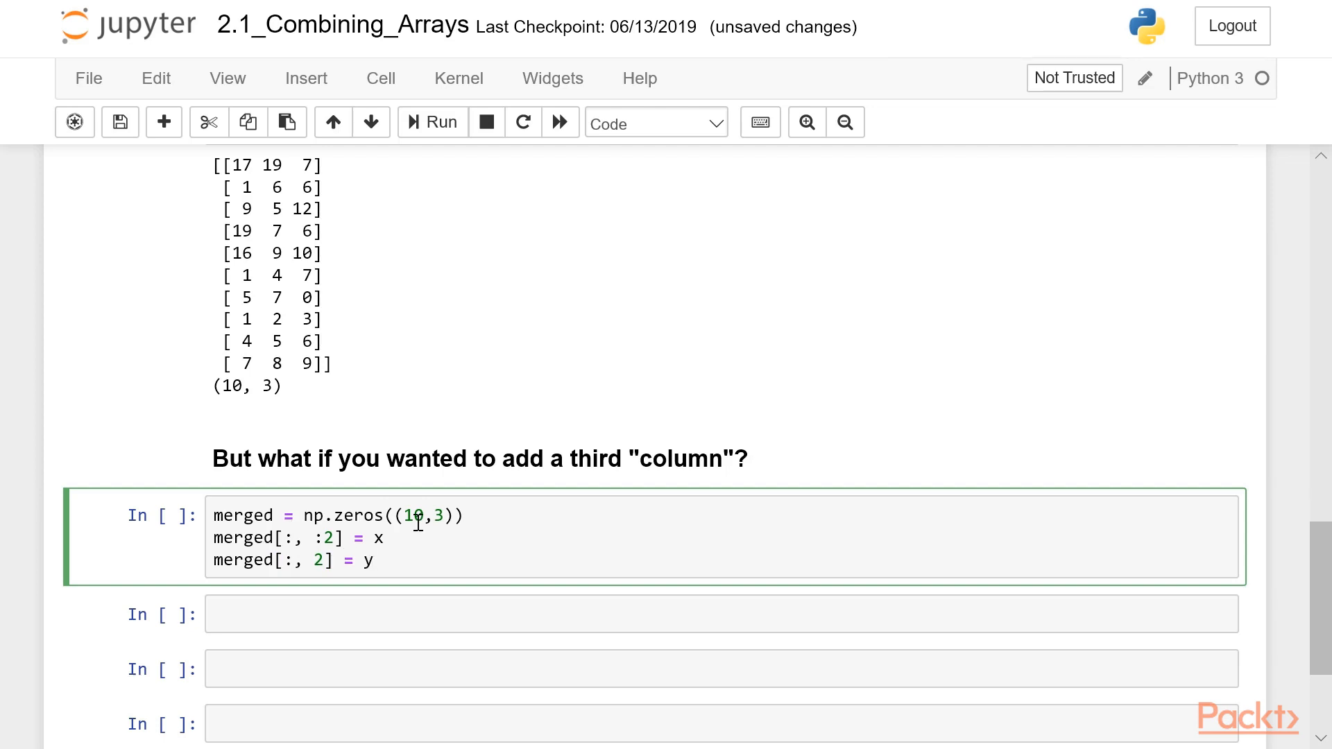
Run the merged cell, then print(merged) to show the 10x3 float array with y as column three
{"action": "left_click", "coordinate": [431, 122]}
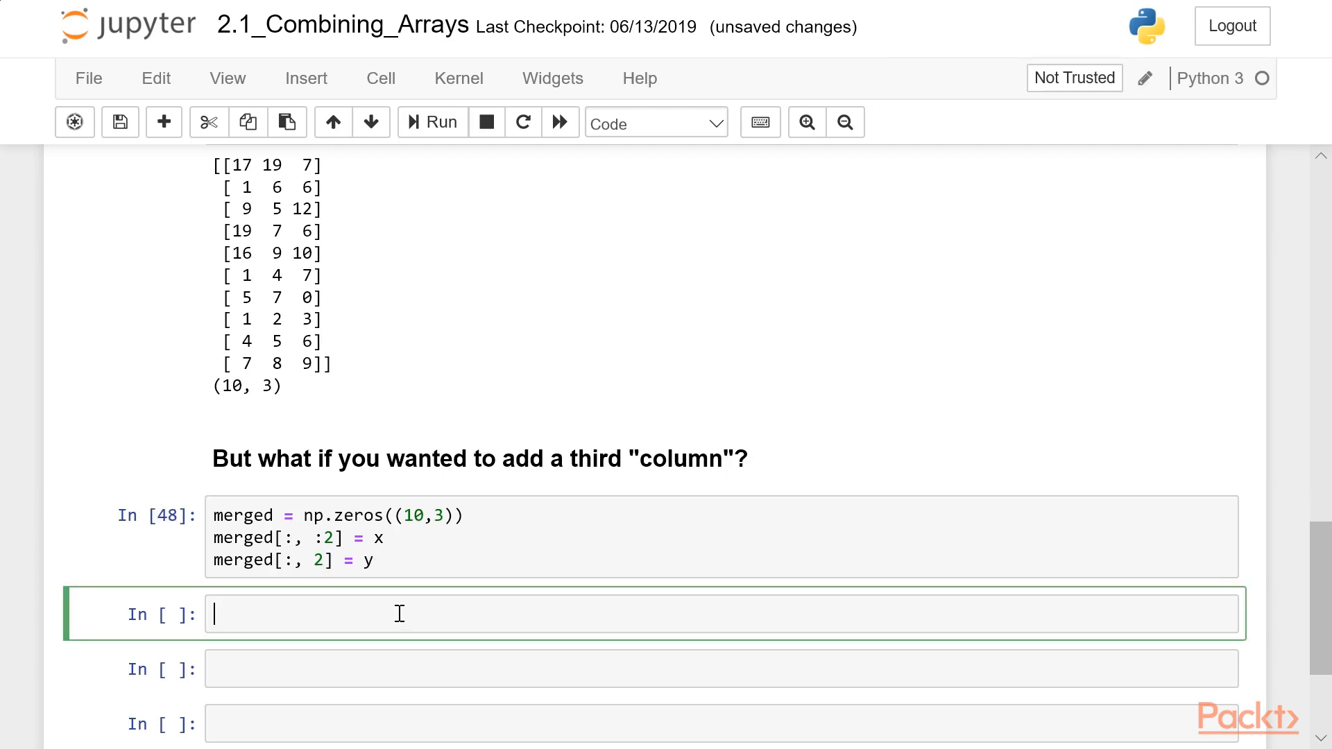
{"action": "type", "text": "print()"}
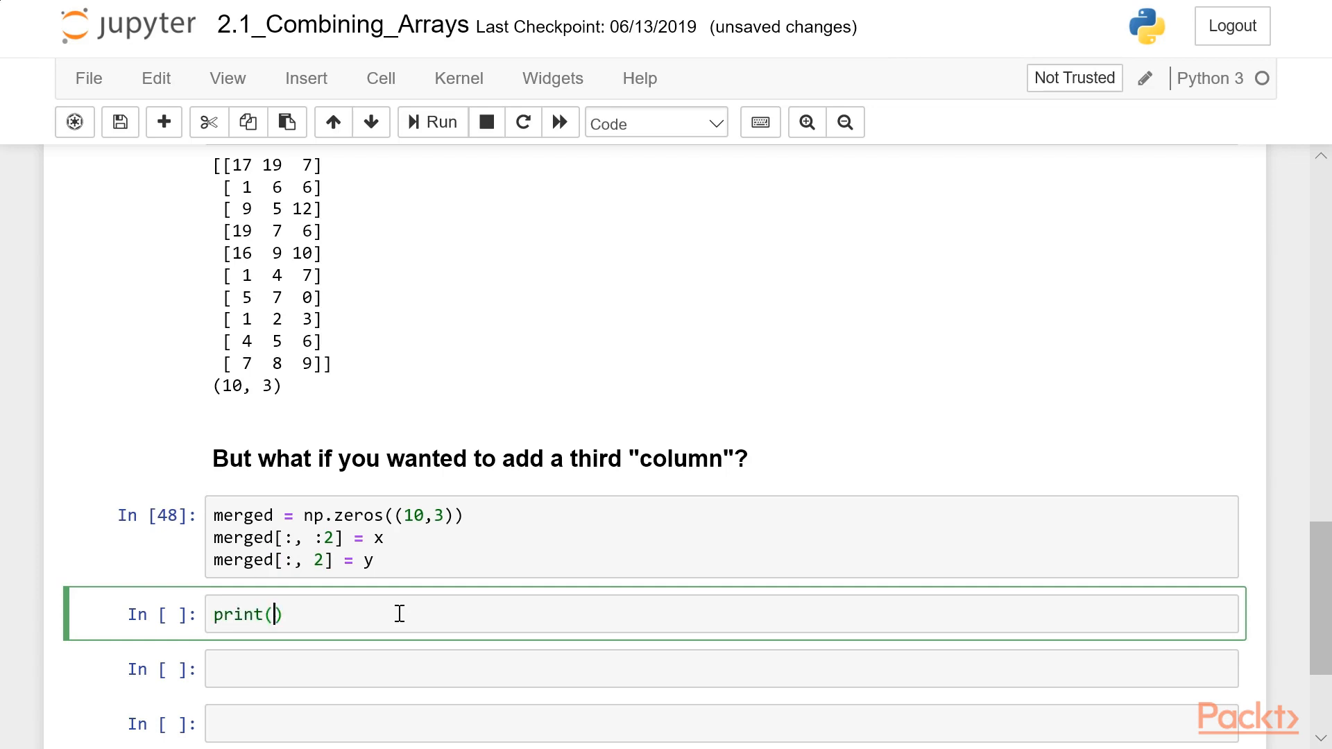
{"action": "type", "text": "merged"}
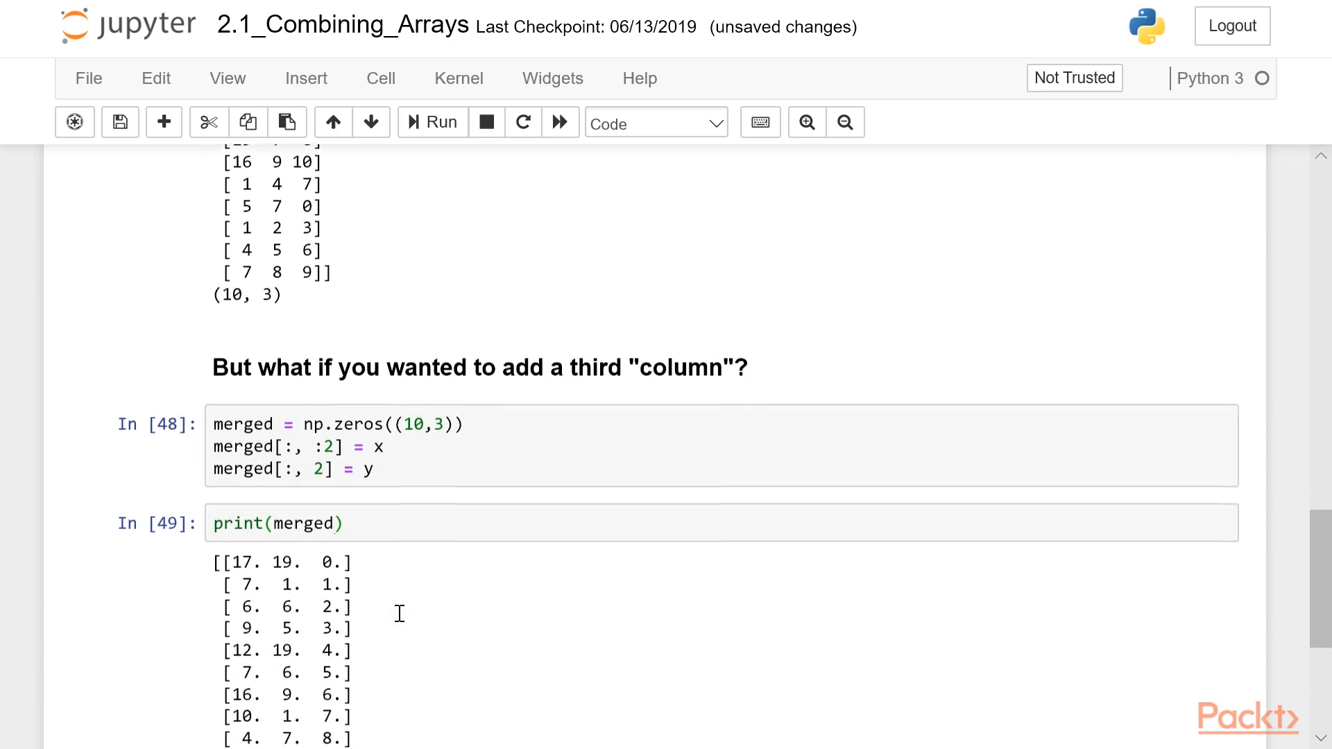
{"action": "scroll", "scroll_direction": "down", "scroll_amount": 3}
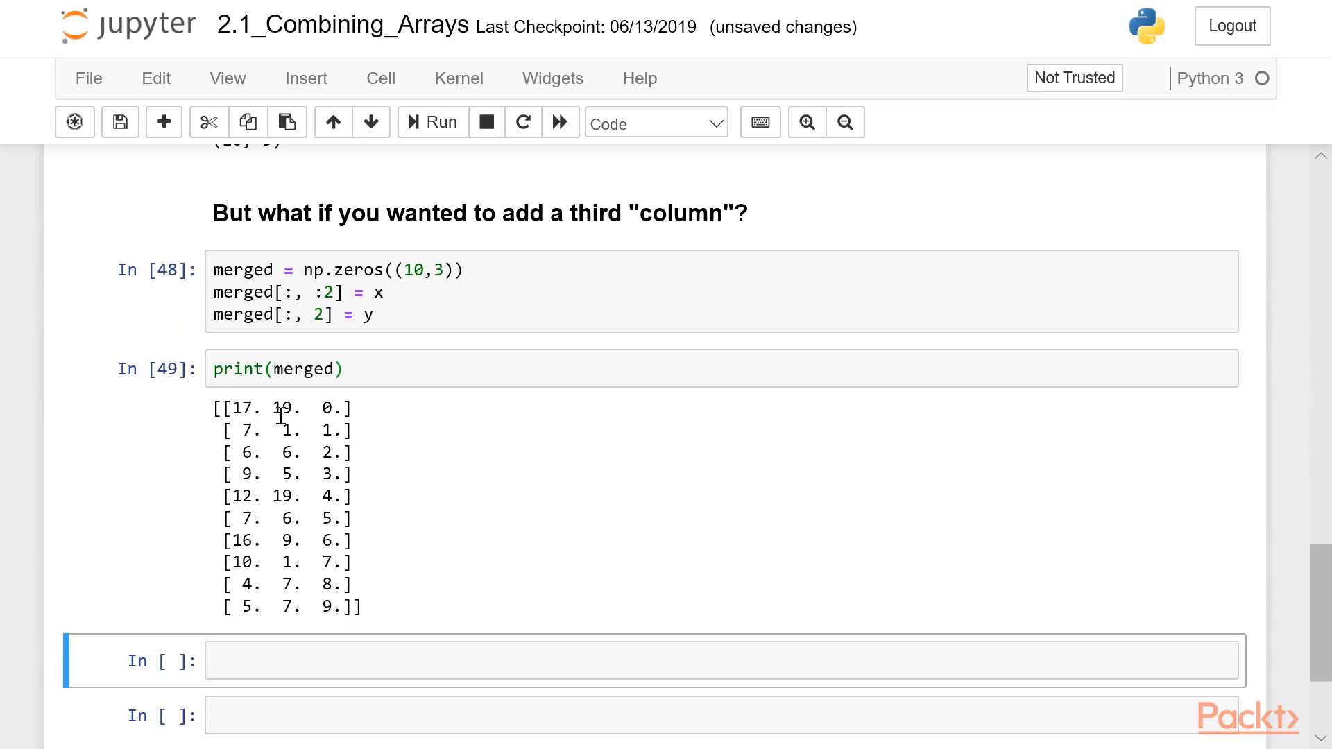
{"action": "mouse_move", "coordinate": [319, 448]}
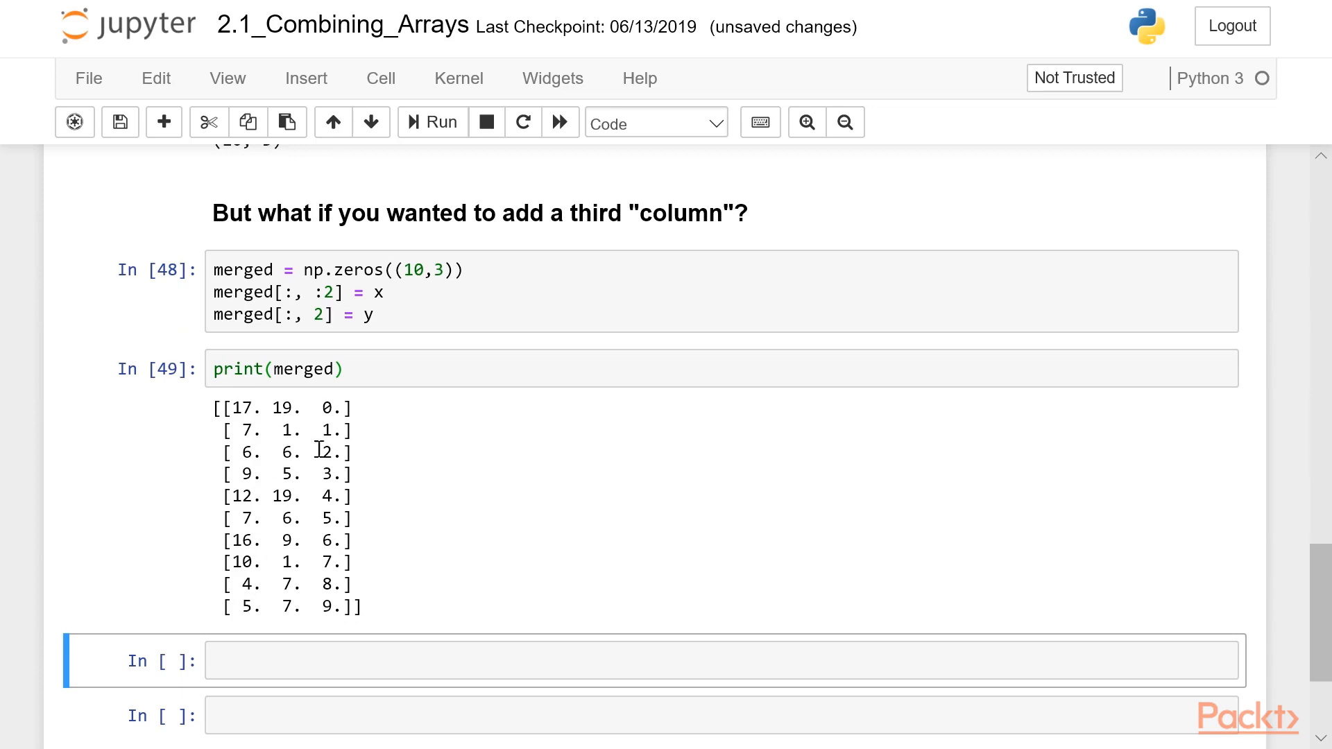
{"action": "mouse_move", "coordinate": [328, 600]}
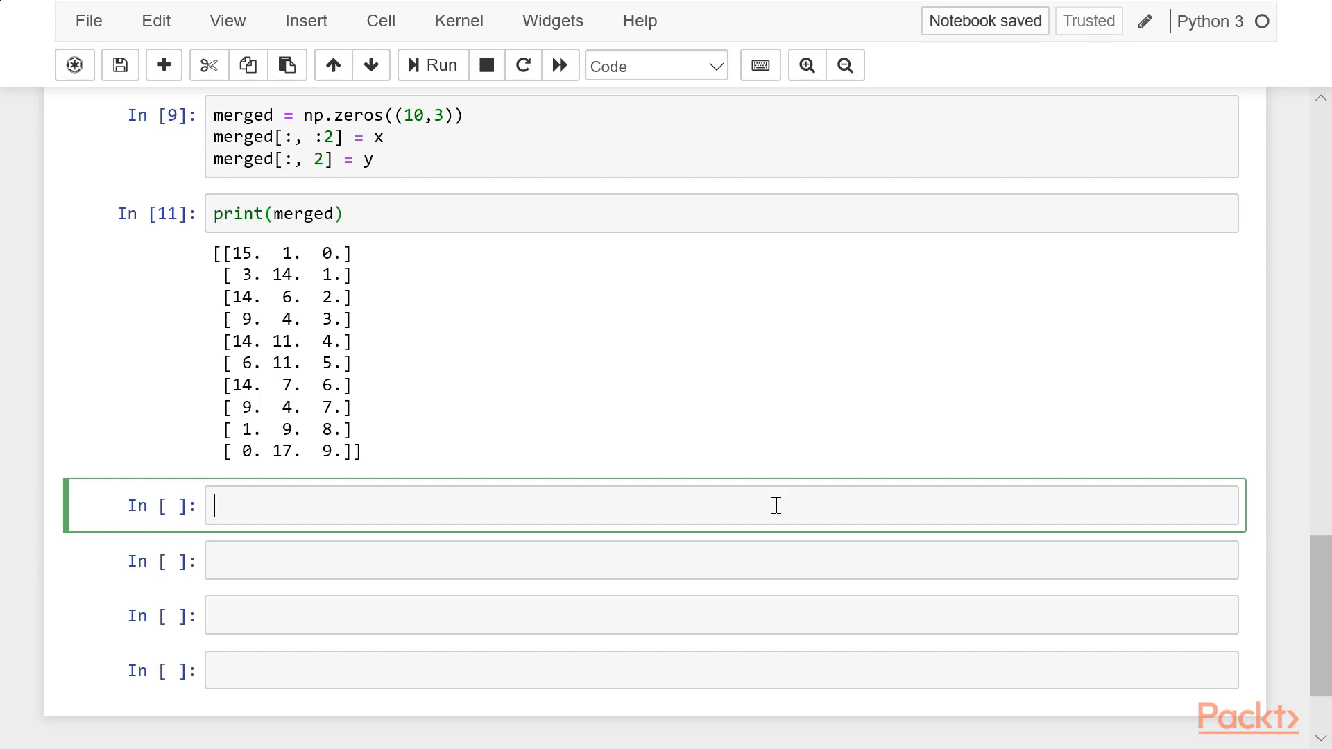
Write y = y.reshape(10,1) as the cell's first line
{"action": "type", "text": "y"}
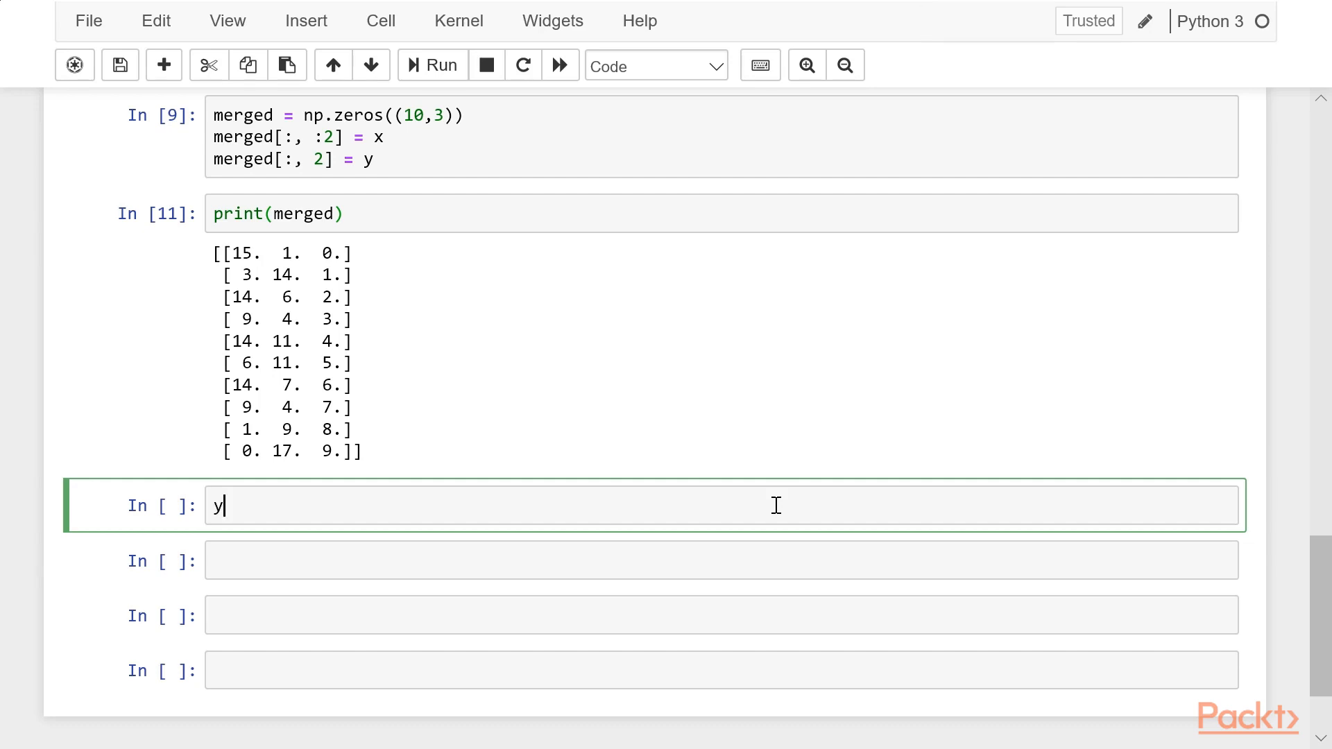
{"action": "type", "text": "\" \""}
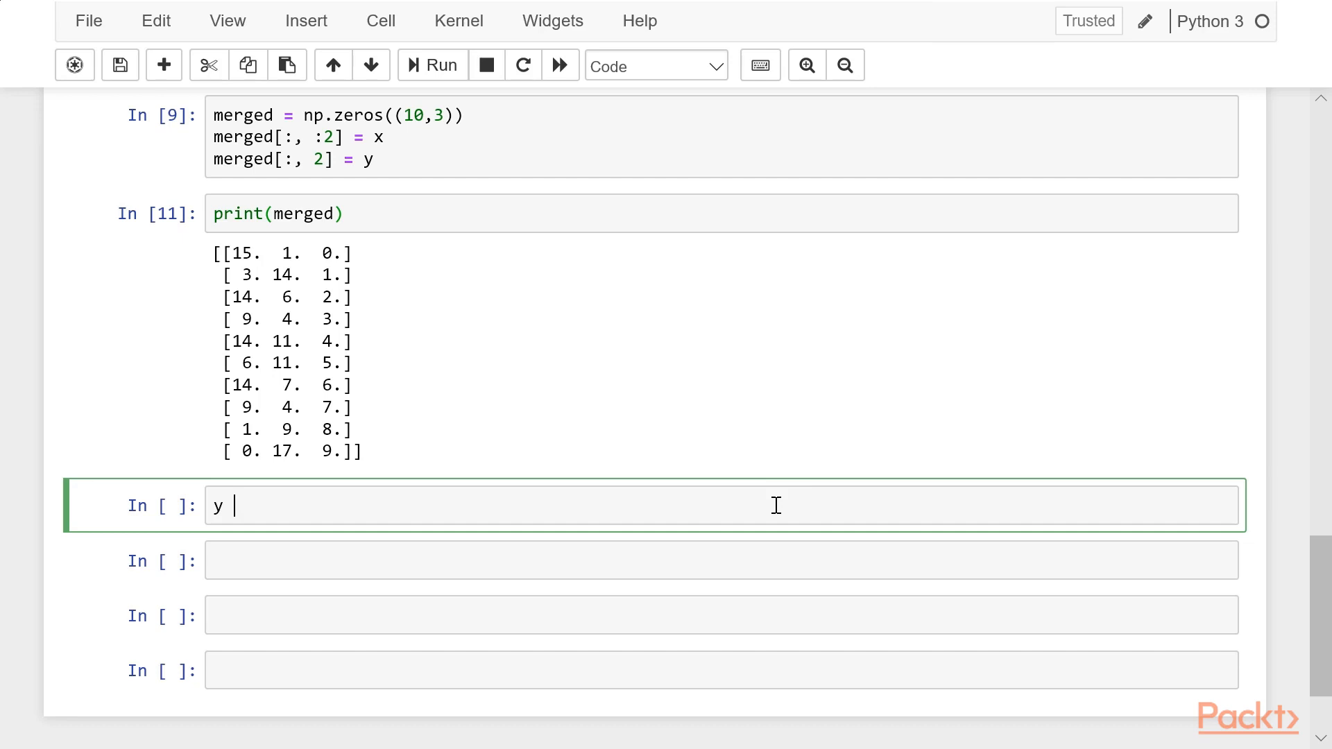
{"action": "type", "text": "="}
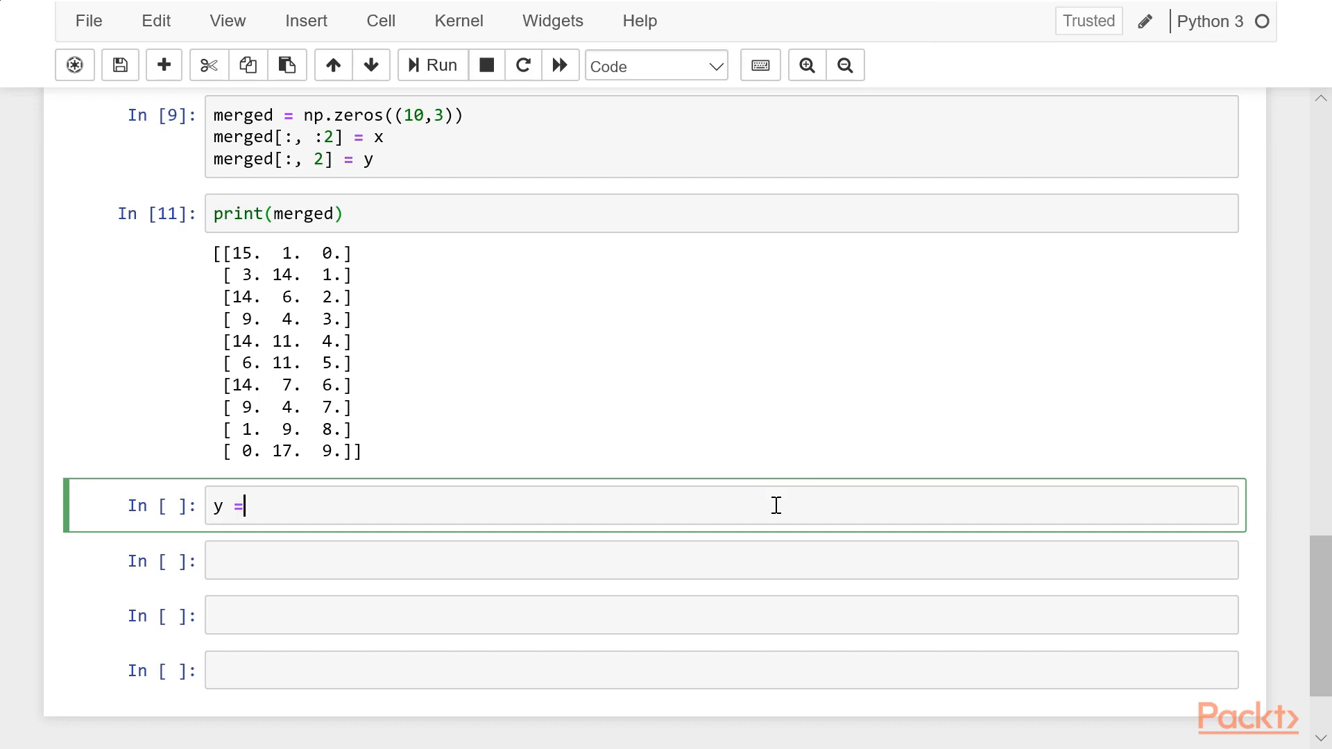
{"action": "type", "text": "y.reshape("}
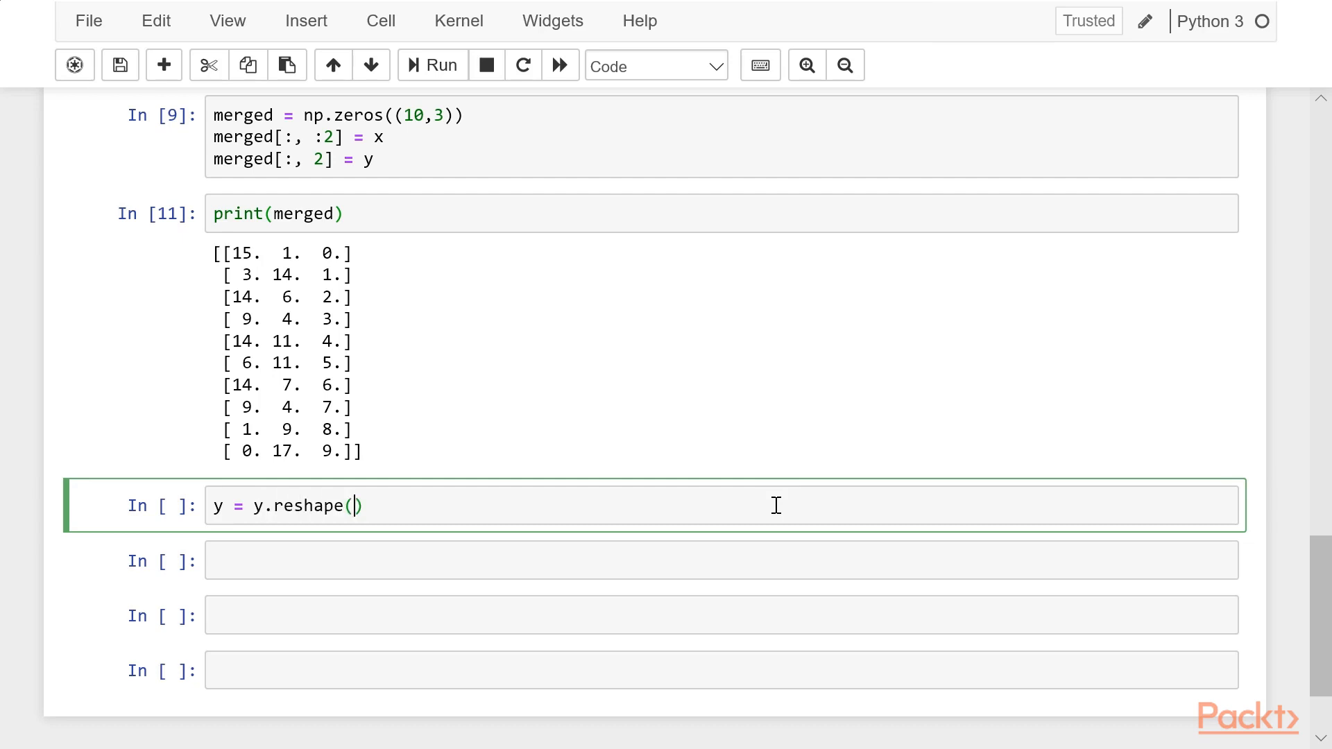
{"action": "type", "text": "10,1"}
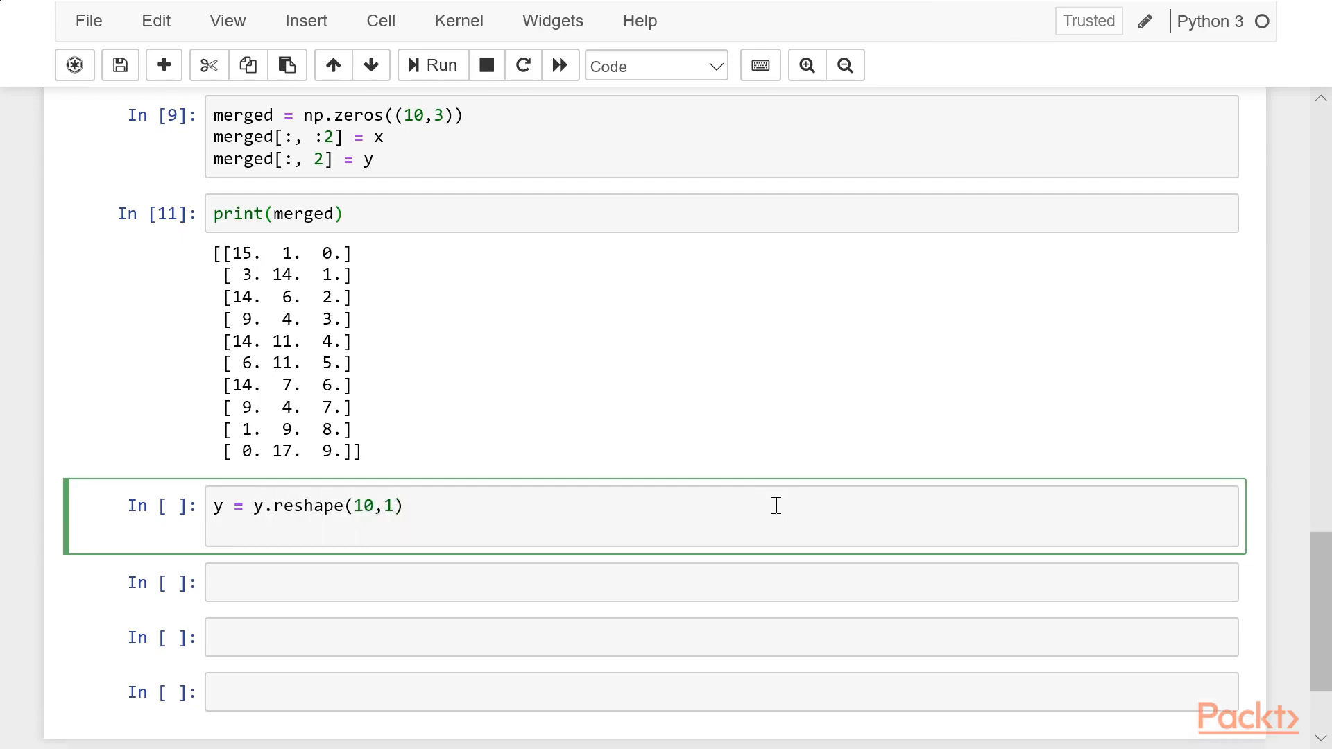
{"action": "key", "text": "enter"}
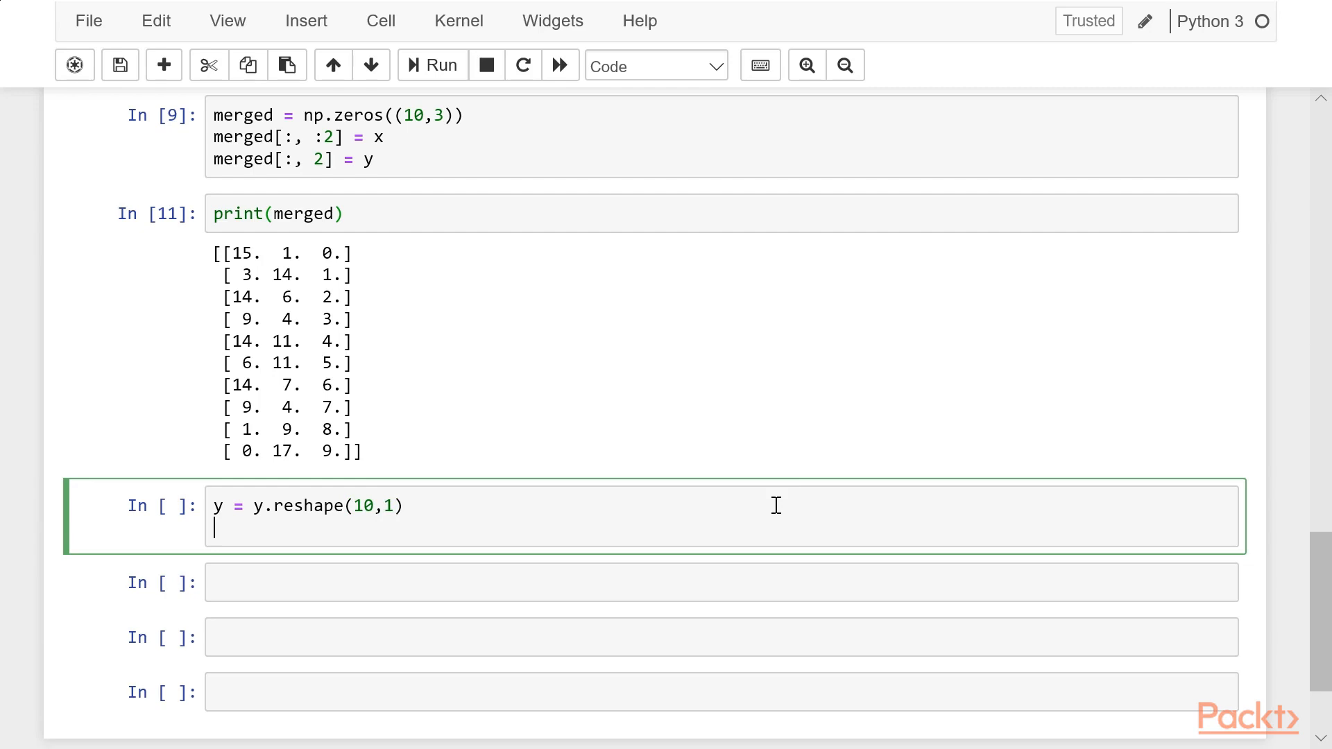
Add np.hstack([x,y]) and run to output a 10x3 integer array
{"action": "type", "text": "np"}
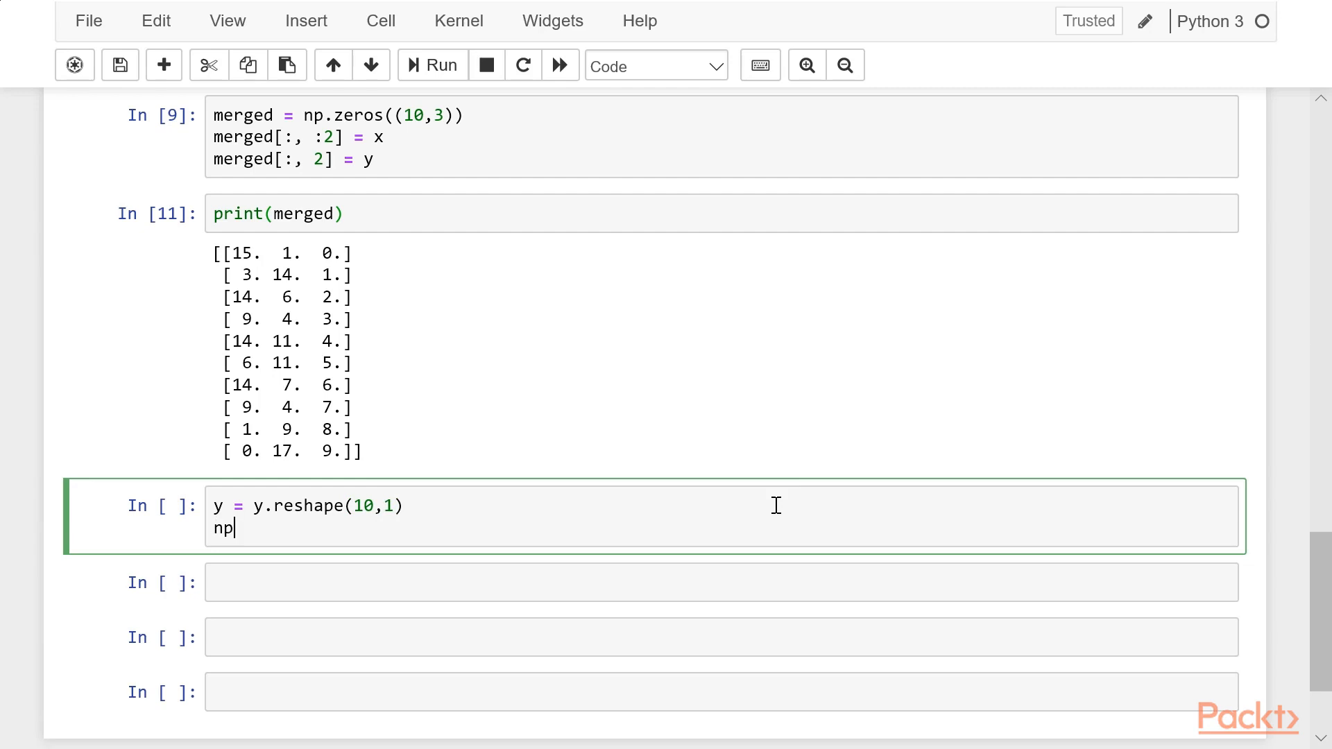
{"action": "type", "text": ".hs"}
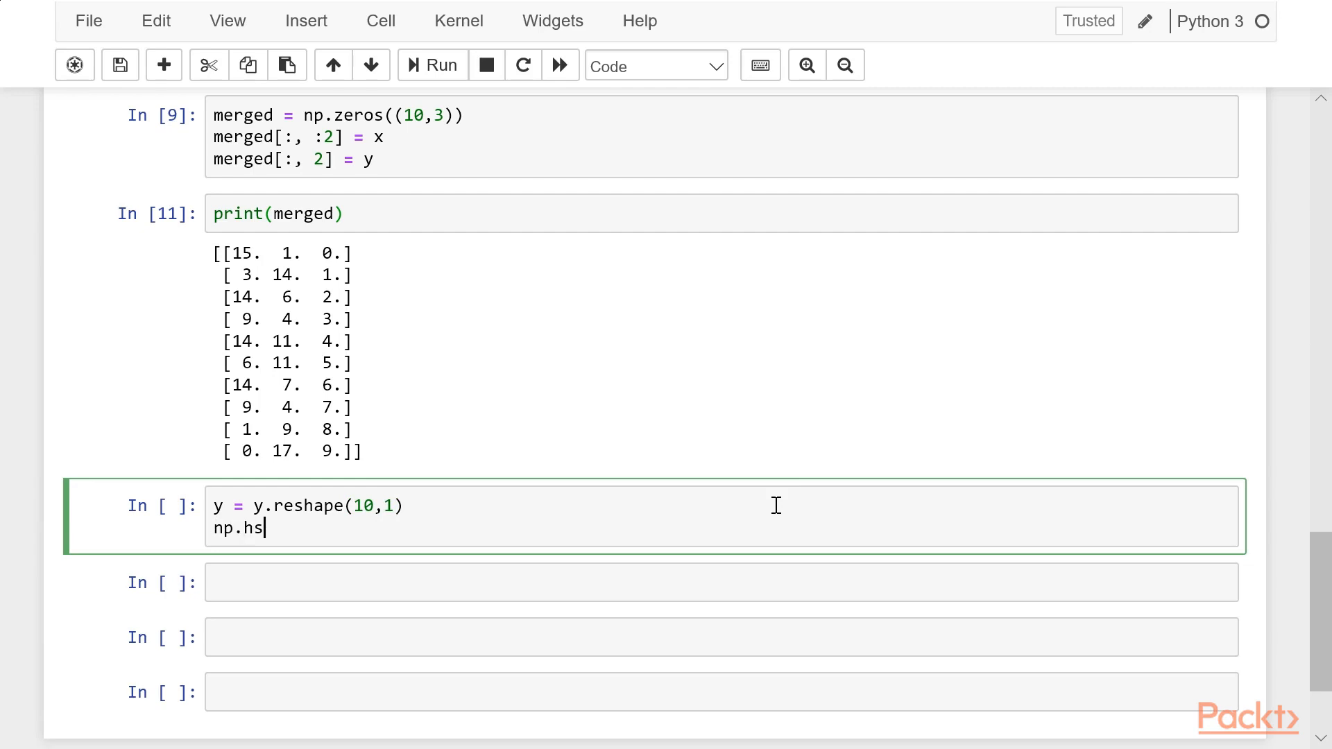
{"action": "type", "text": "tack"}
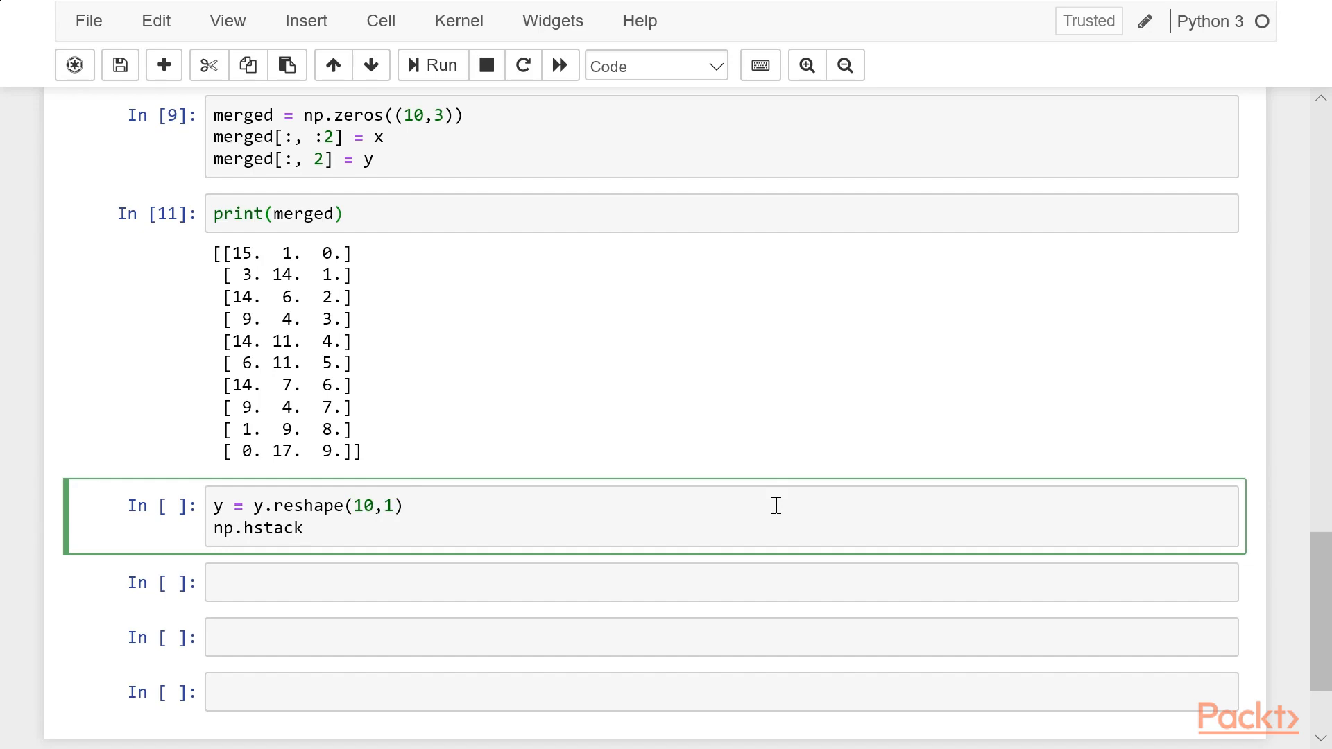
{"action": "type", "text": "()"}
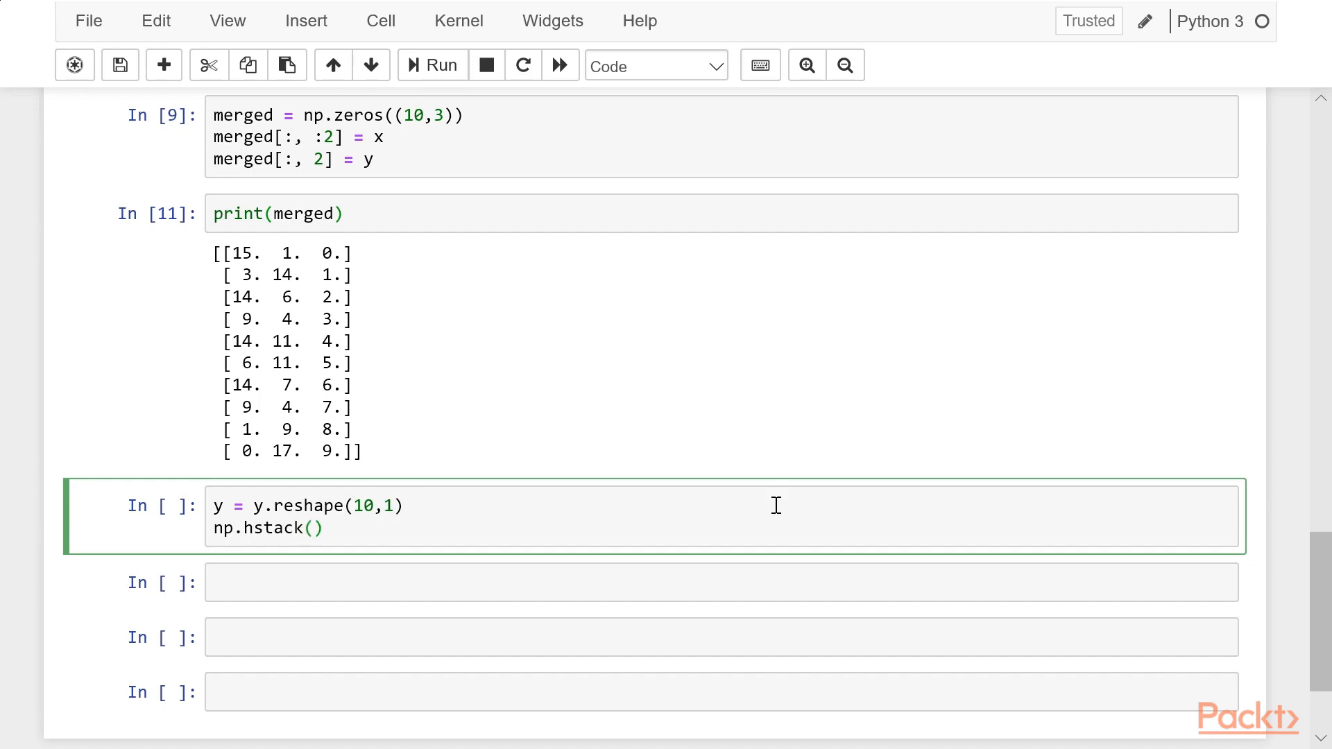
{"action": "left_click", "coordinate": [317, 527]}
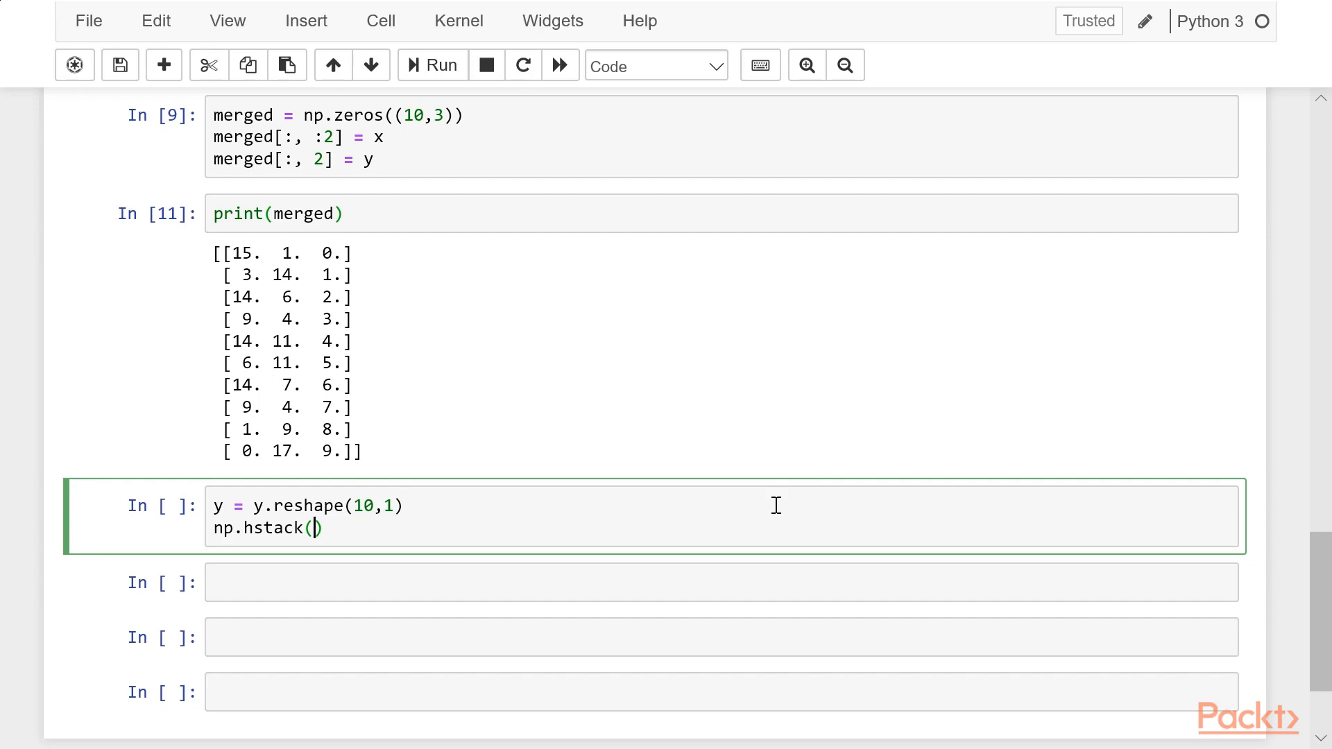
{"action": "type", "text": "[]"}
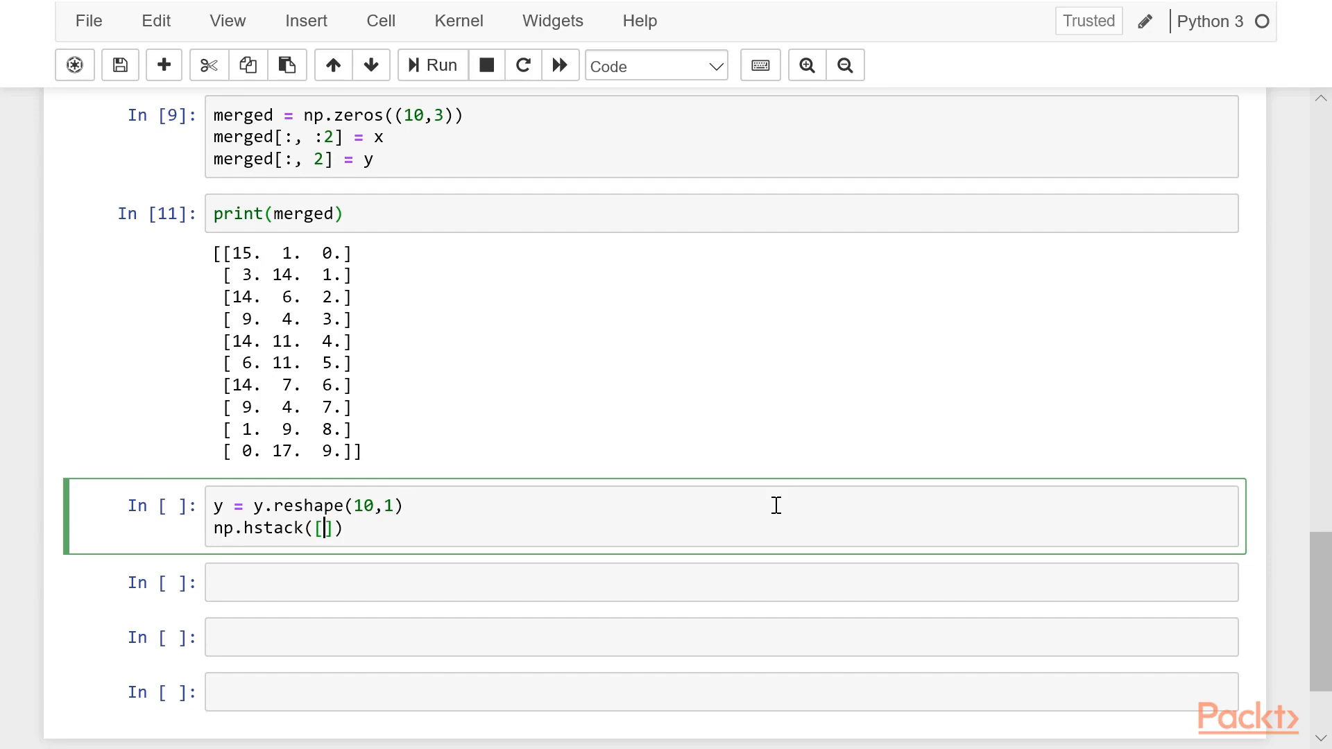
{"action": "type", "text": "x,"}
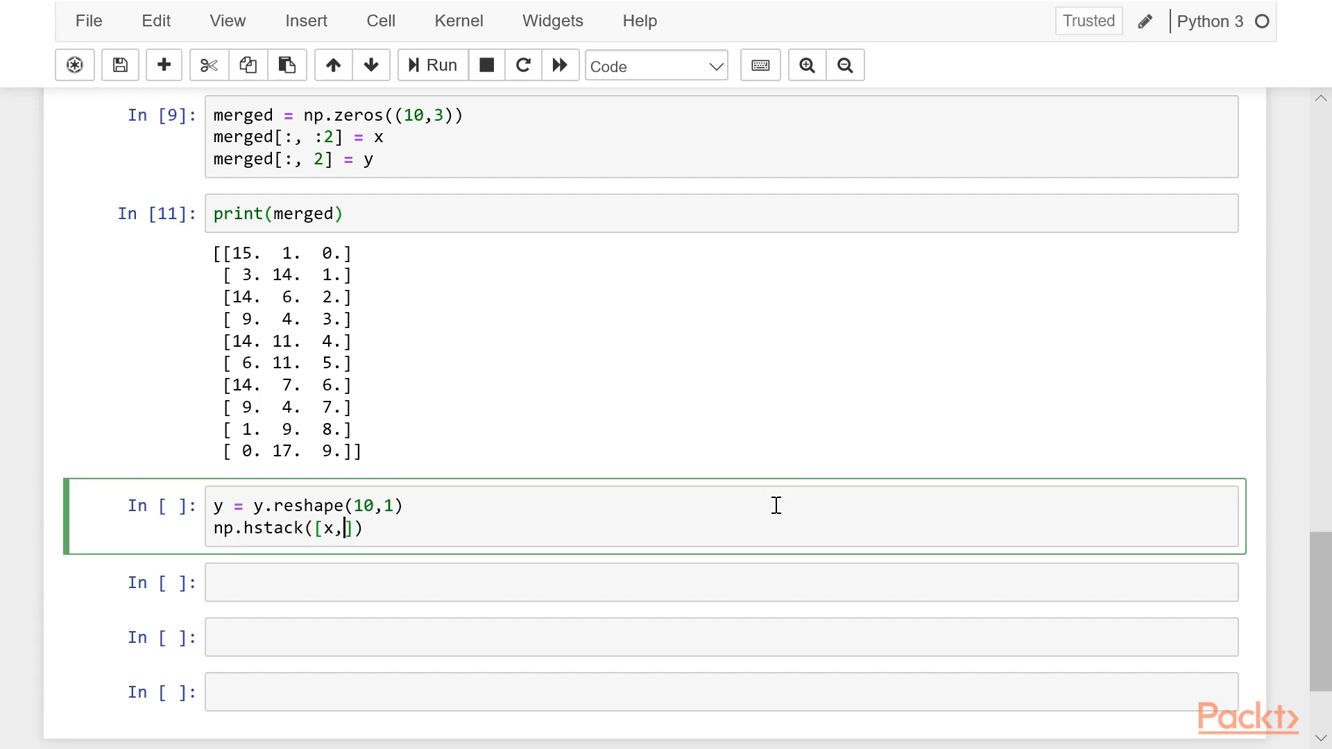
{"action": "type", "text": "y"}
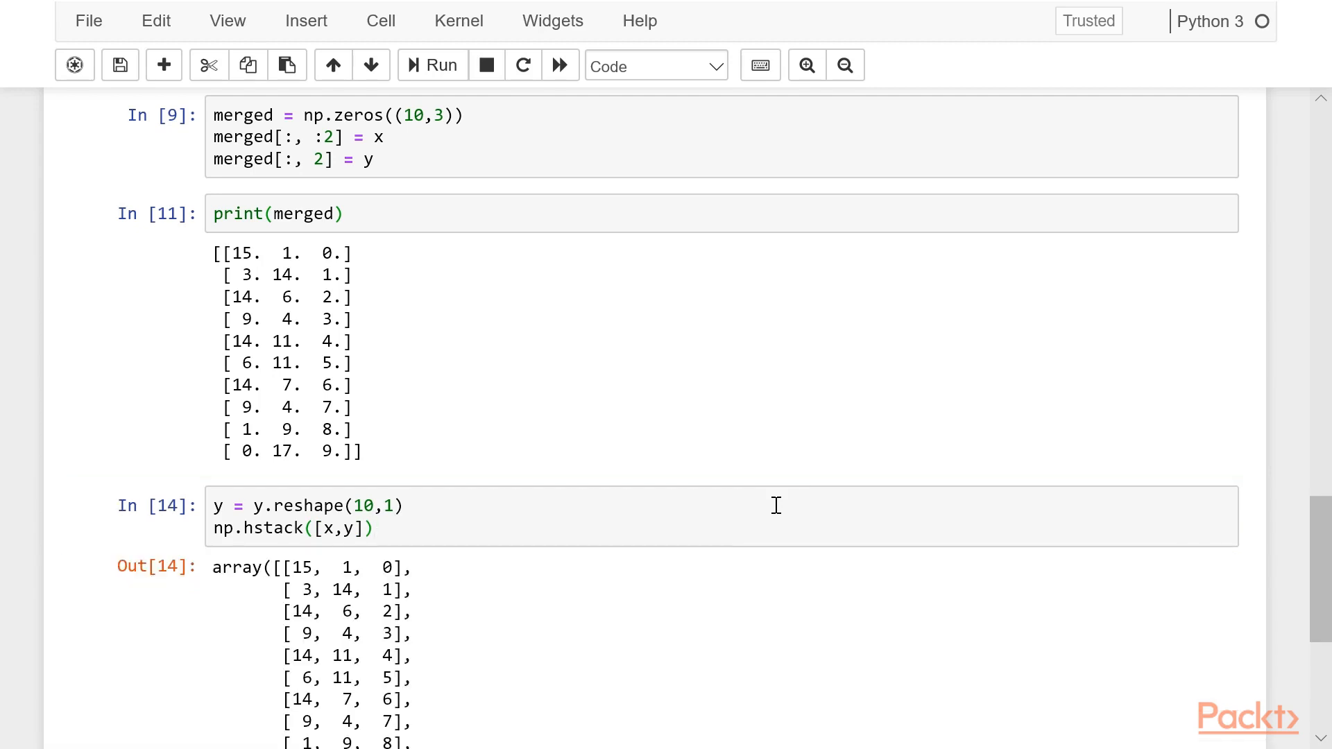
Start adding a ,dtype argument after [x,y] in the hstack call
{"action": "scroll", "scroll_direction": "down", "scroll_amount": 3}
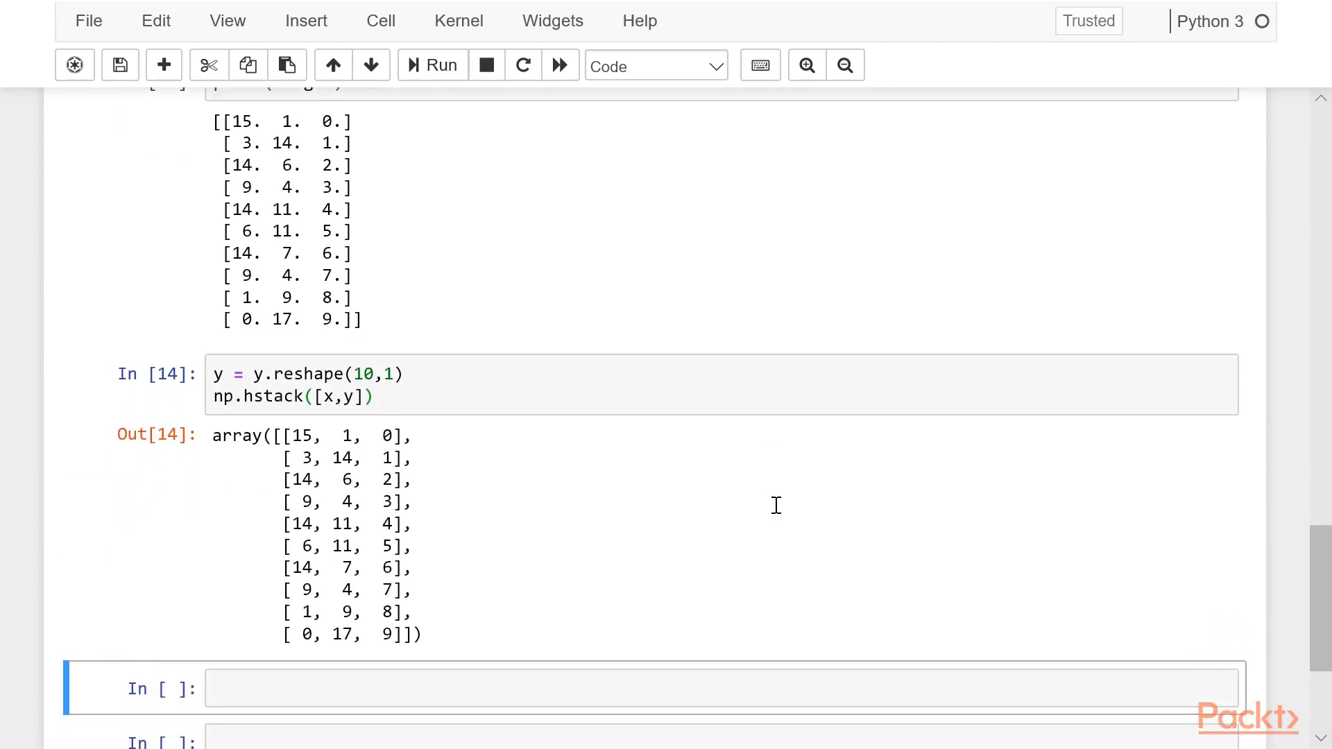
{"action": "scroll", "scroll_direction": "down", "scroll_amount": 3}
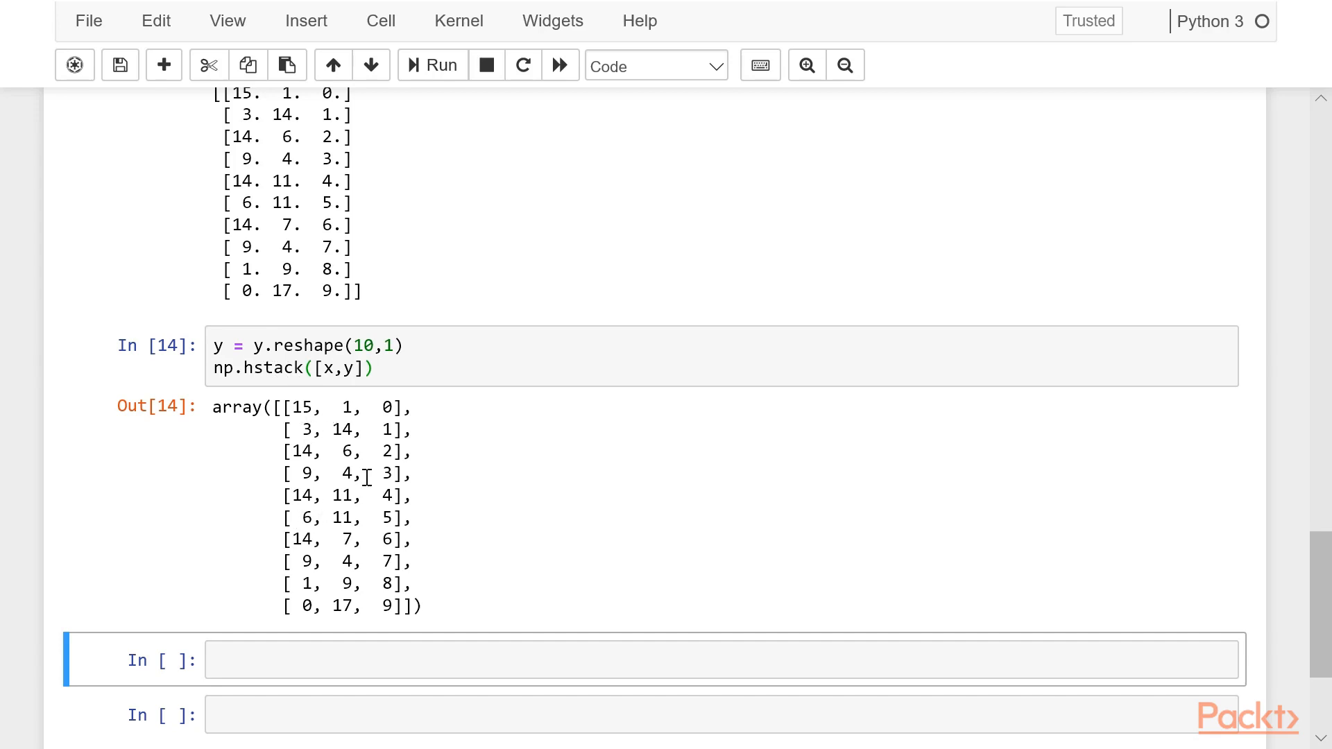
{"action": "mouse_move", "coordinate": [403, 496]}
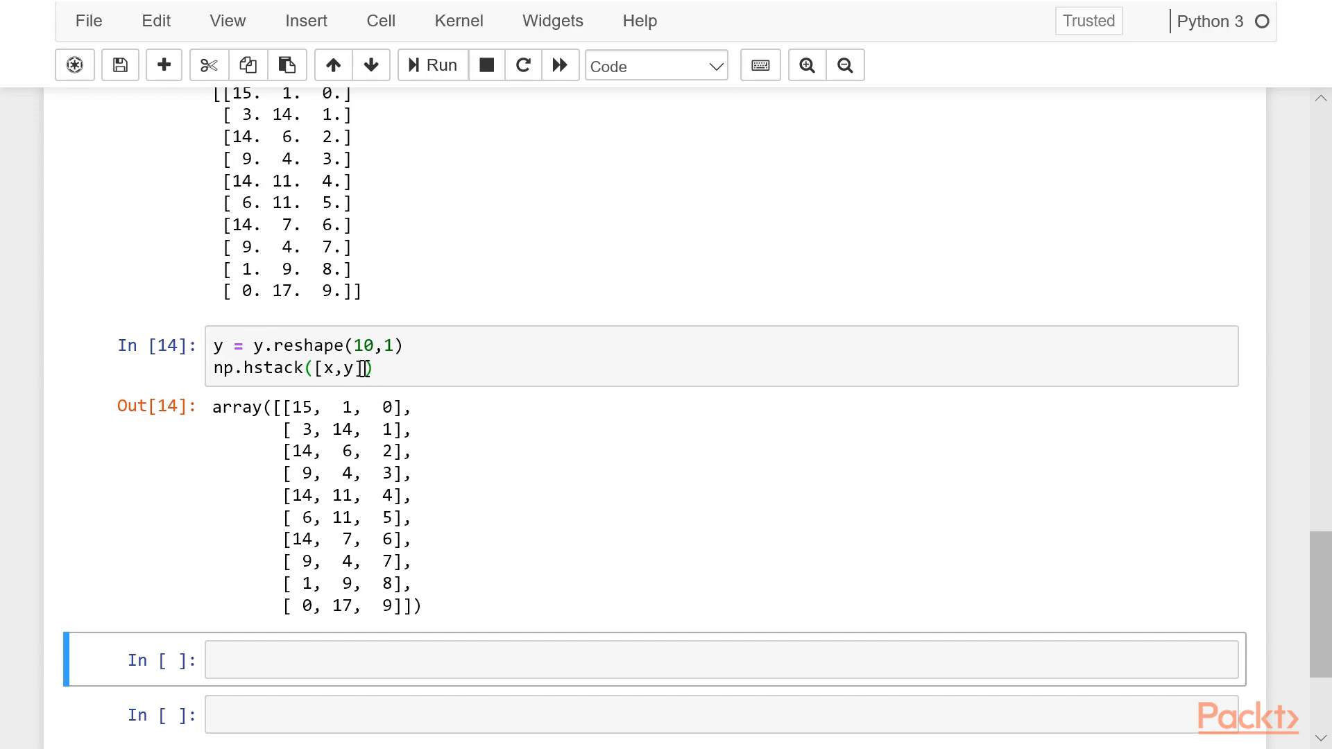
{"action": "type", "text": ","}
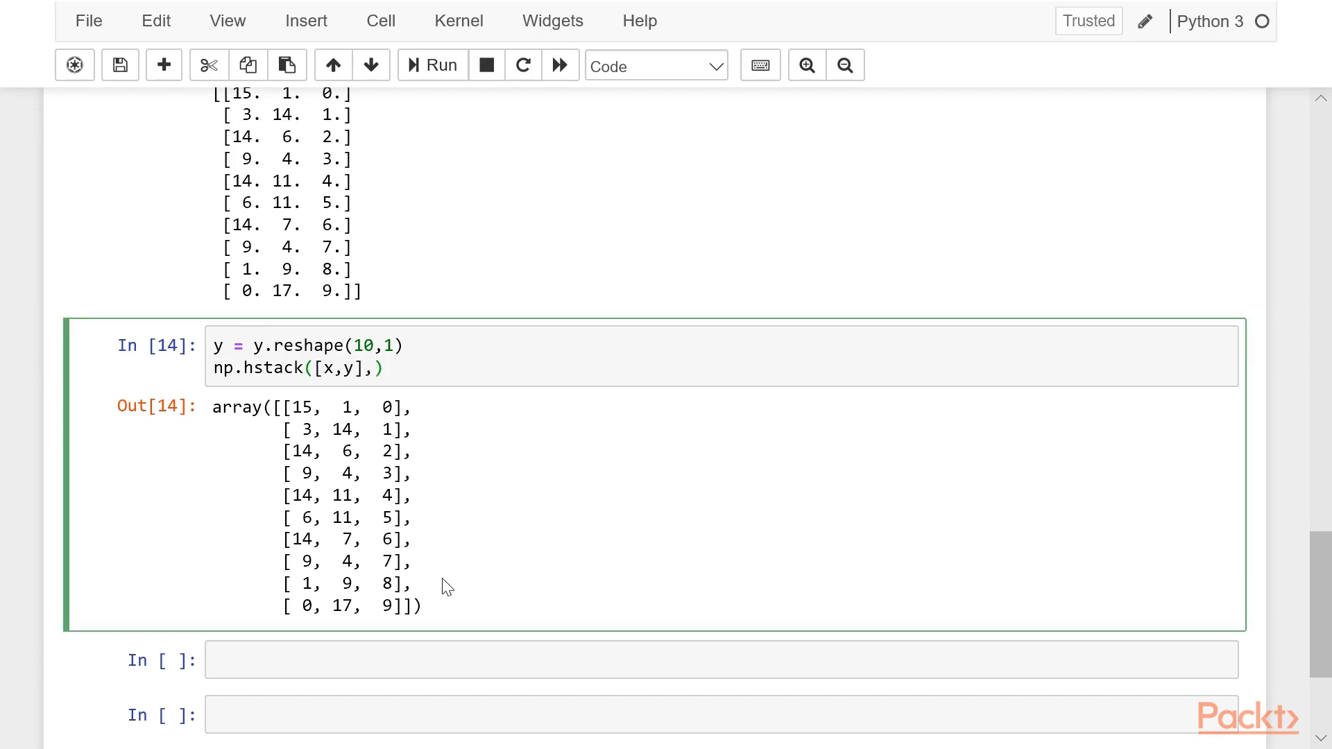
{"action": "type", "text": "dtype"}
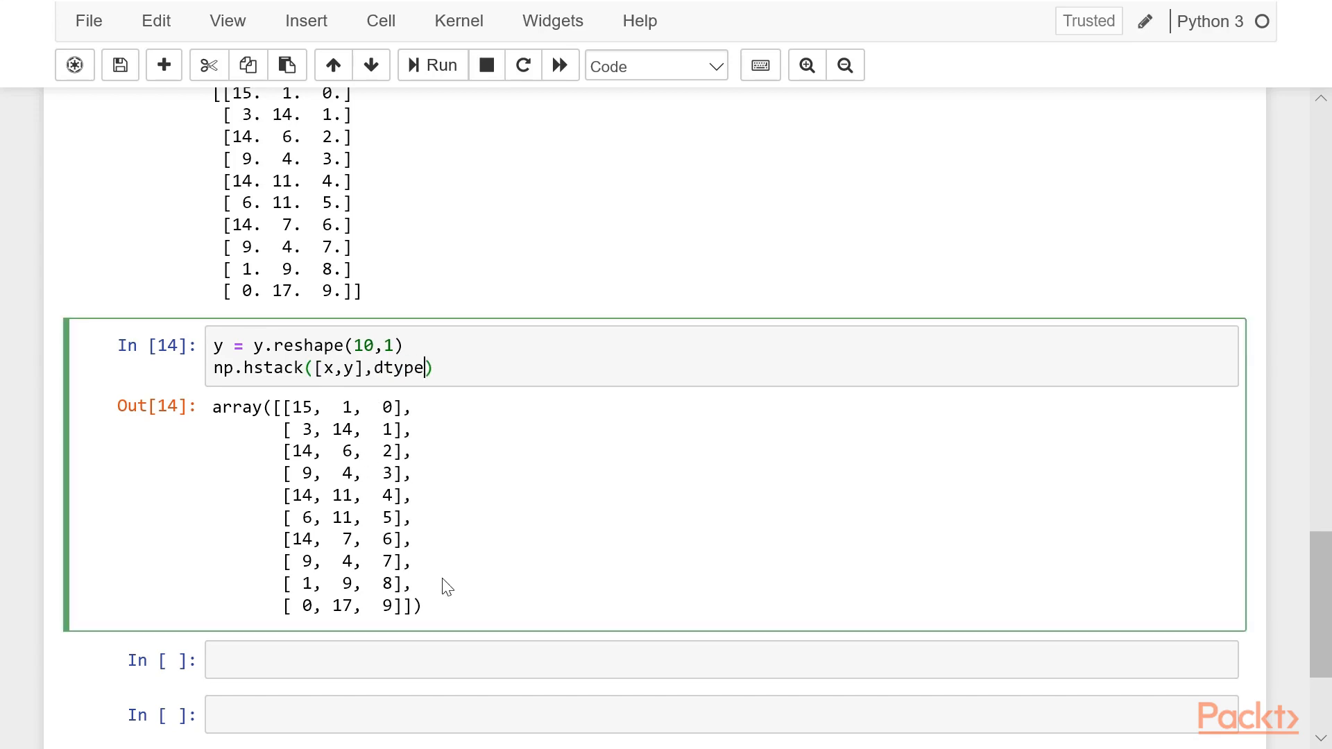